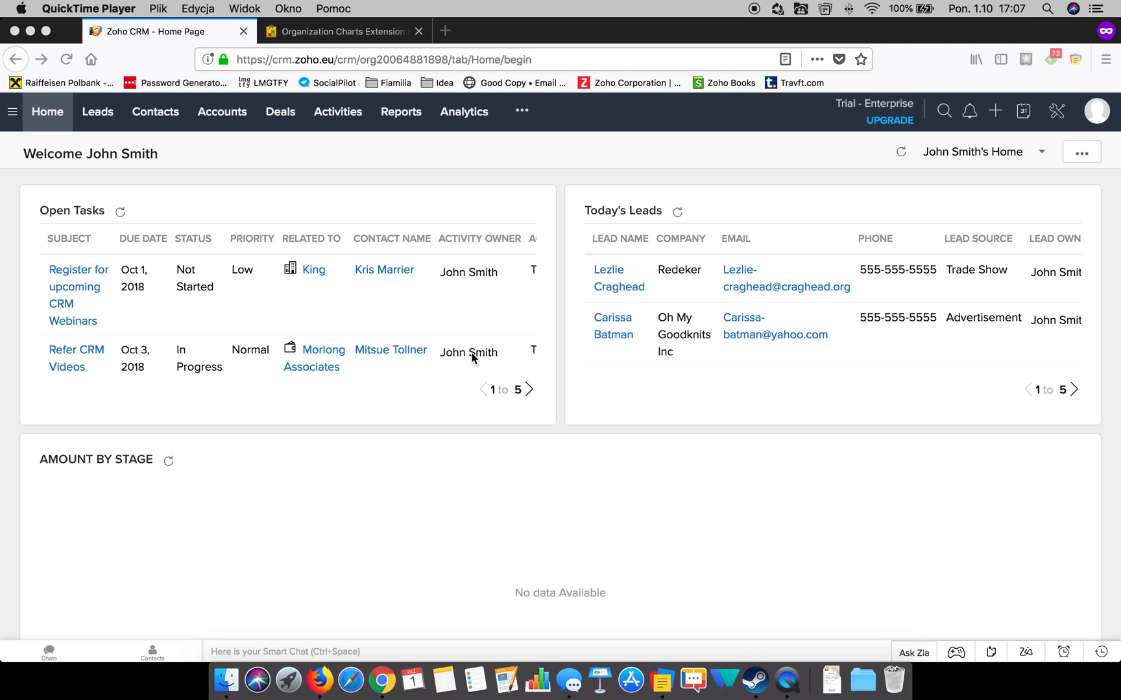
mouse_move(499, 325)
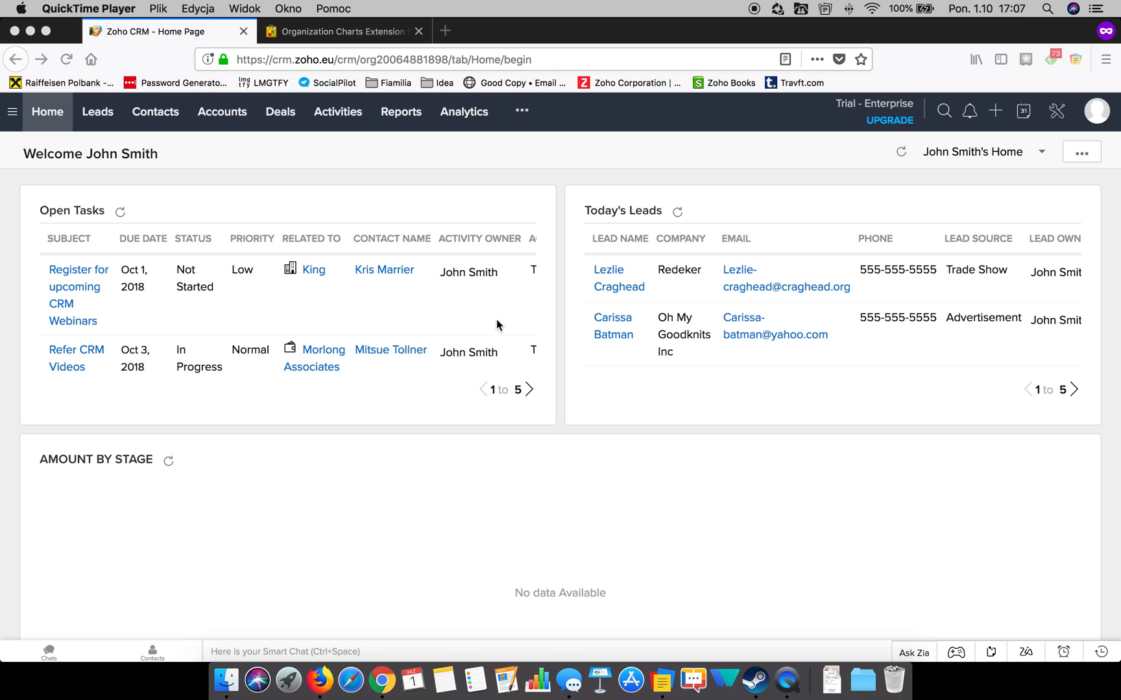
mouse_move(509, 262)
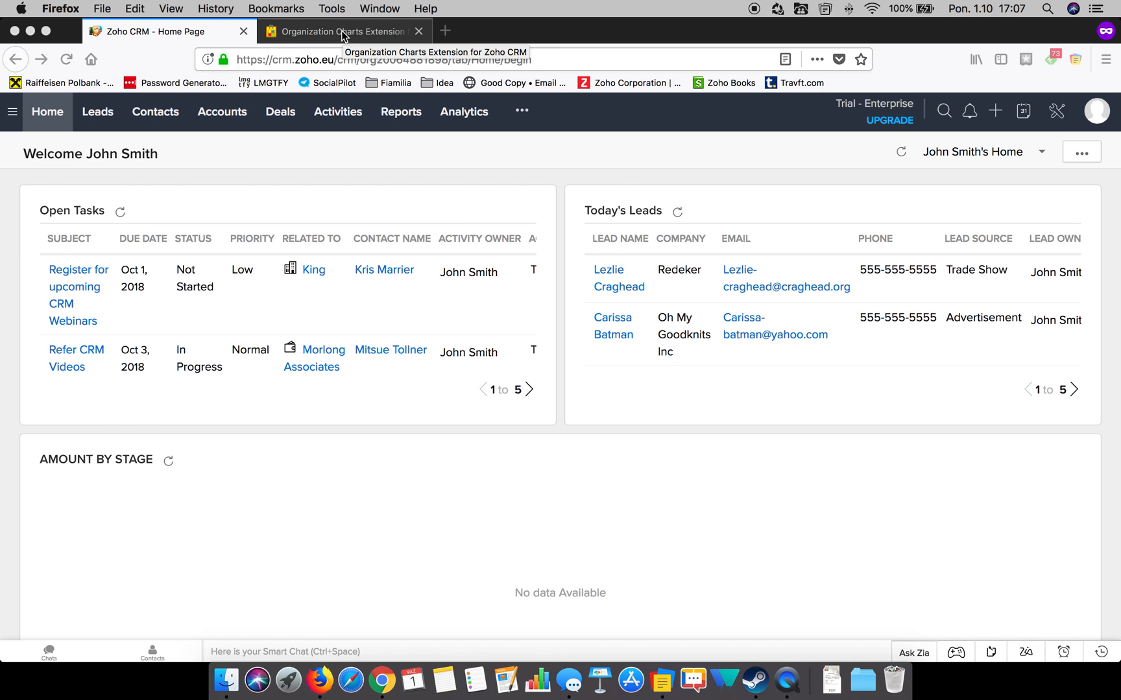
Step: Search the Marketplace for 'orga' and start installing the Organization Charts Extension
click(339, 32)
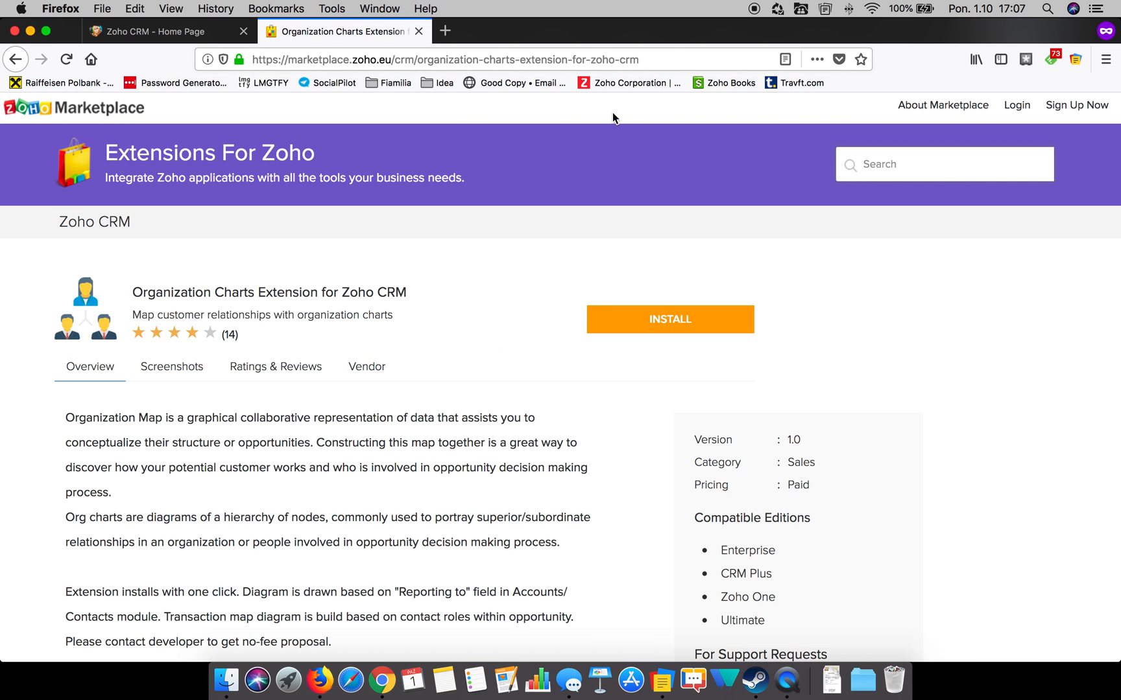
click(944, 163)
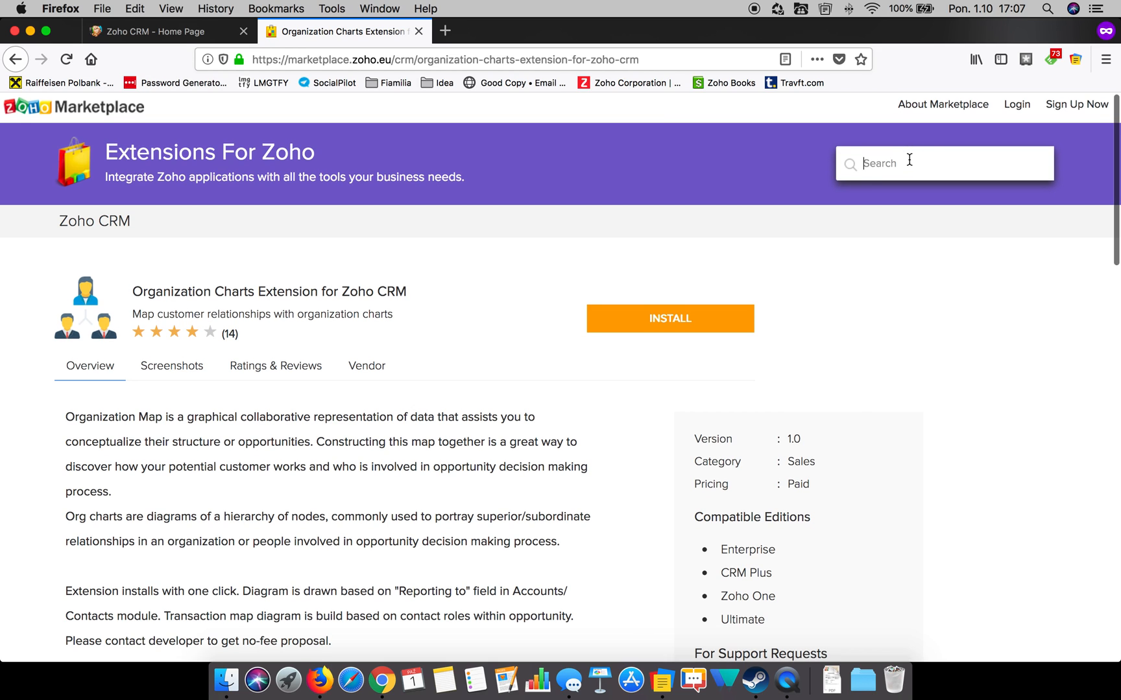
text(orga)
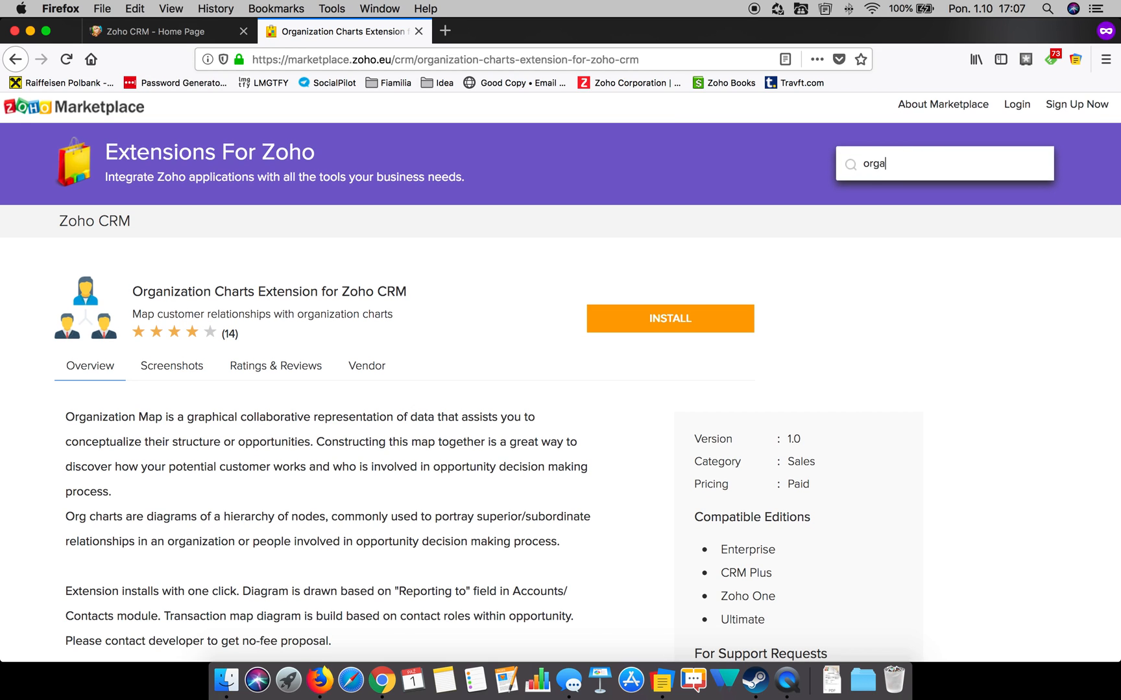
text(z)
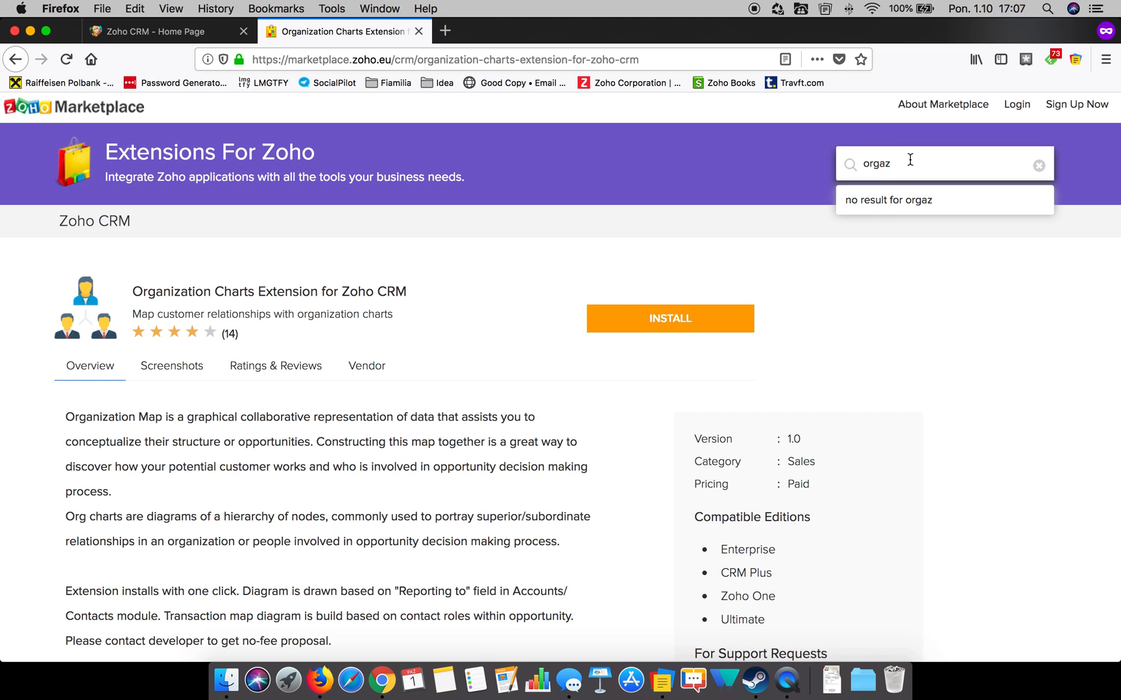
key(Backspace)
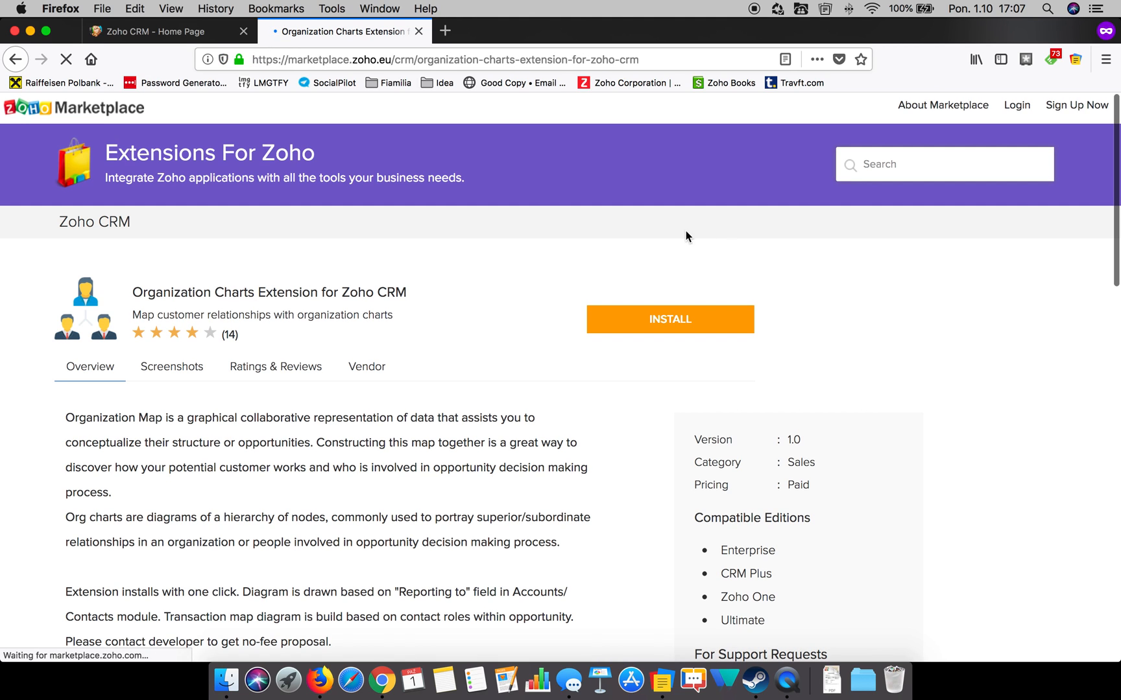
mouse_move(676, 264)
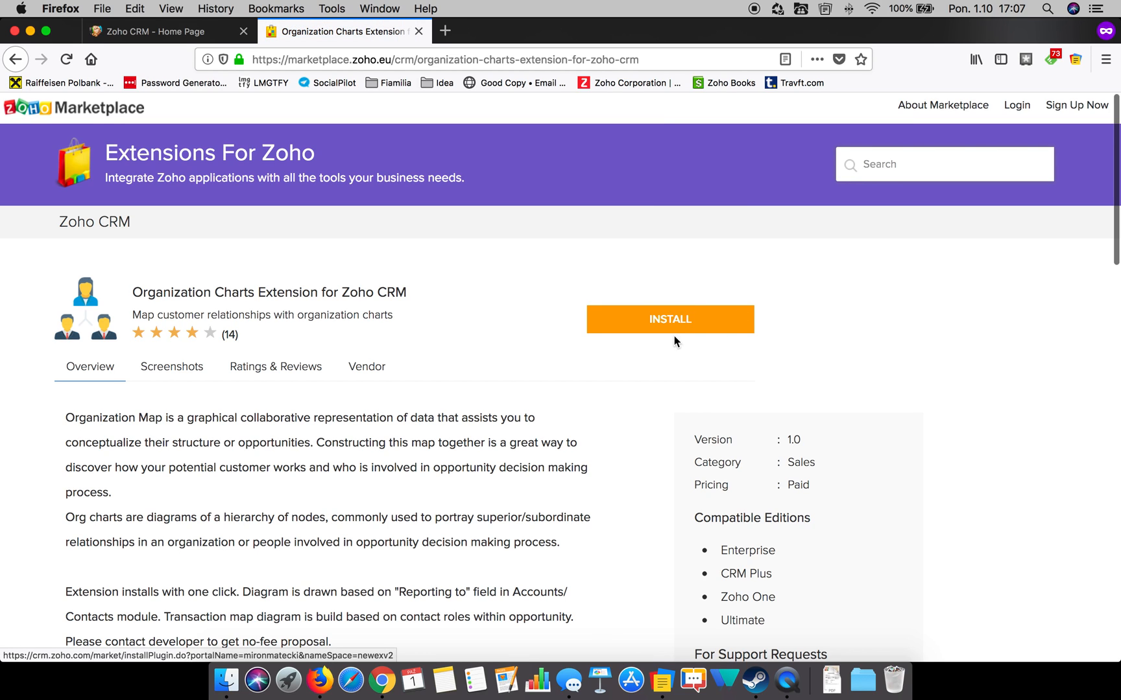
click(671, 322)
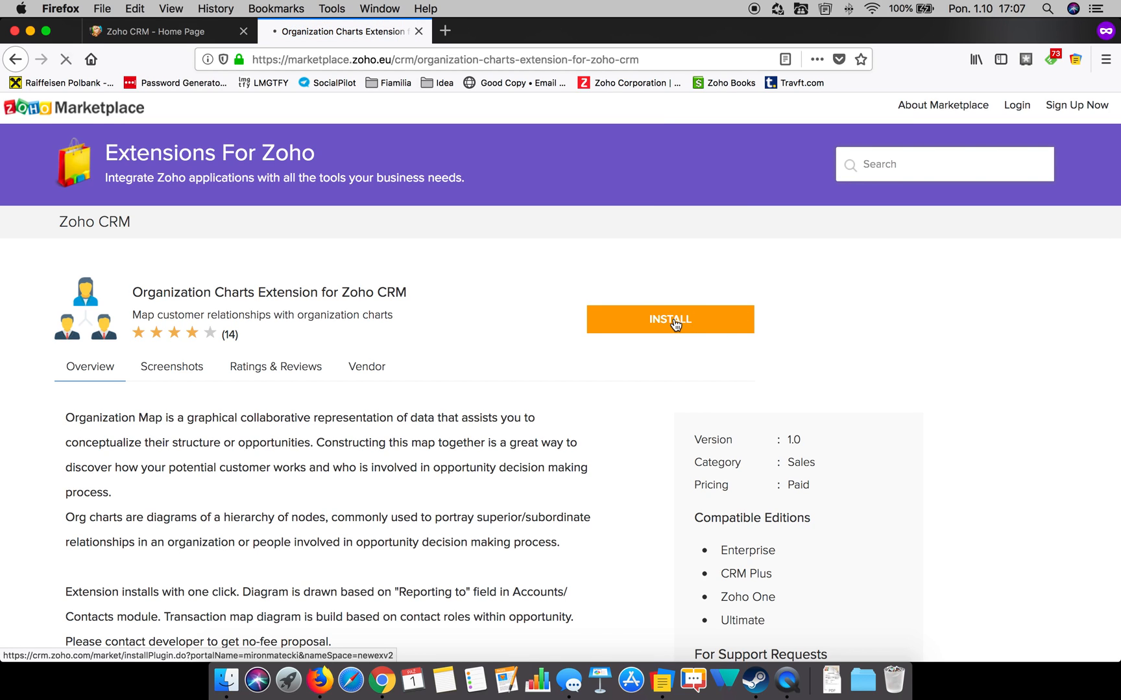
click(670, 319)
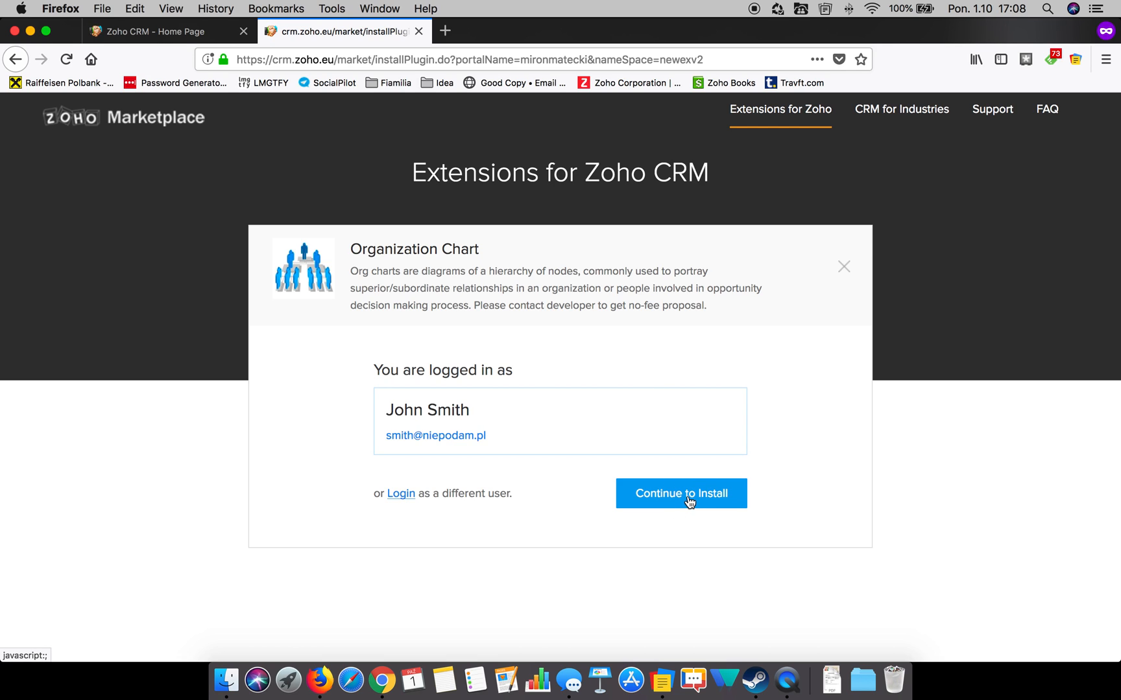
Step: Continue the install, accepting the Terms of Service and privacy declaration
click(681, 494)
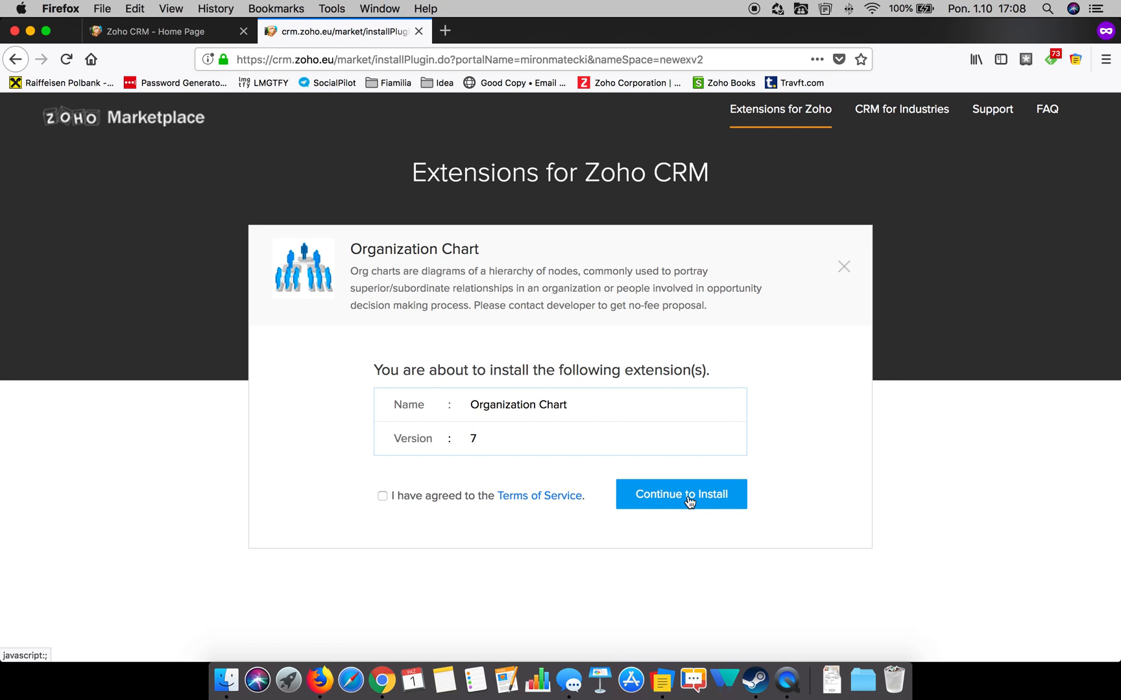
click(381, 496)
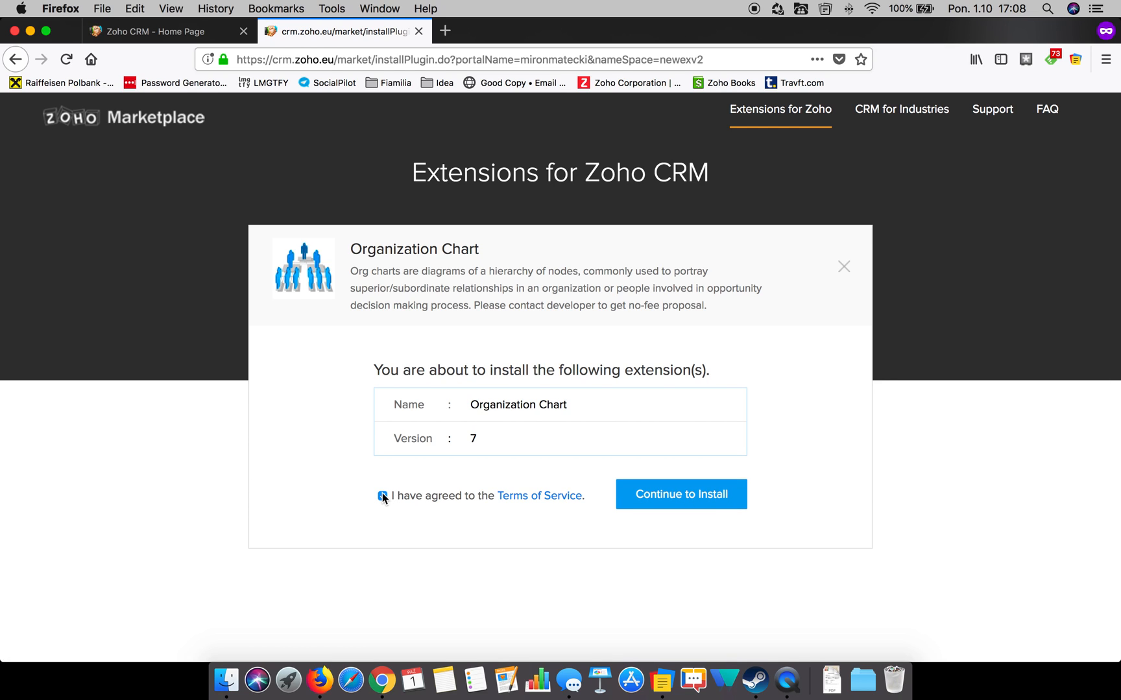
click(382, 495)
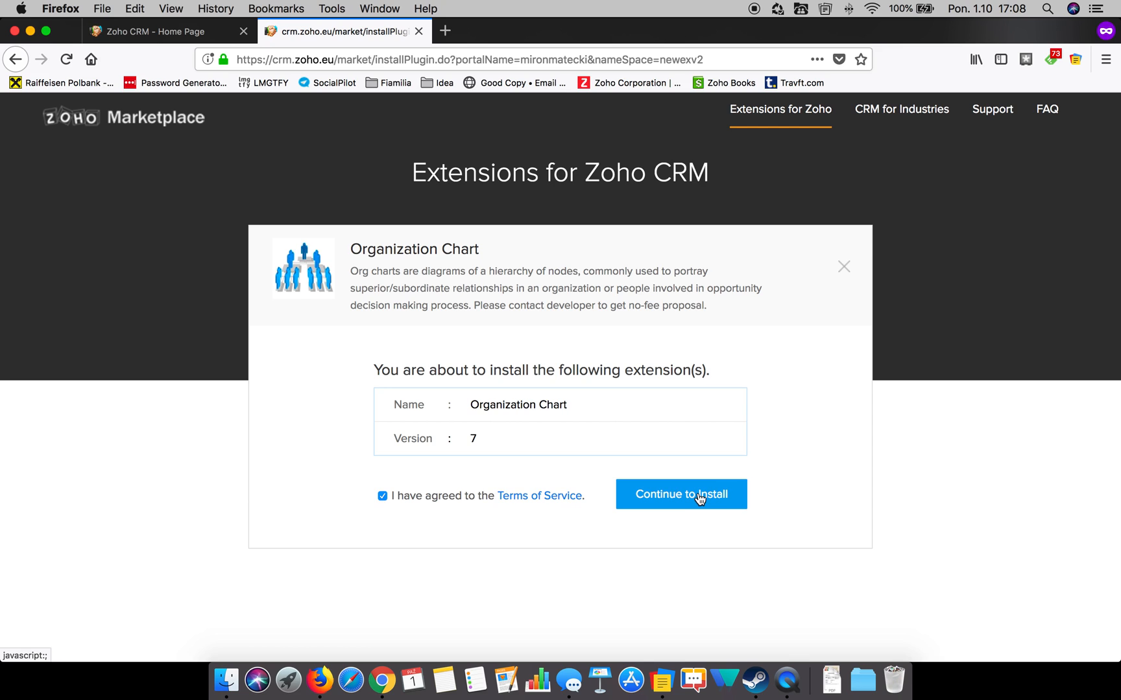
click(681, 494)
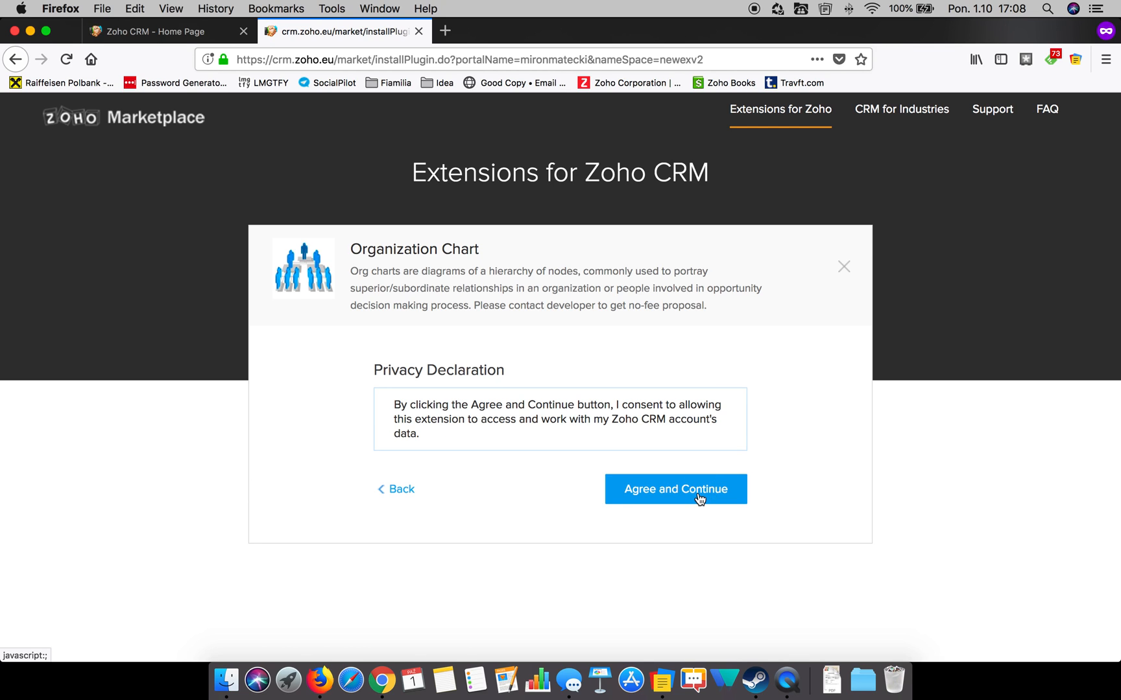
click(676, 489)
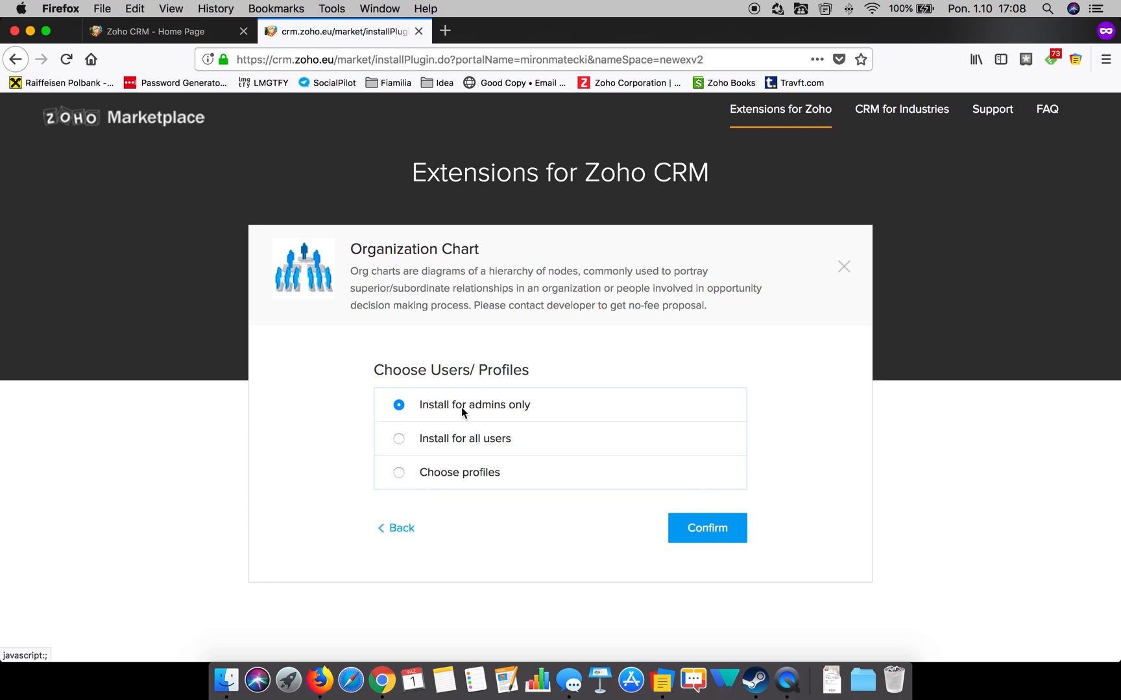
Step: Install Organization Chart for all users and start the 10-day free trial
click(398, 438)
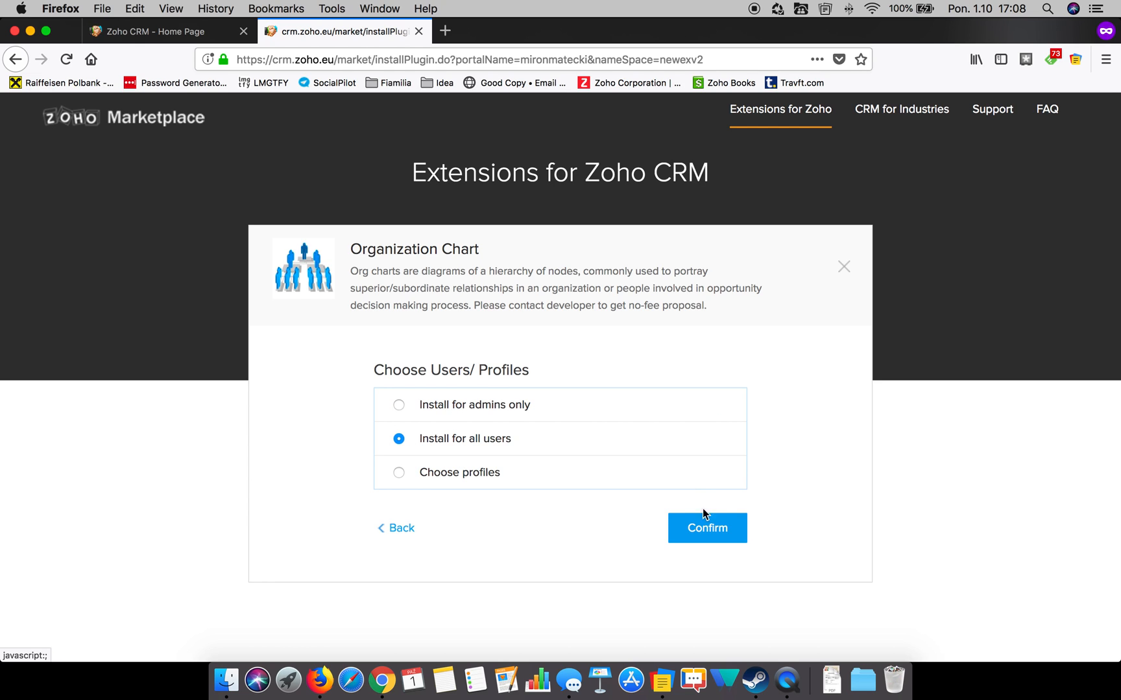
click(707, 528)
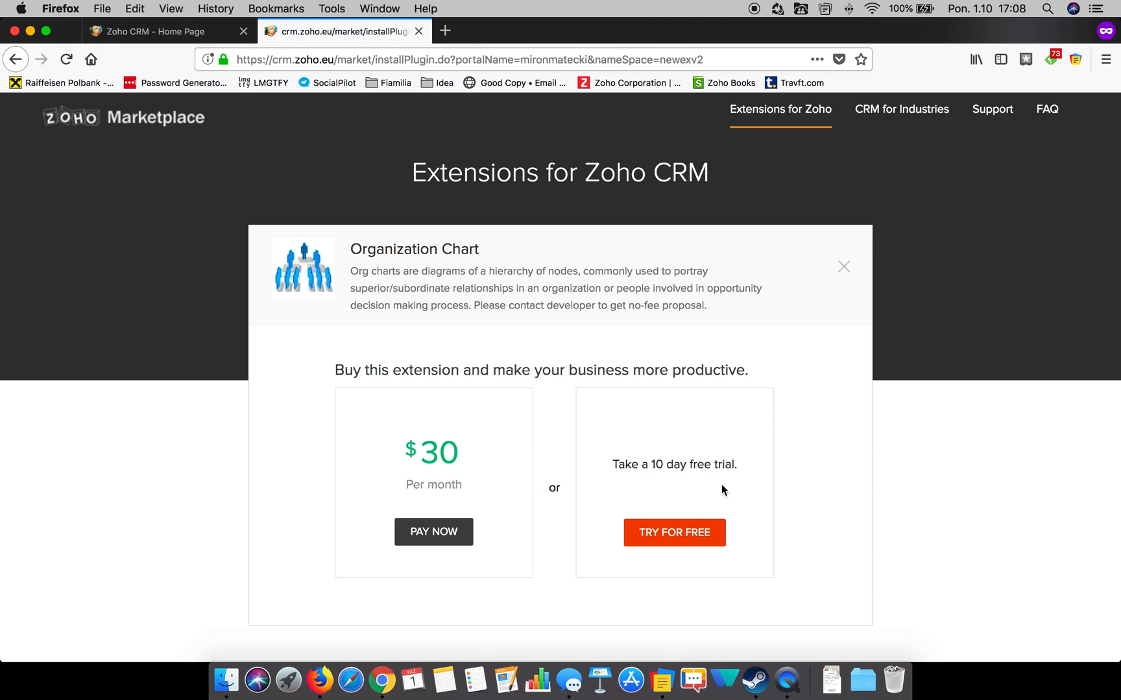
click(674, 533)
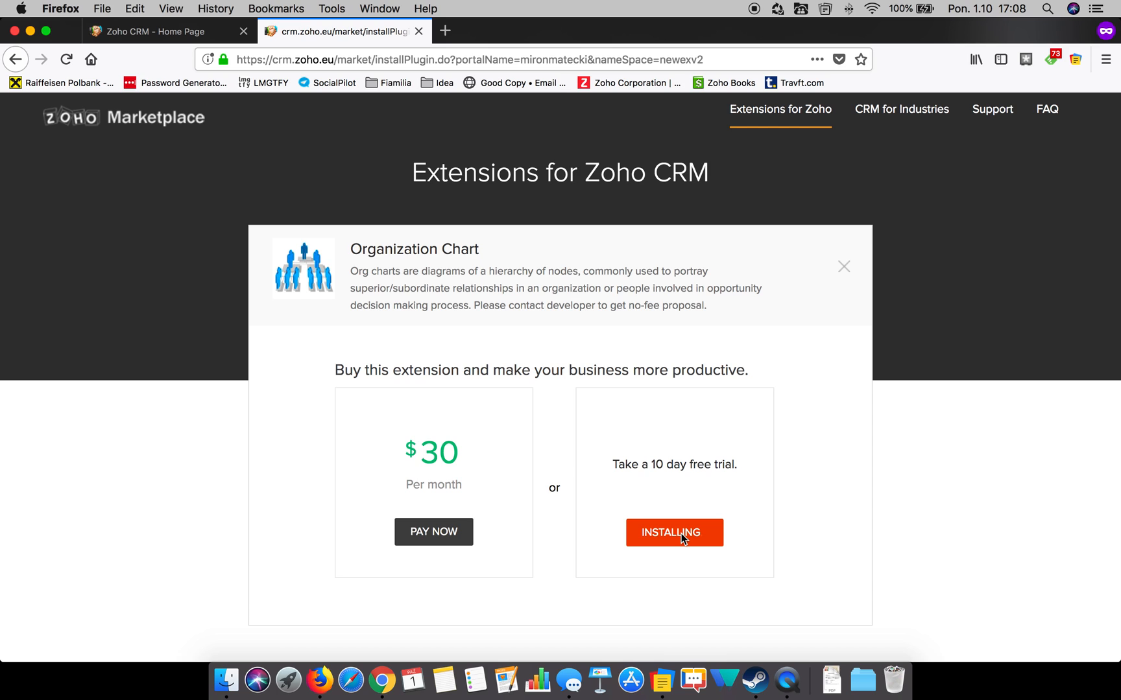
click(674, 532)
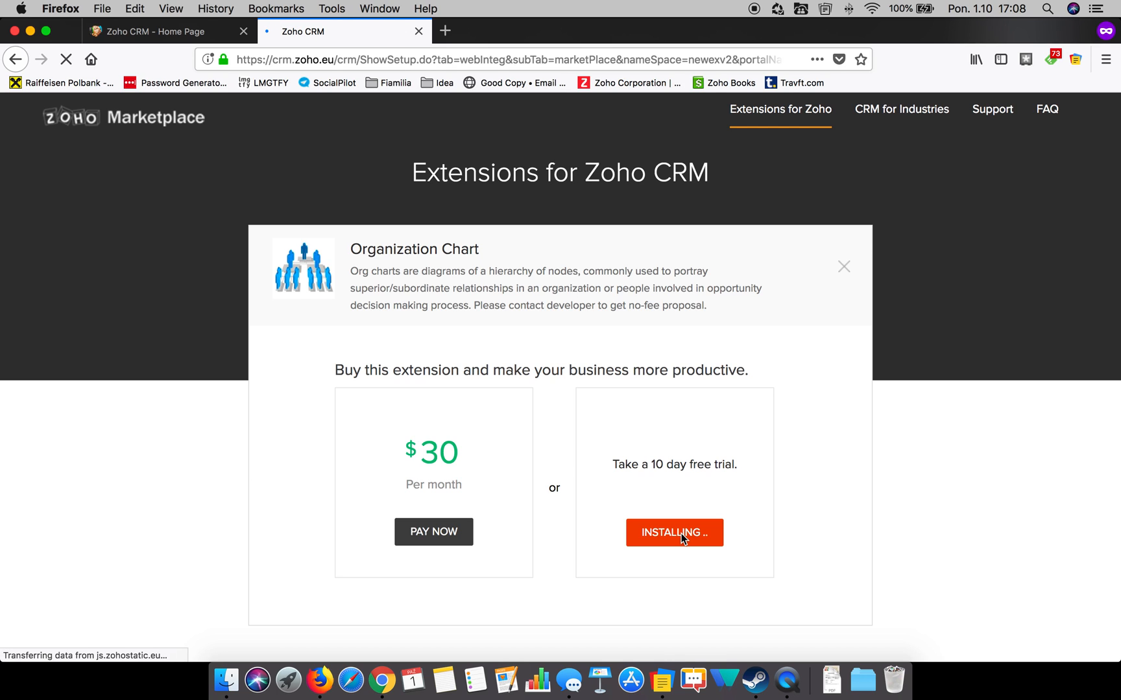
Step: Scroll to Installed Components and expand Accounts (Organization Tree) and Contacts (ReportingTo)
click(674, 532)
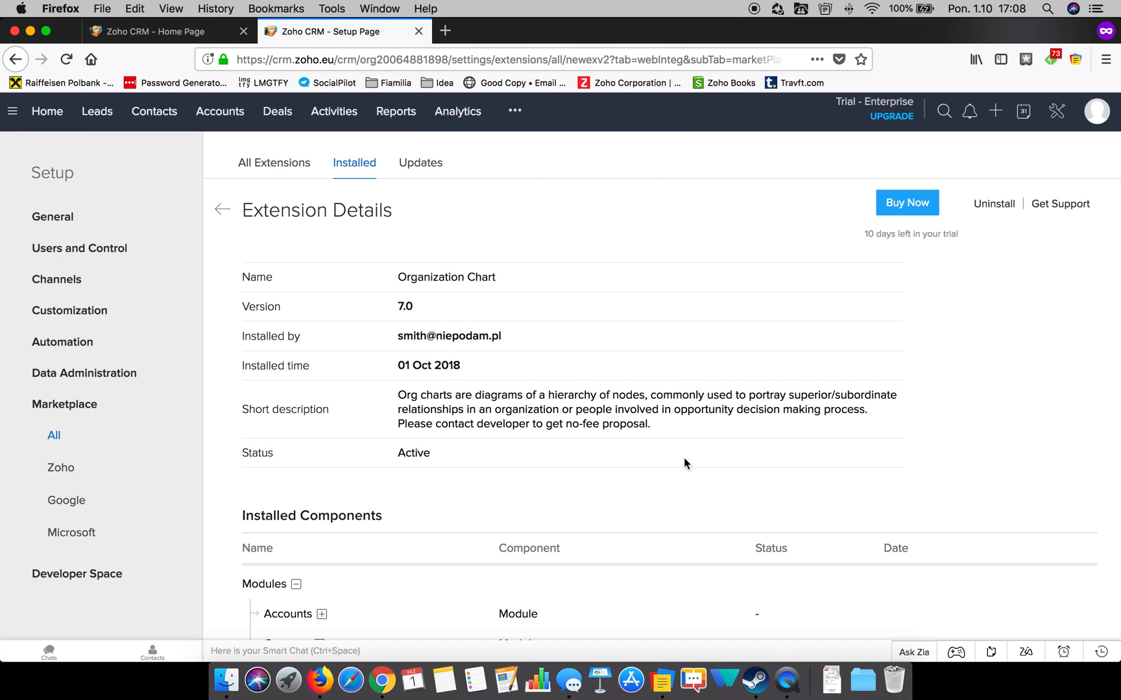
scroll(down, 3)
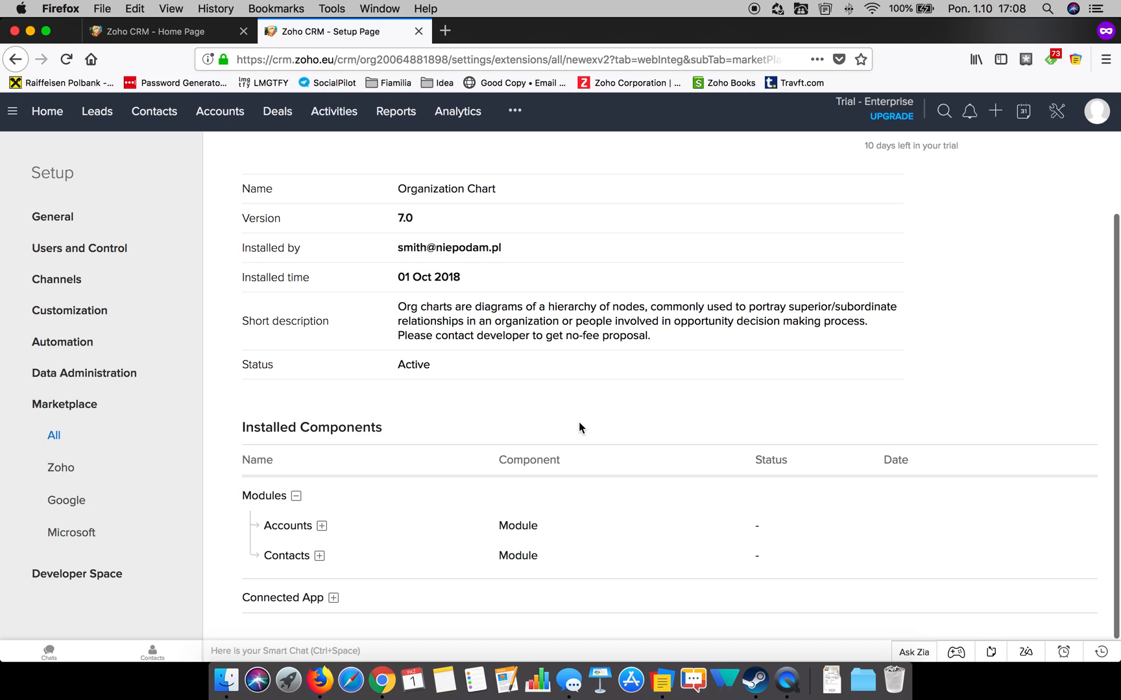
mouse_move(586, 425)
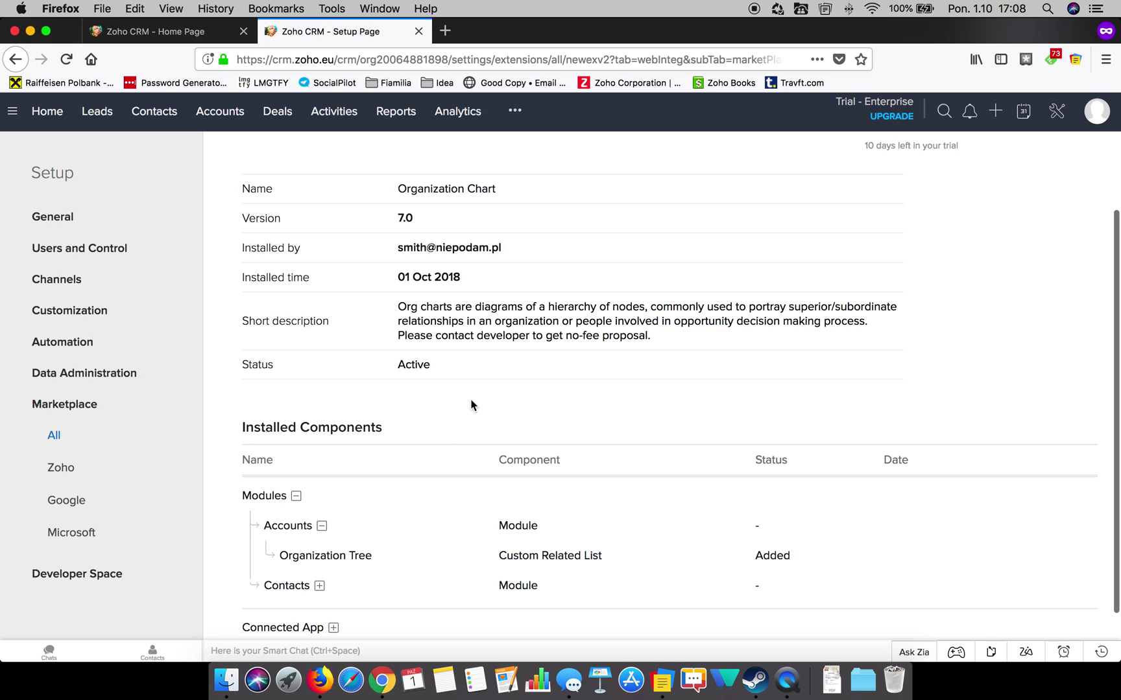
scroll(down, 3)
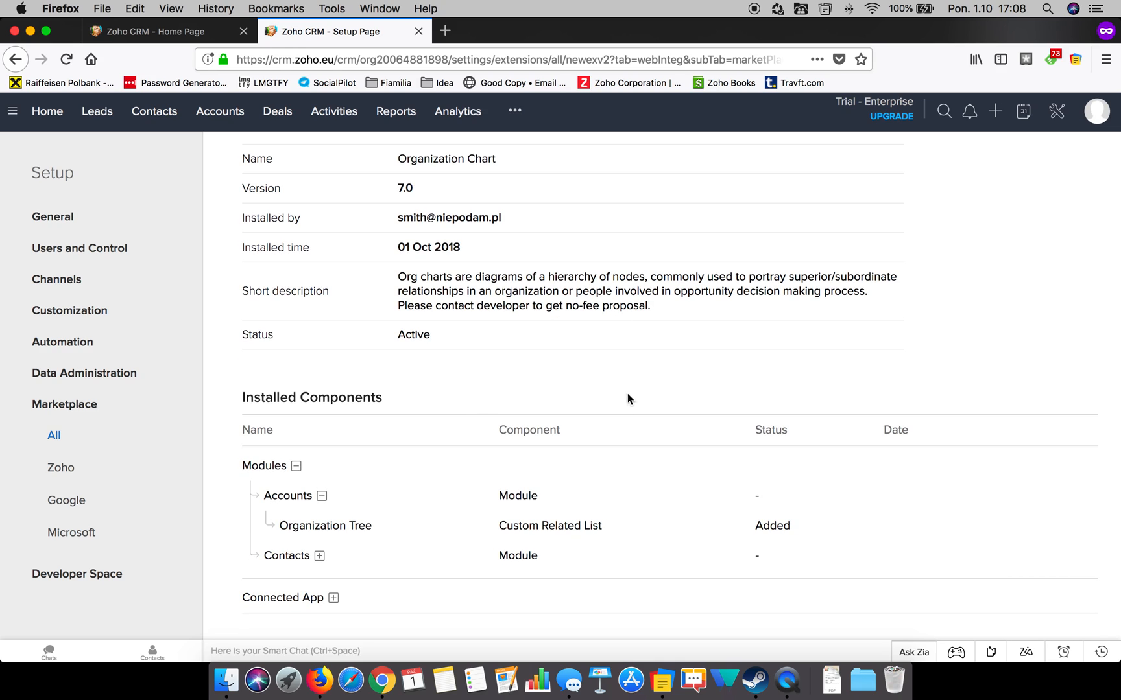
click(319, 556)
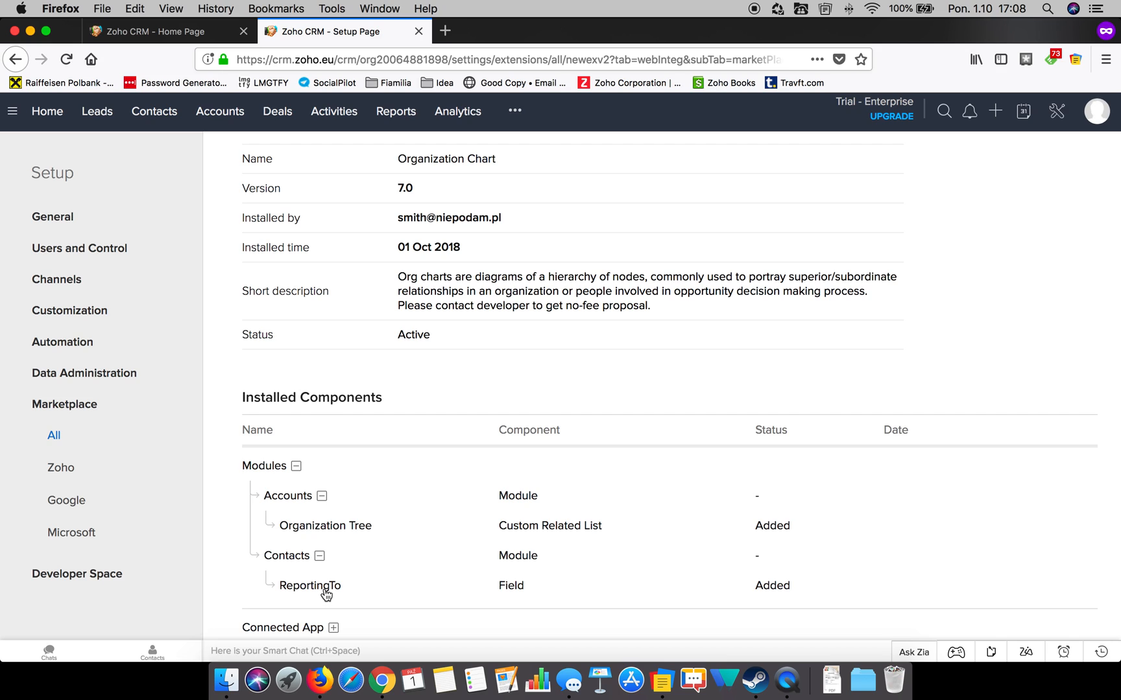
mouse_move(627, 255)
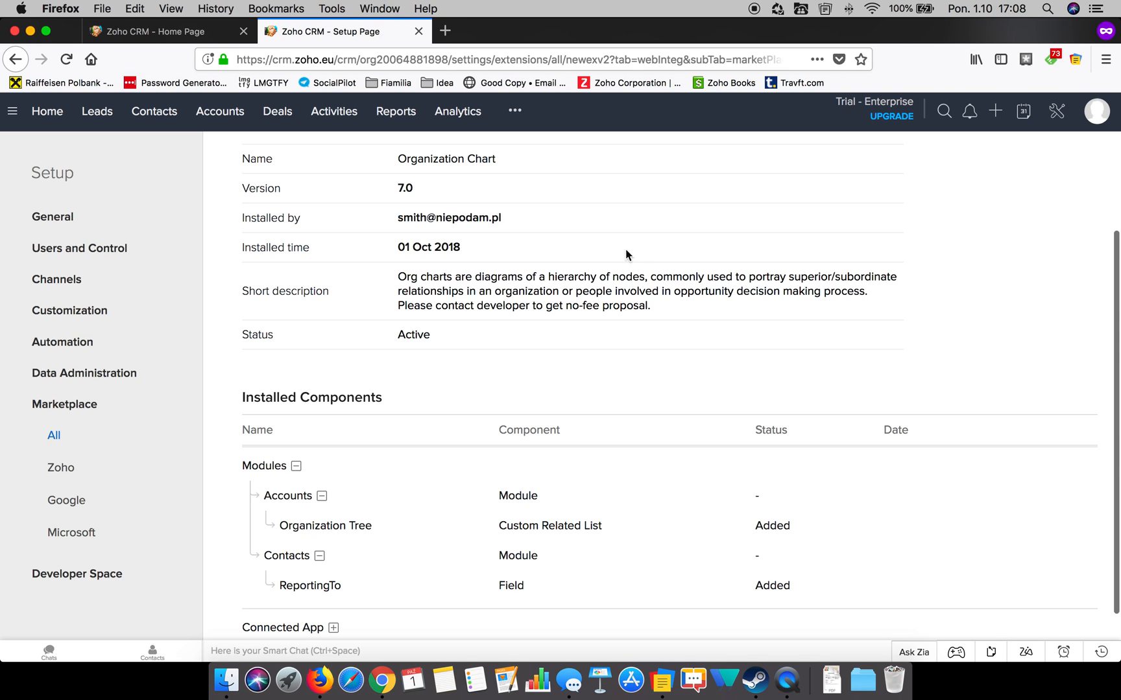
mouse_move(456, 183)
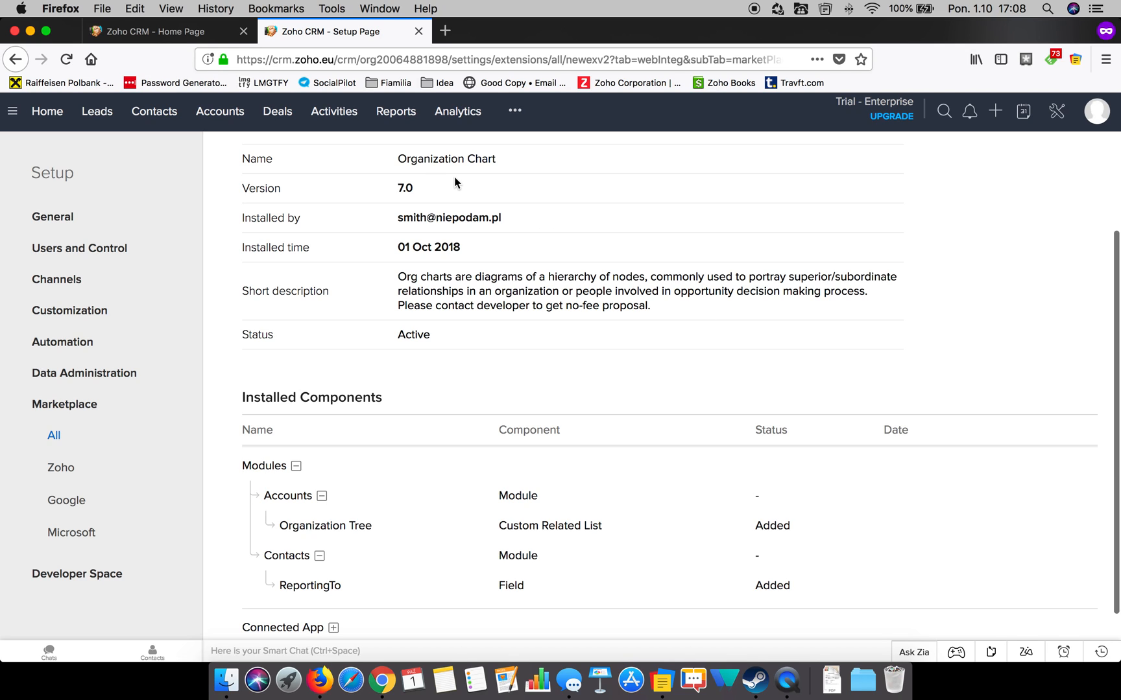
mouse_move(224, 122)
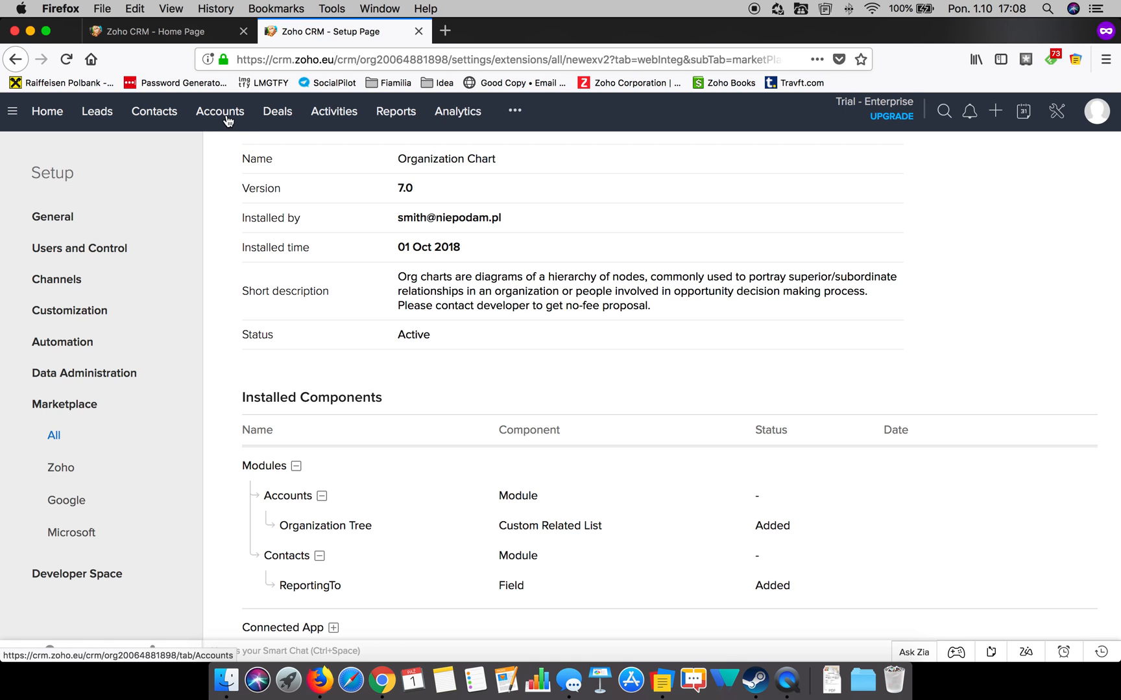
Step: Review the Morlong Associates deal's contacts, then return to Accounts with Recent Items open
click(220, 112)
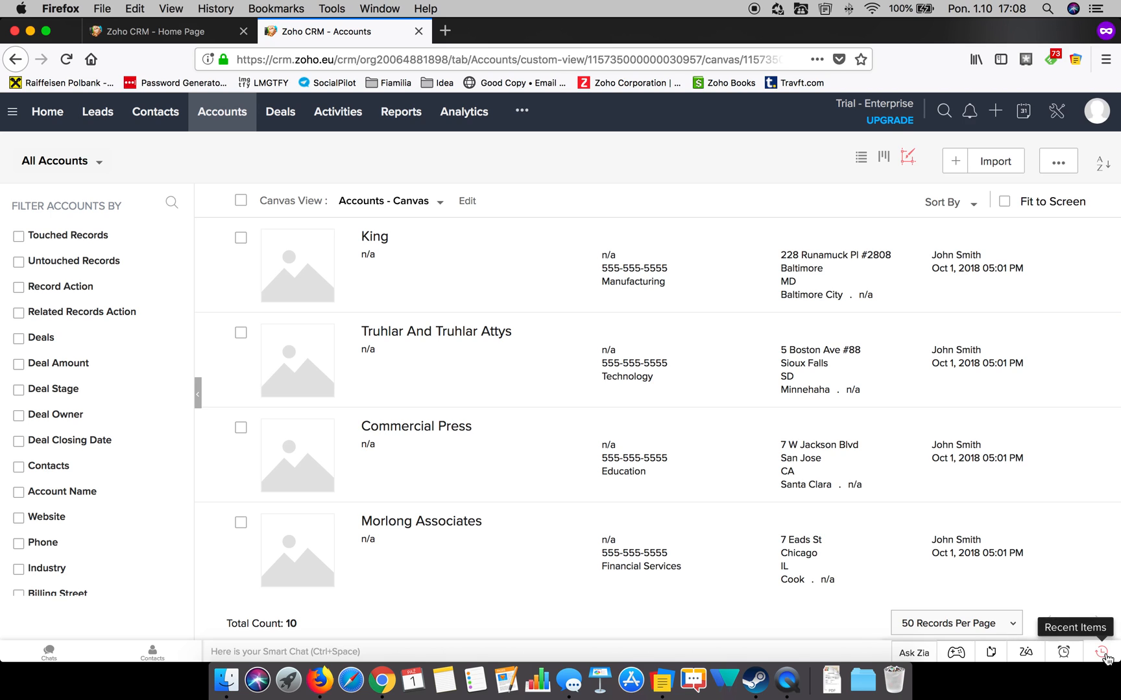
click(1103, 651)
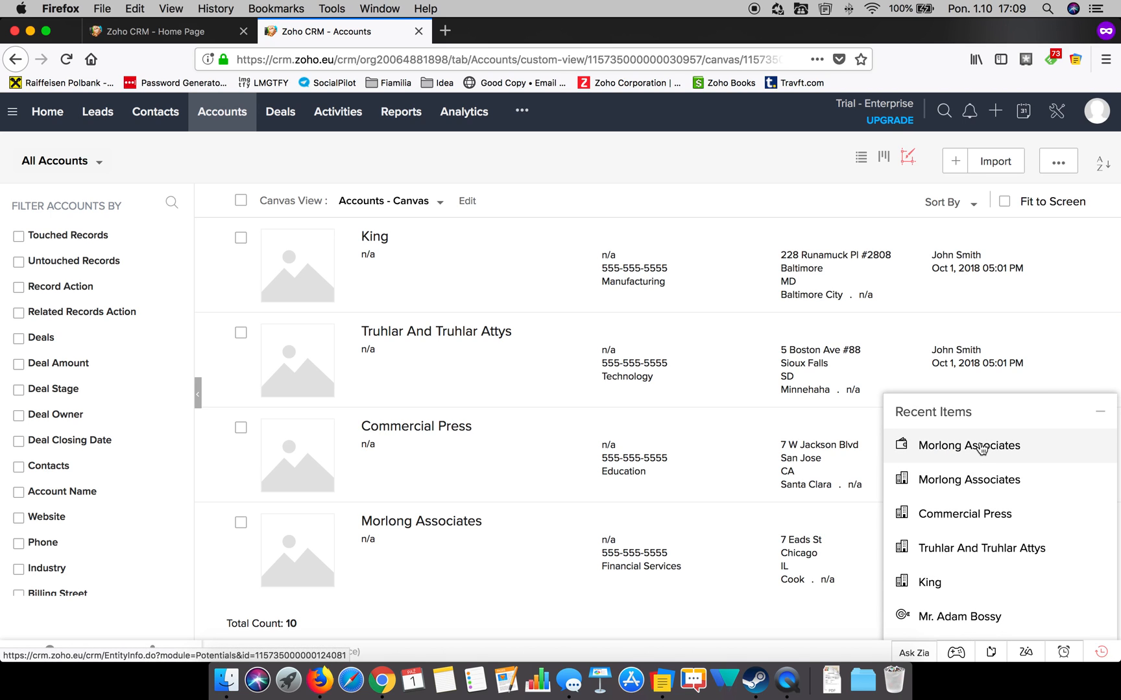
click(968, 446)
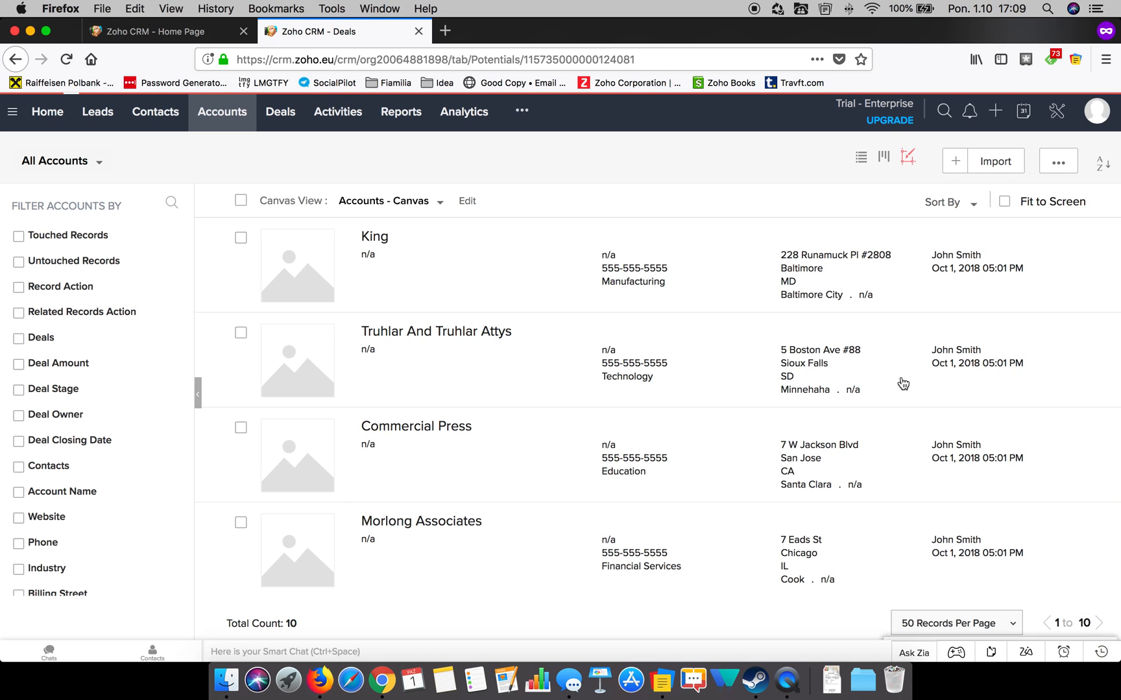
click(420, 521)
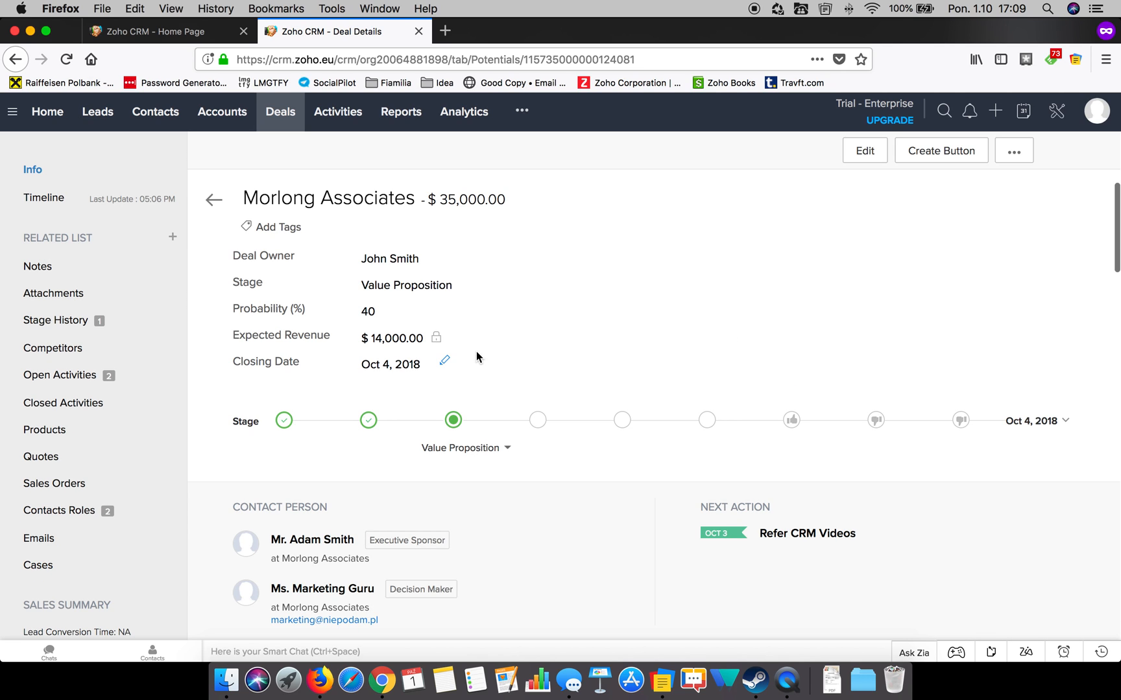
mouse_move(382, 210)
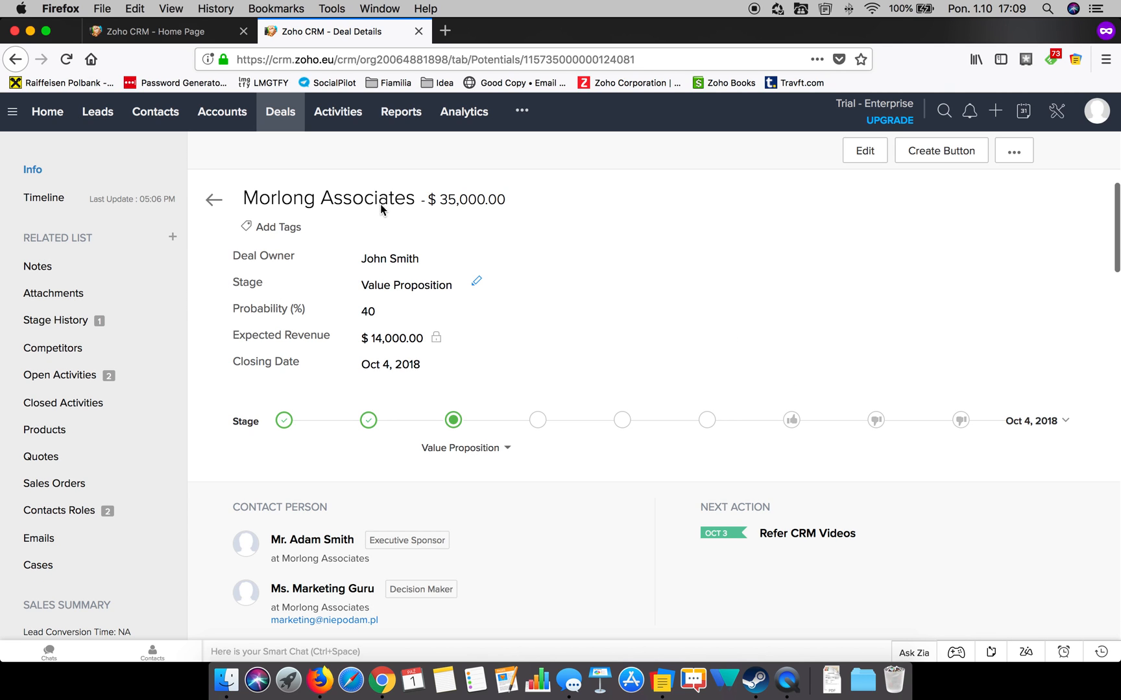
scroll(down, 3)
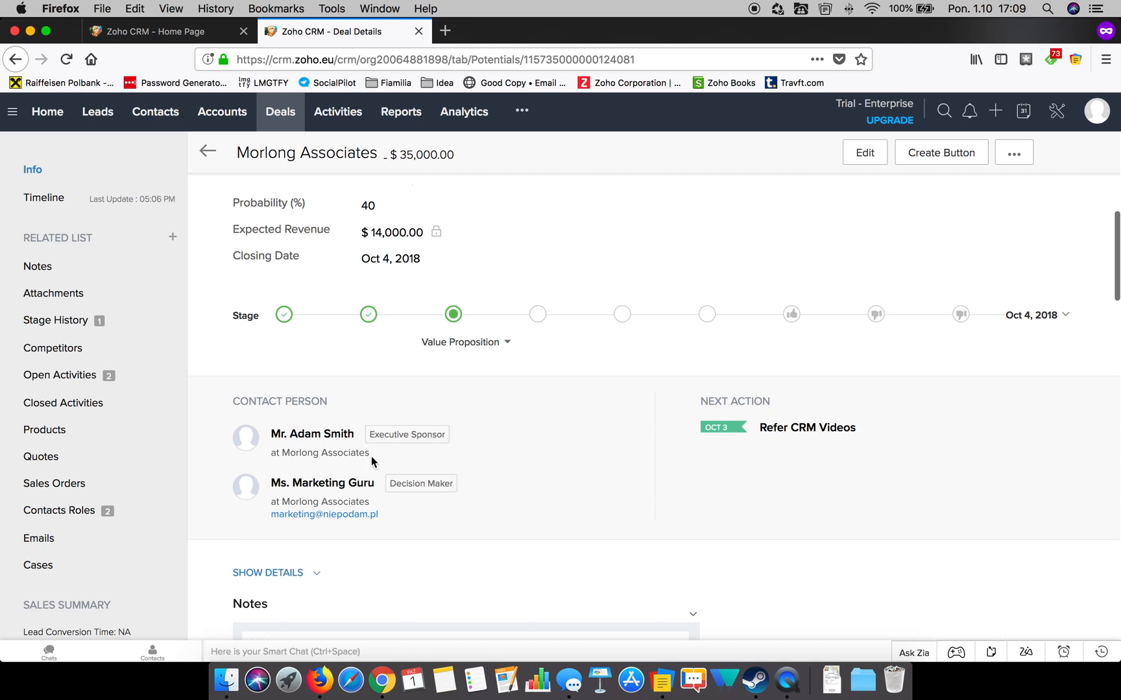
mouse_move(181, 328)
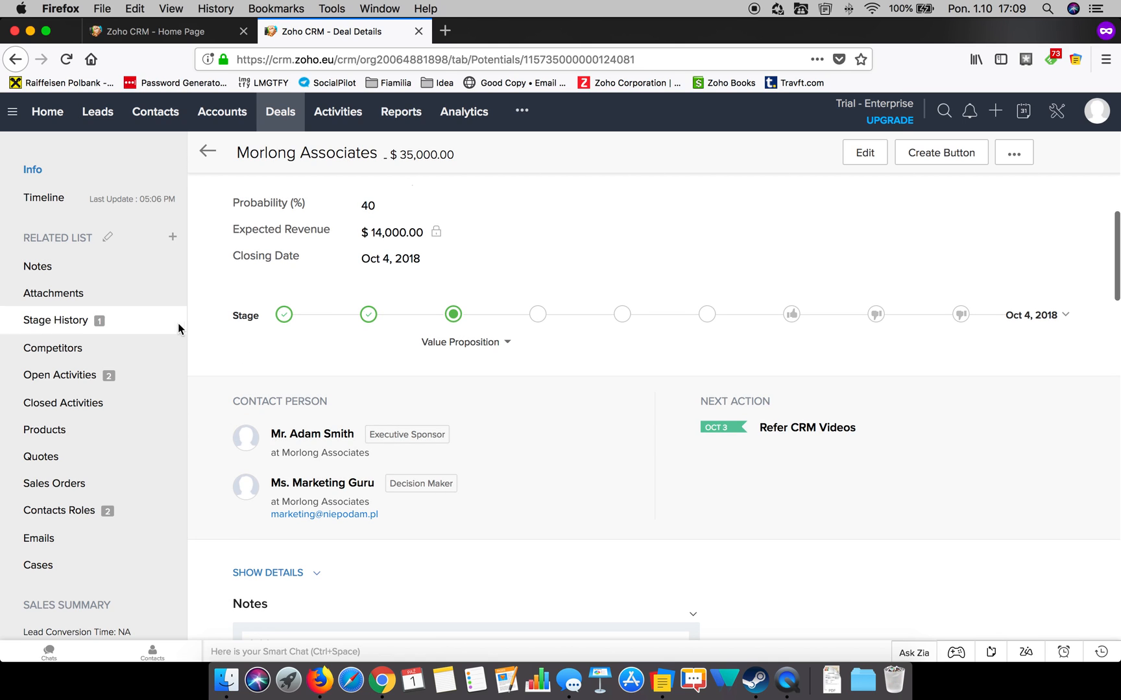
mouse_move(238, 120)
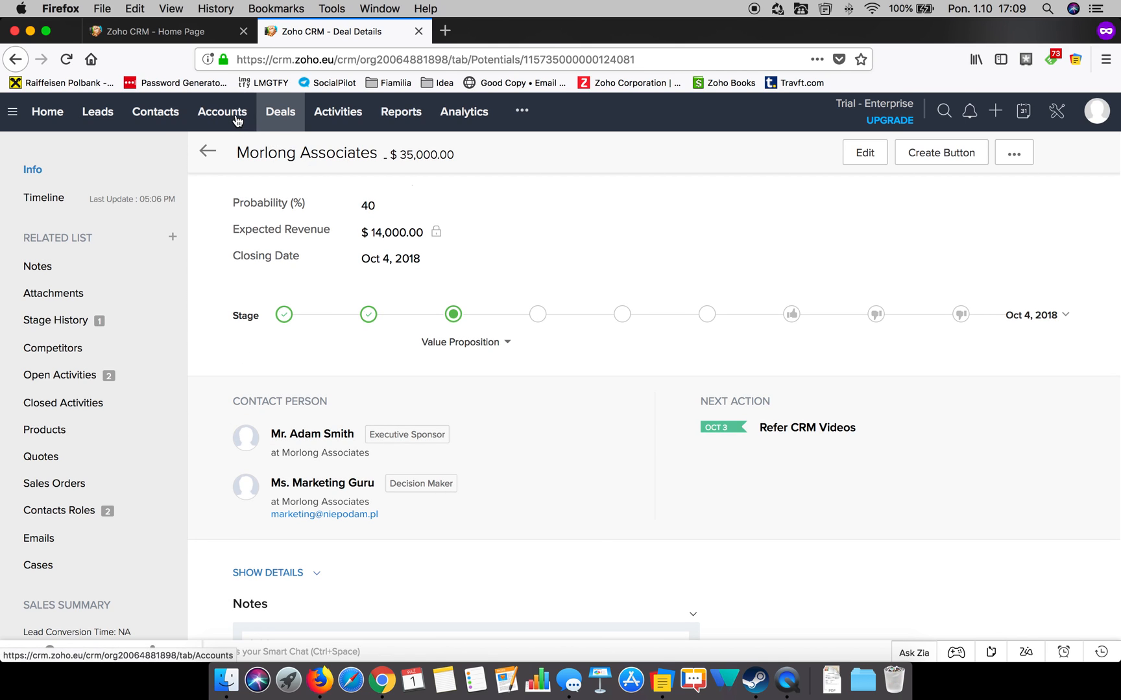
click(221, 112)
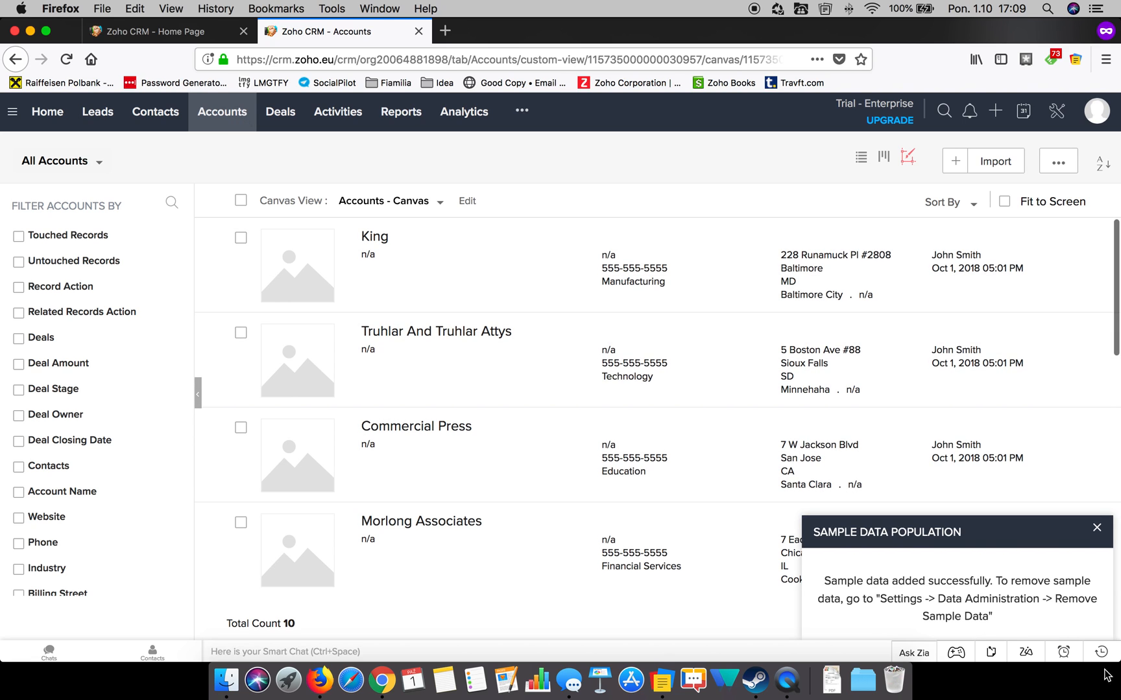
click(1097, 528)
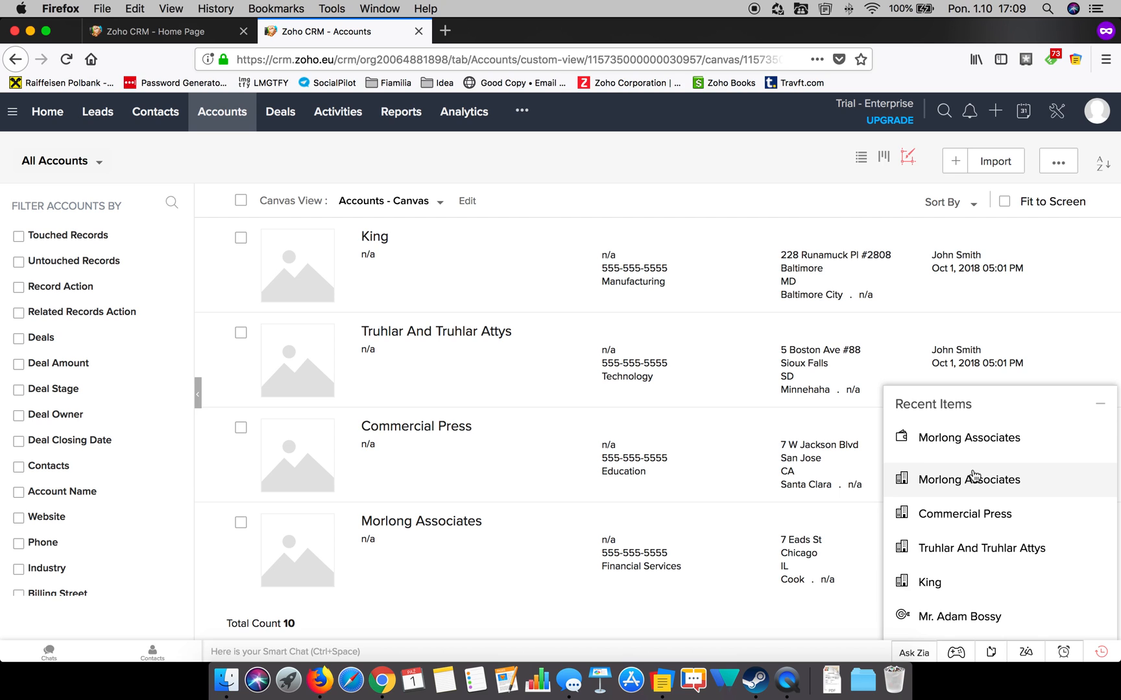
Step: Open Morlong Associates from Recent Items and scroll down to its Organization Tree
click(969, 479)
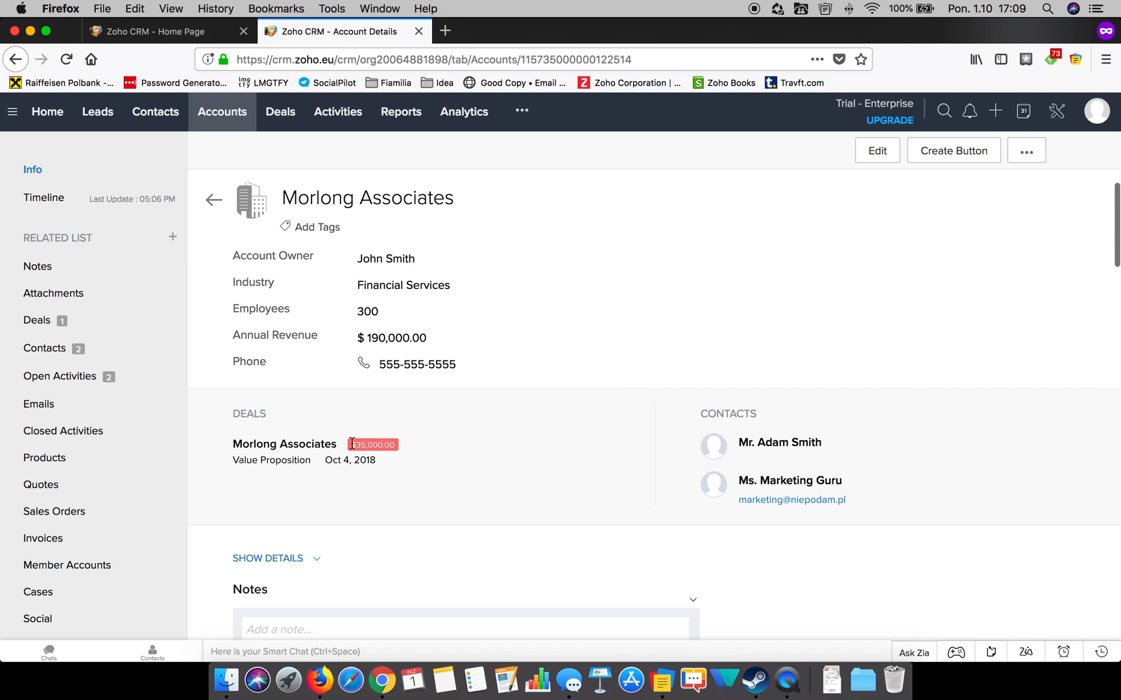
scroll(down, 3)
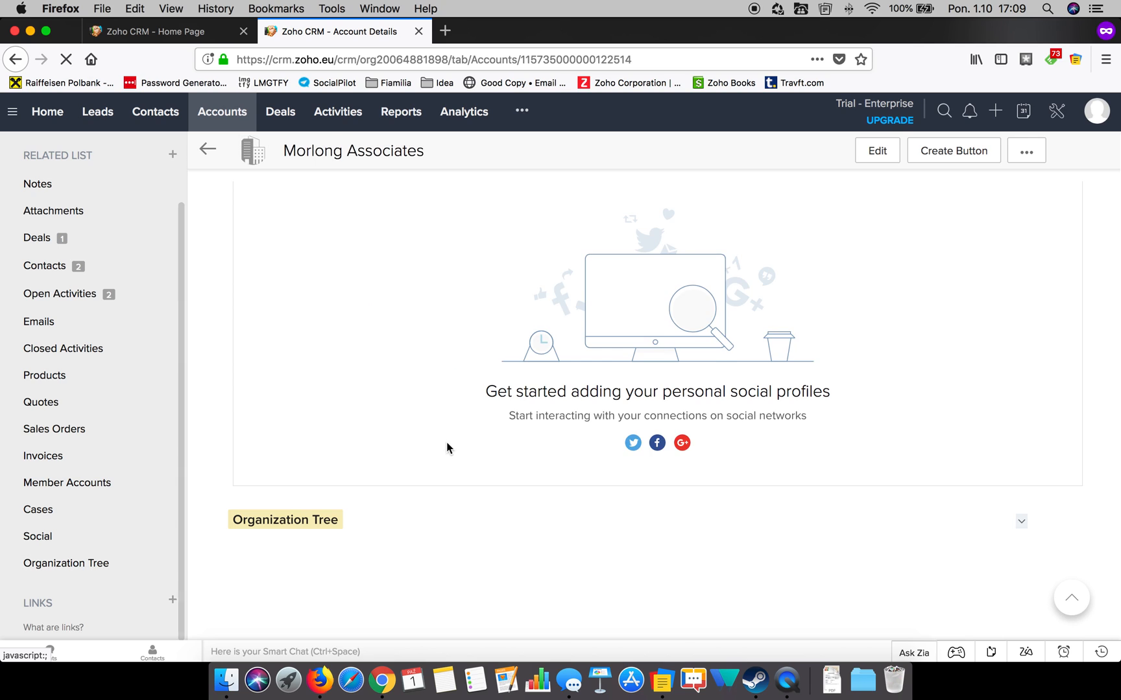
scroll(down, 3)
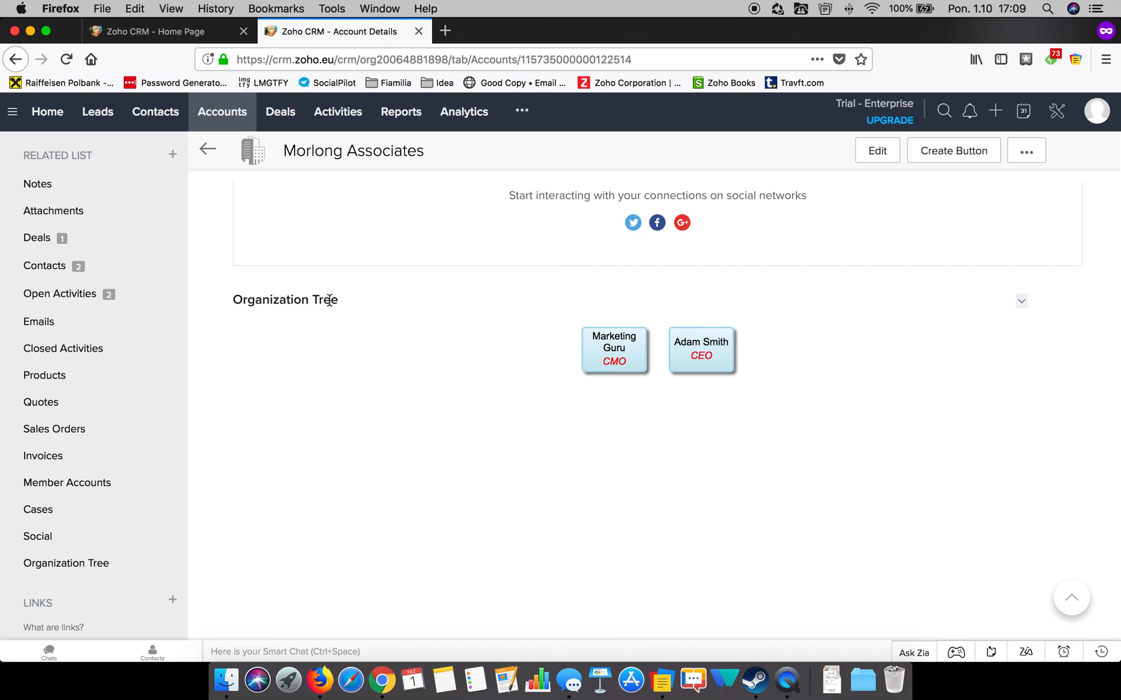
mouse_move(731, 375)
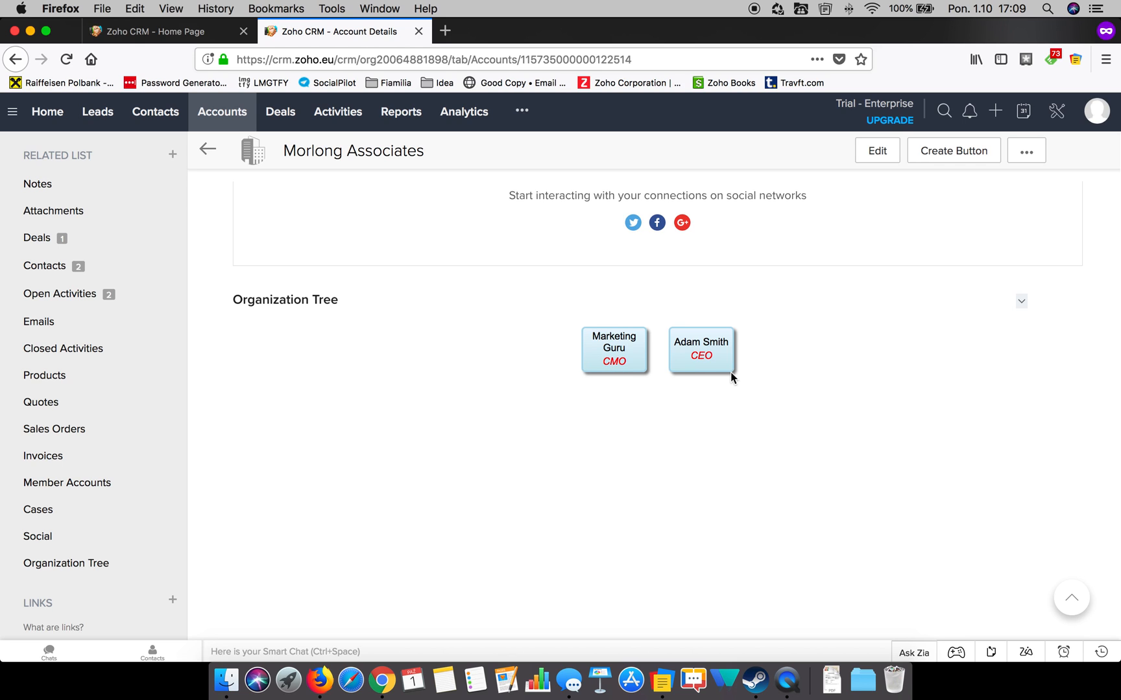
mouse_move(758, 351)
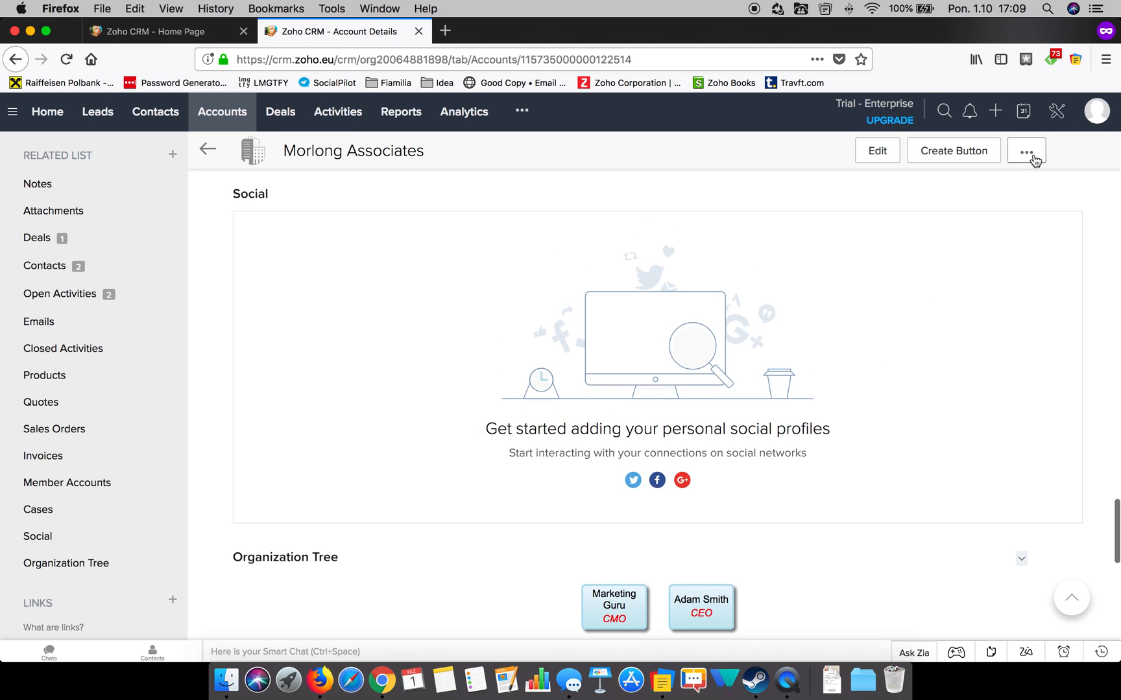
Step: Via Organize Account Details, move Organization Tree up three places below Contacts and save
click(1027, 150)
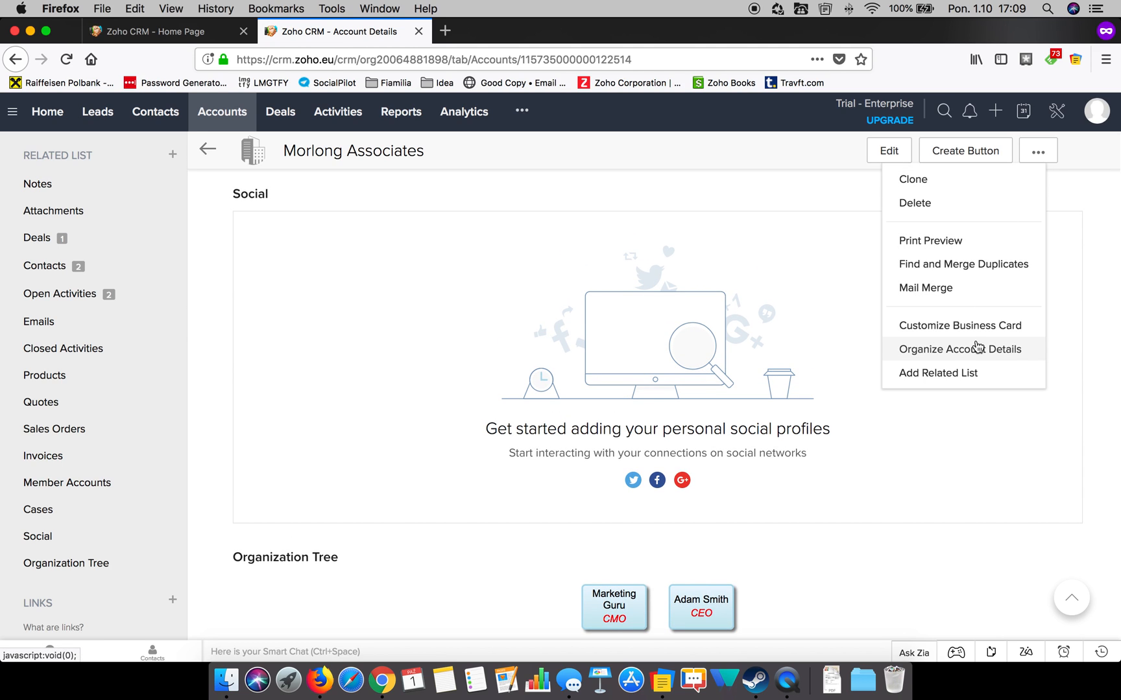
mouse_move(978, 358)
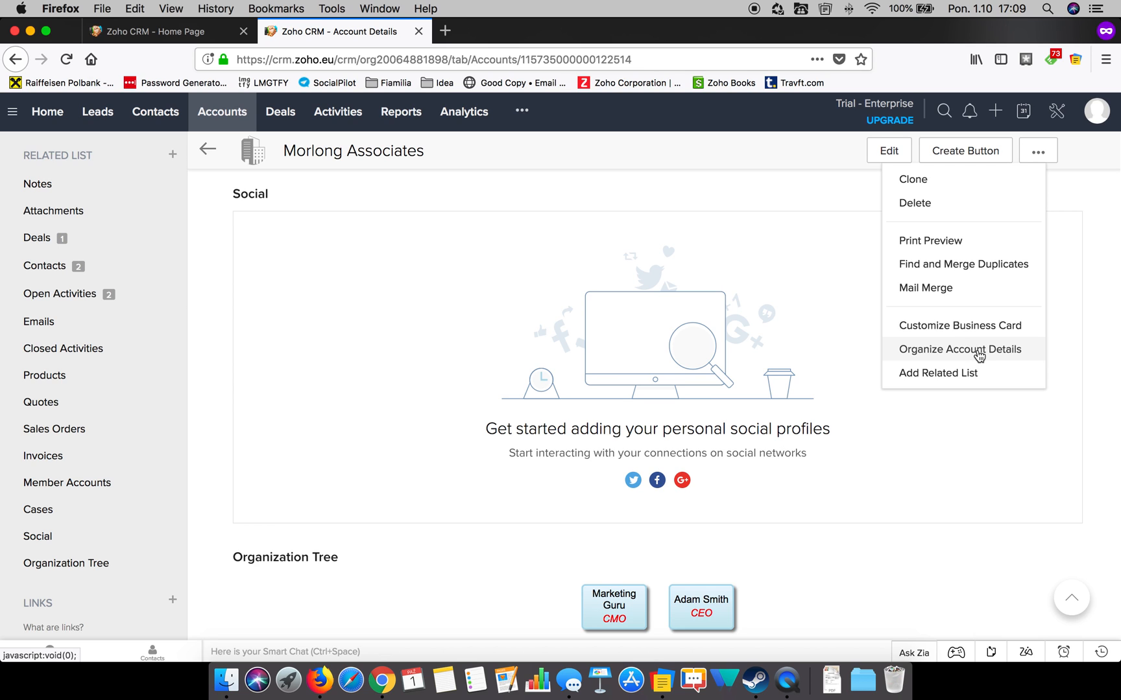
click(959, 349)
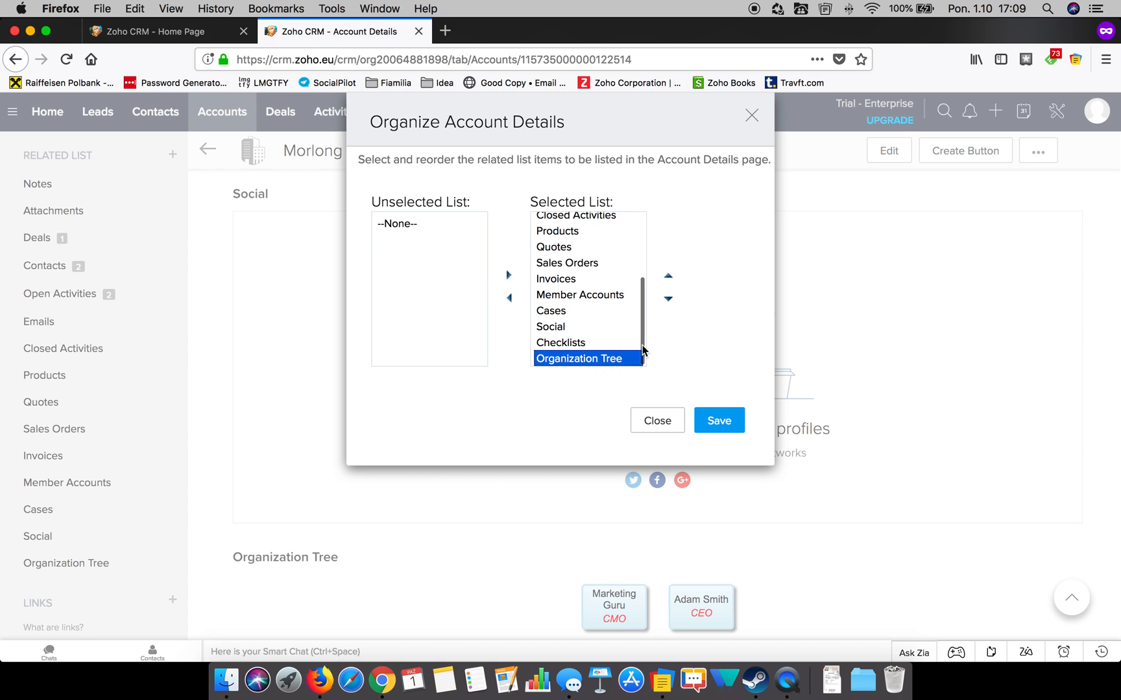
click(667, 275)
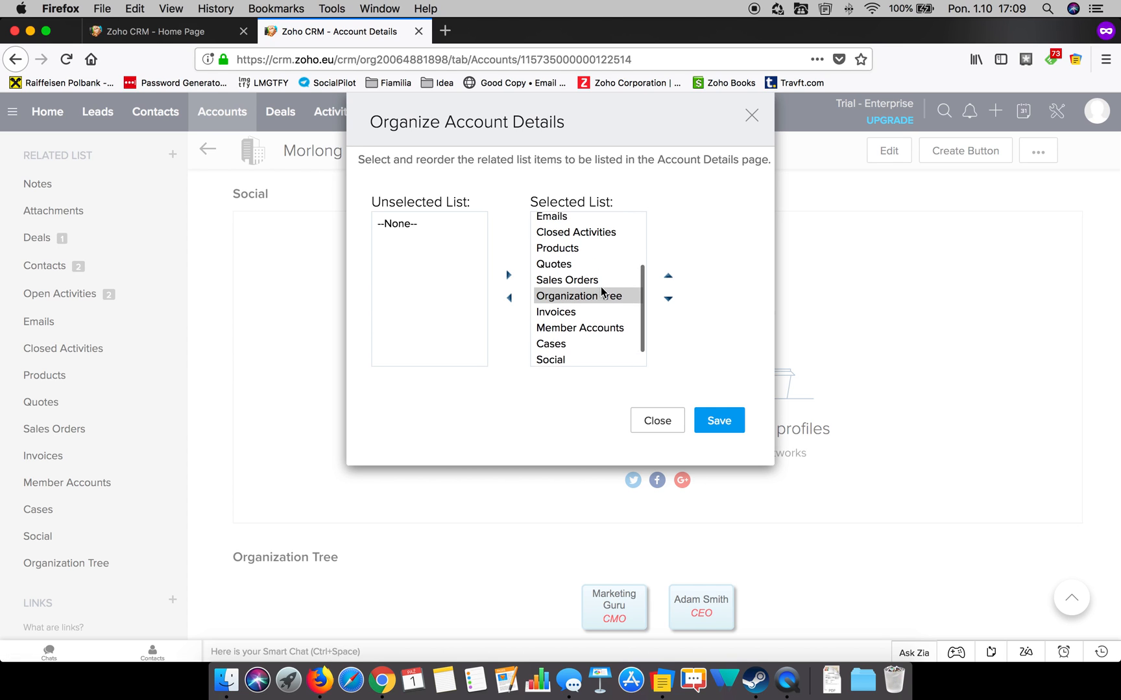
click(666, 276)
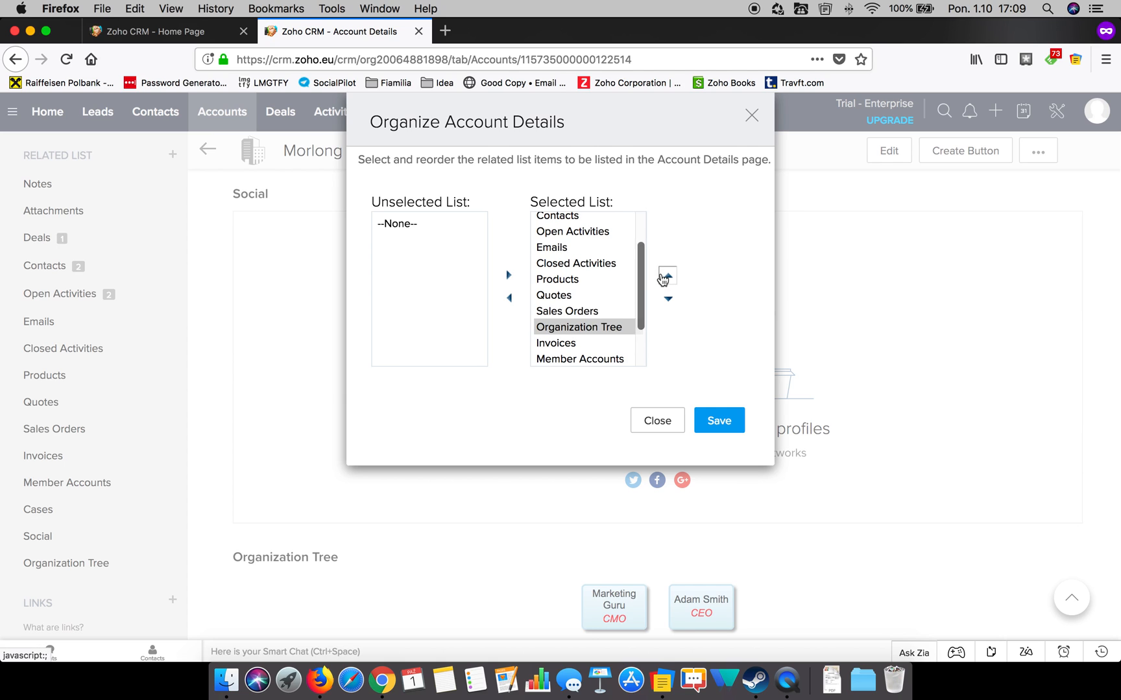
click(668, 275)
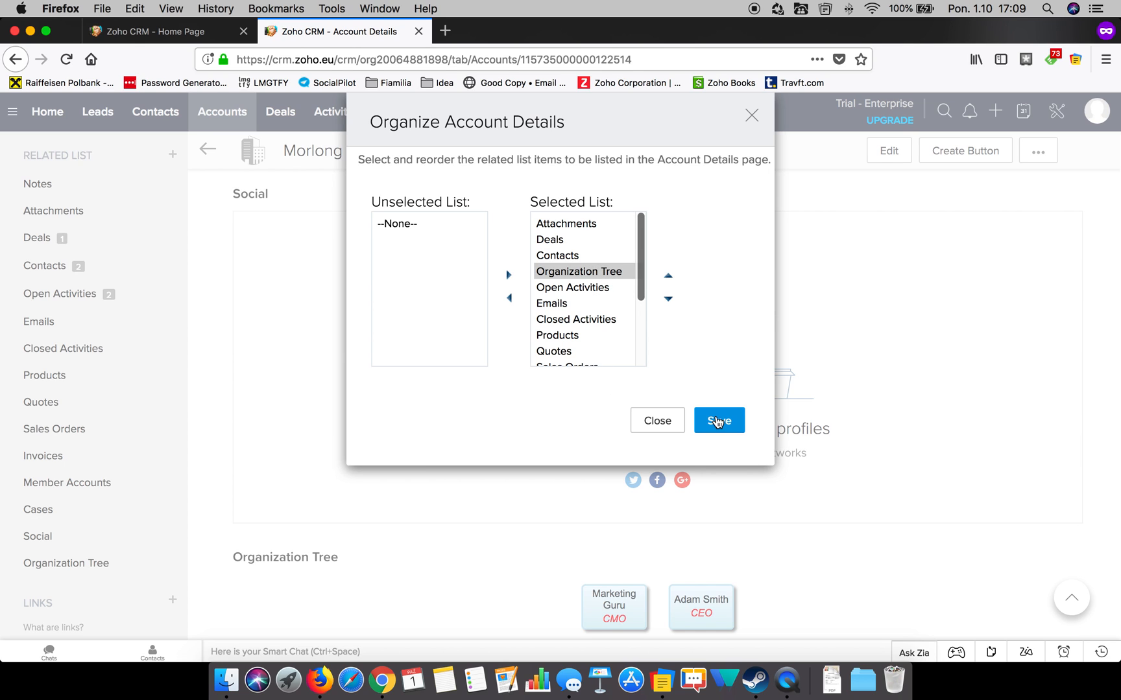
click(719, 420)
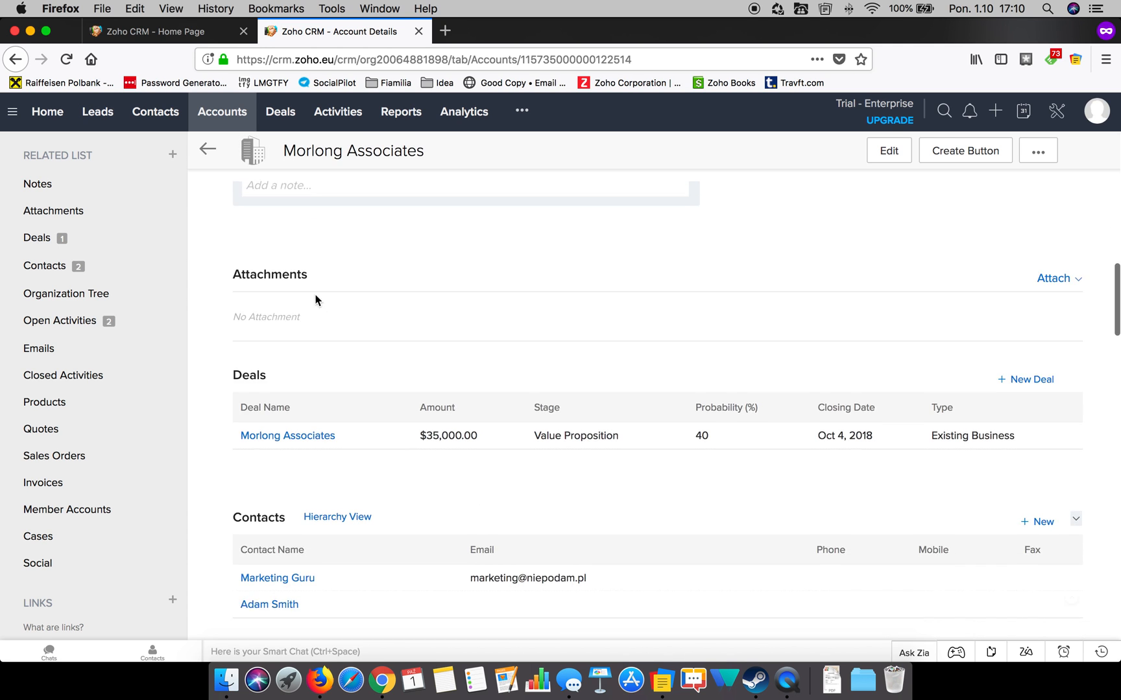
Step: Confirm the Organization Tree with Marketing Guru and Adam Smith appears below Contacts
click(66, 293)
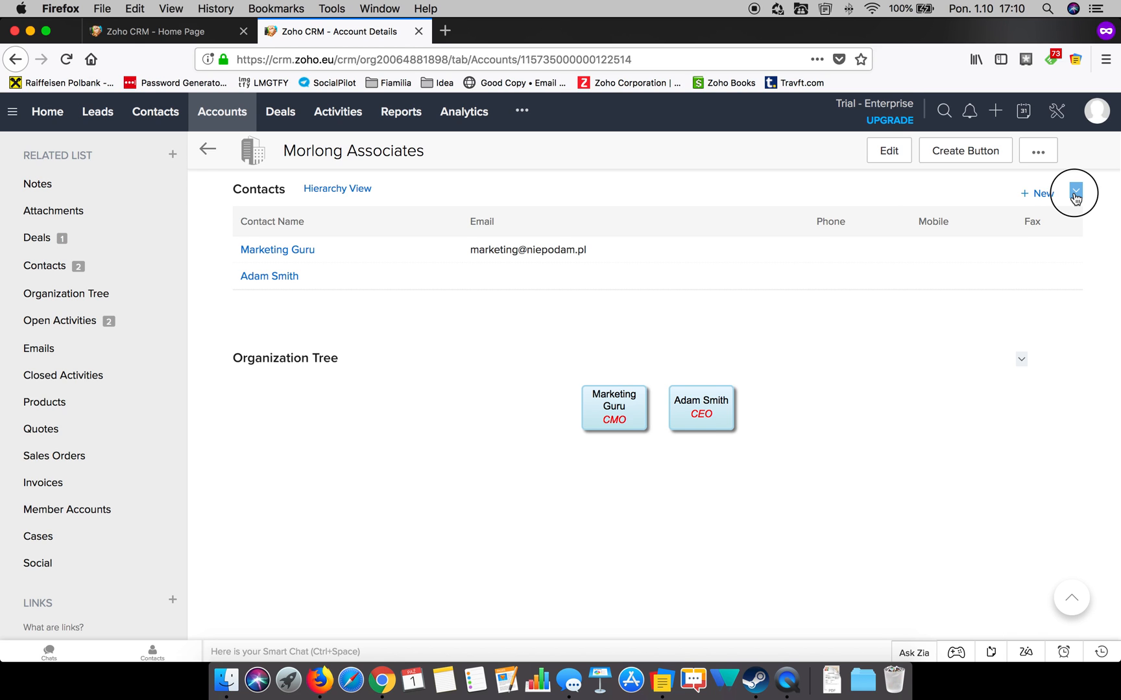
Step: Add the Reports To column to Contacts and reorder the Fax and Reports To columns
click(1075, 192)
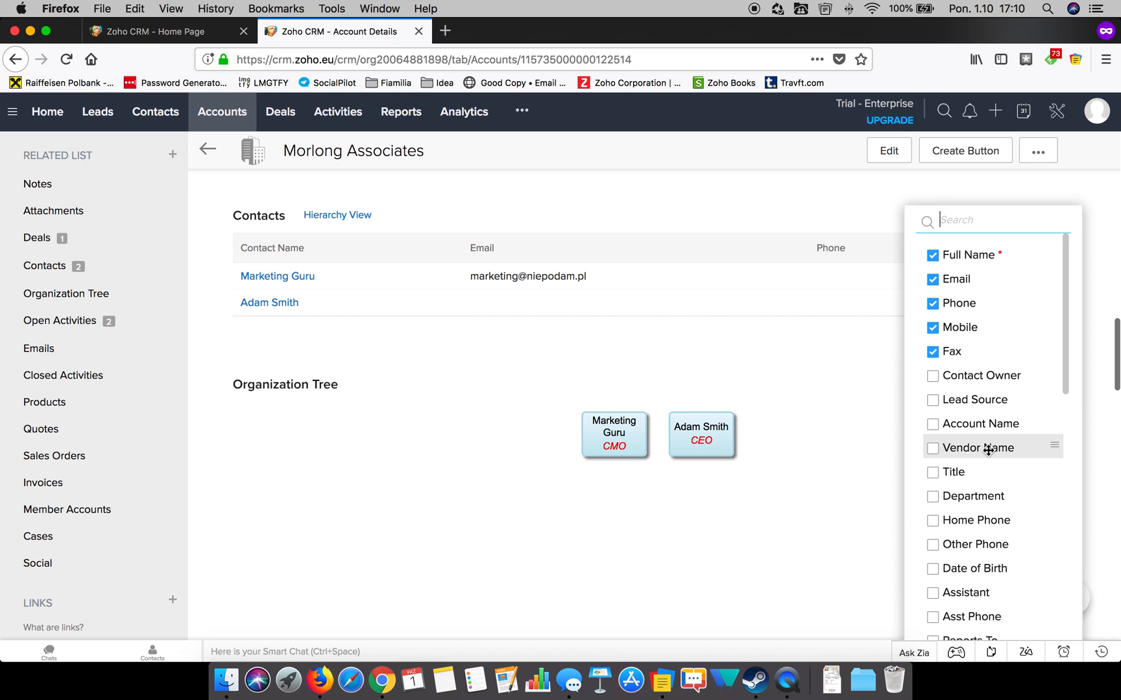
scroll(down, 3)
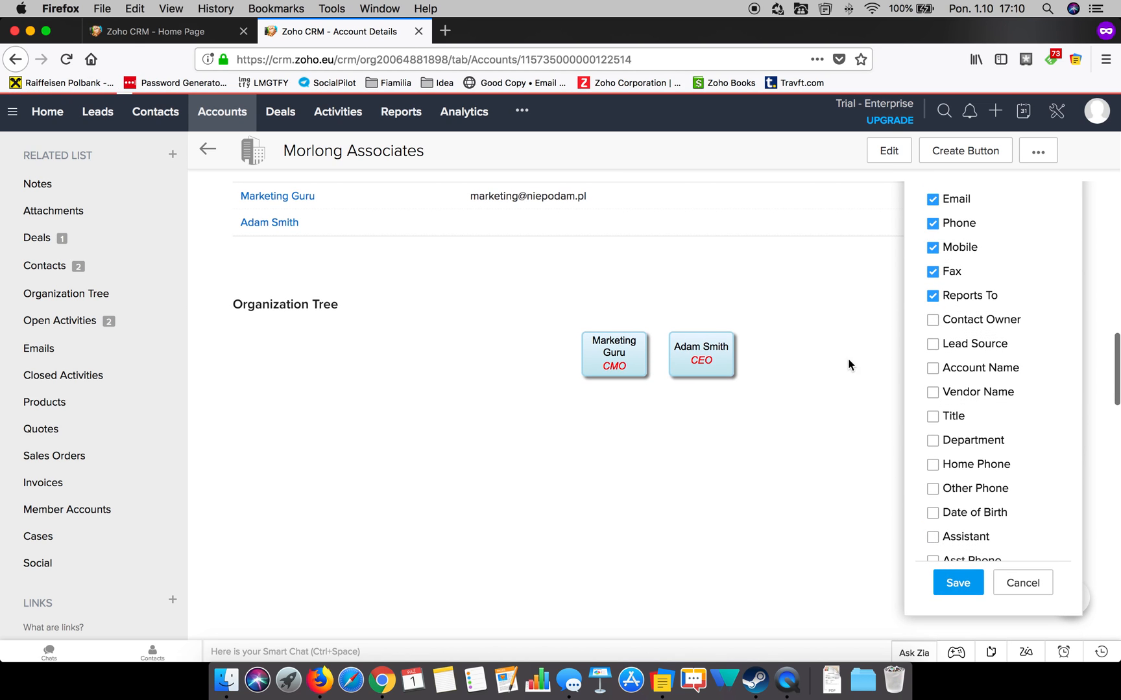
click(1022, 583)
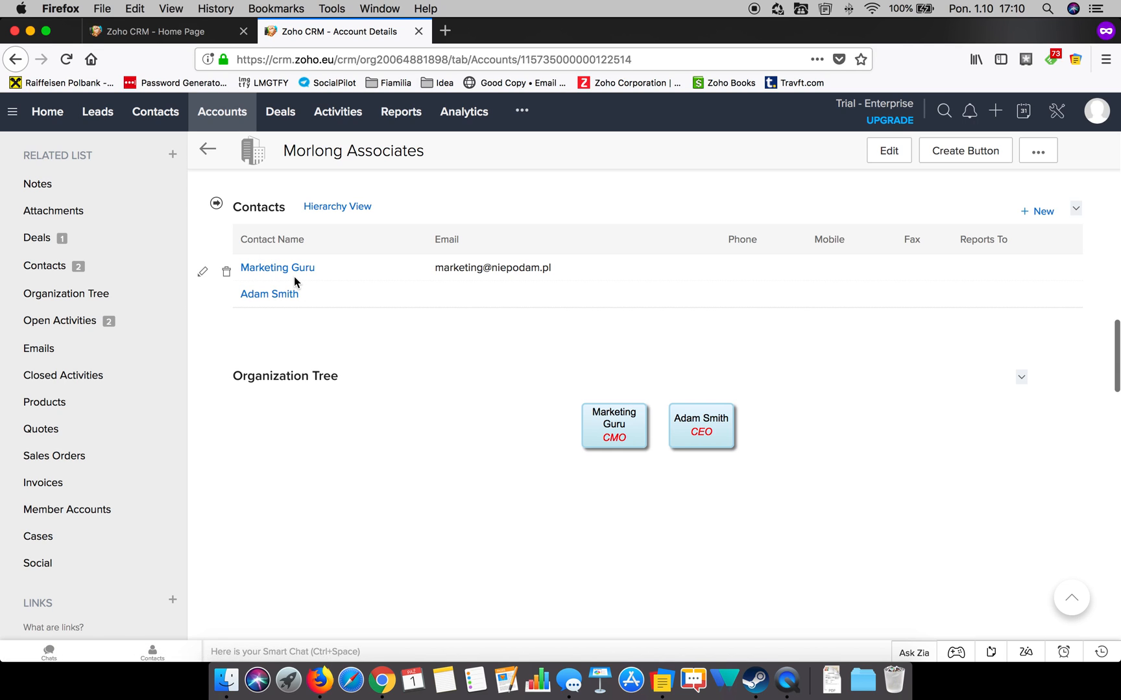
mouse_move(269, 303)
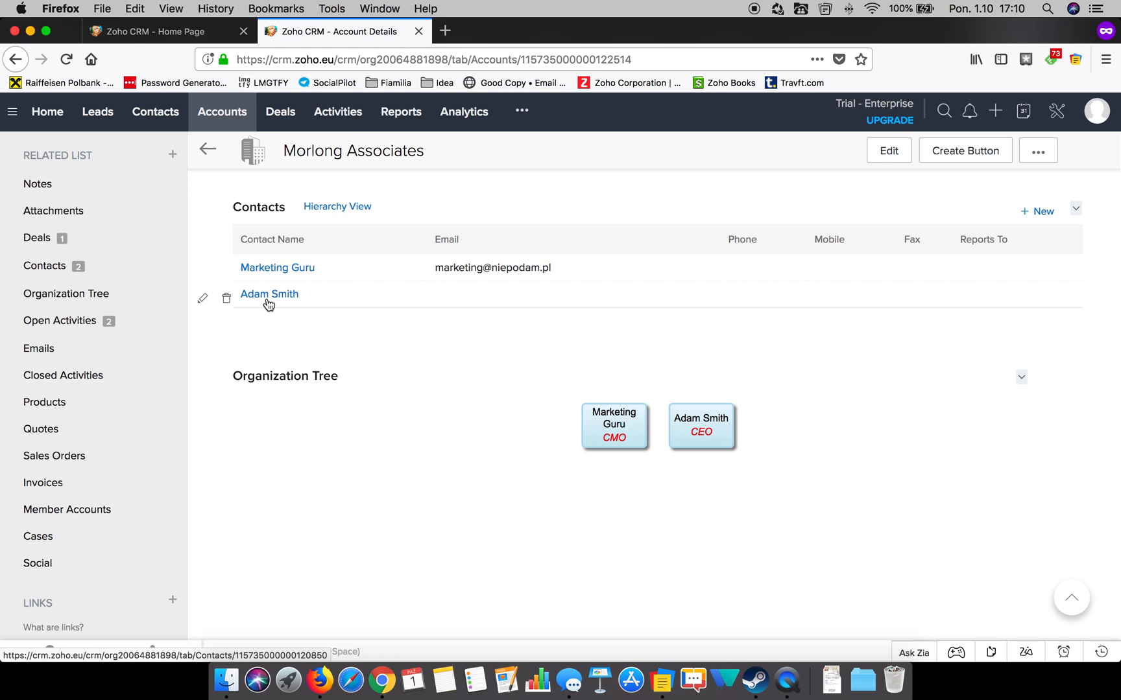
mouse_move(1095, 229)
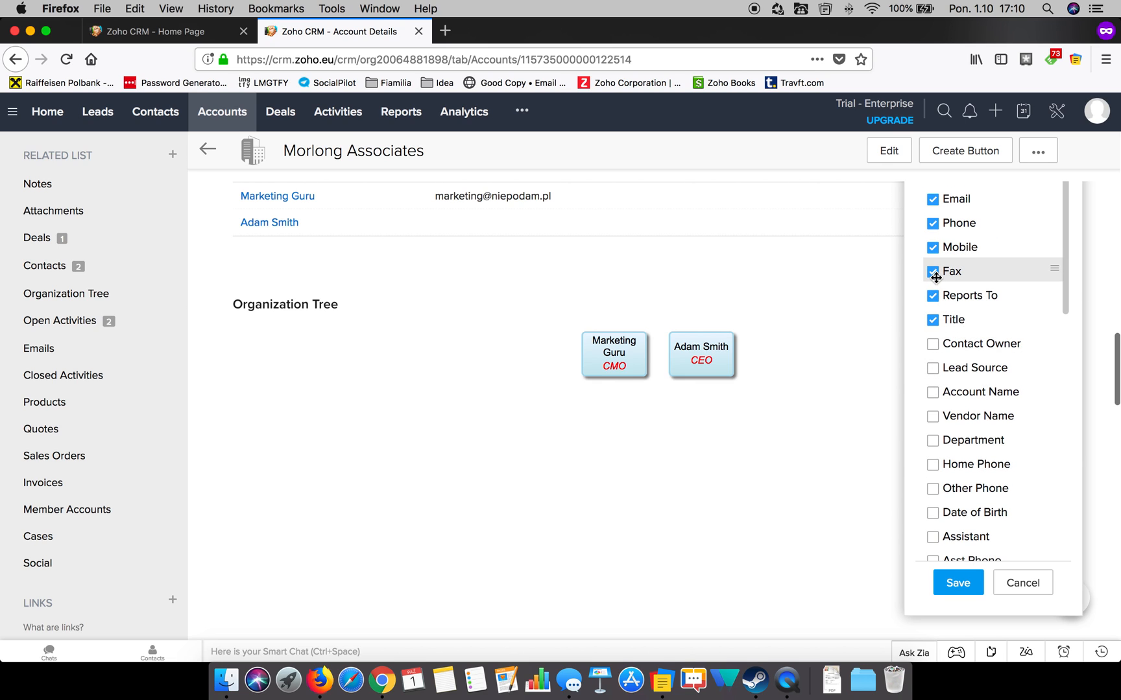
drag(936, 271, 972, 295)
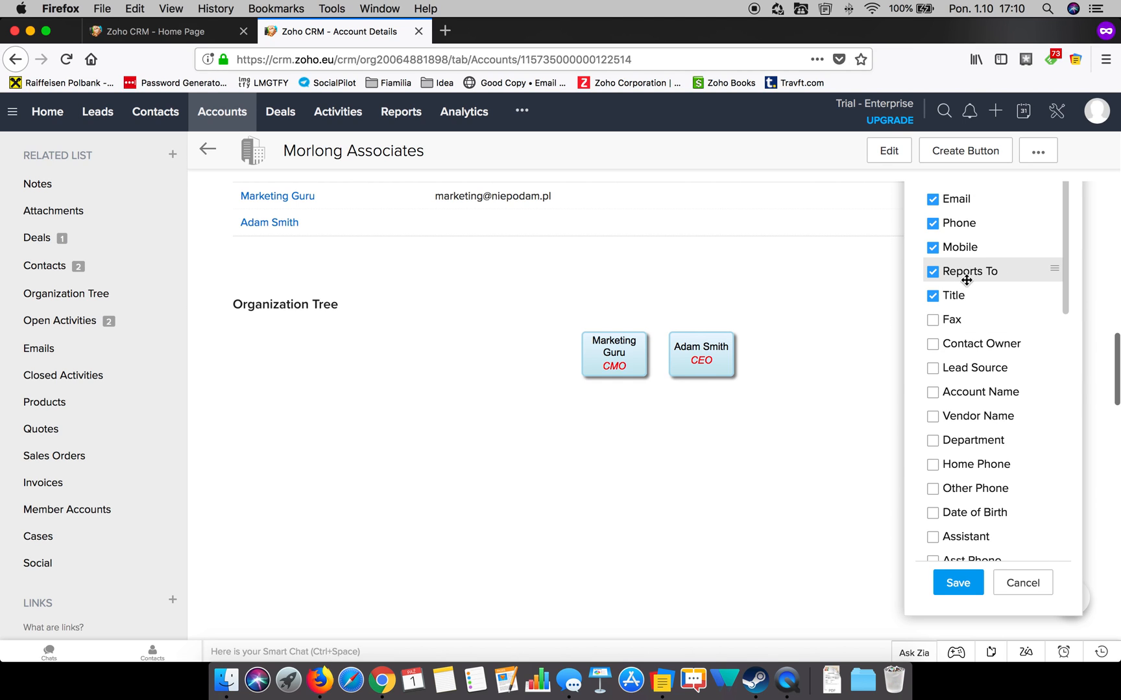
drag(966, 279, 962, 197)
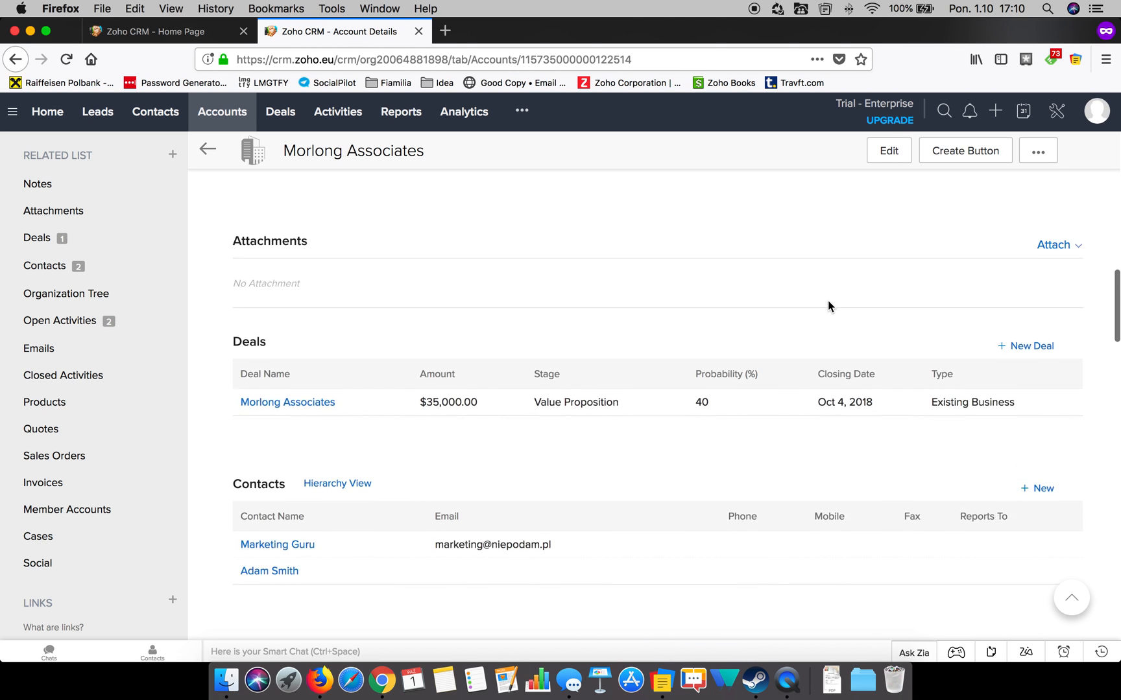
Step: Save Contacts columns Title, Phone, Mobile and Reports To, dropping Fax
scroll(down, 3)
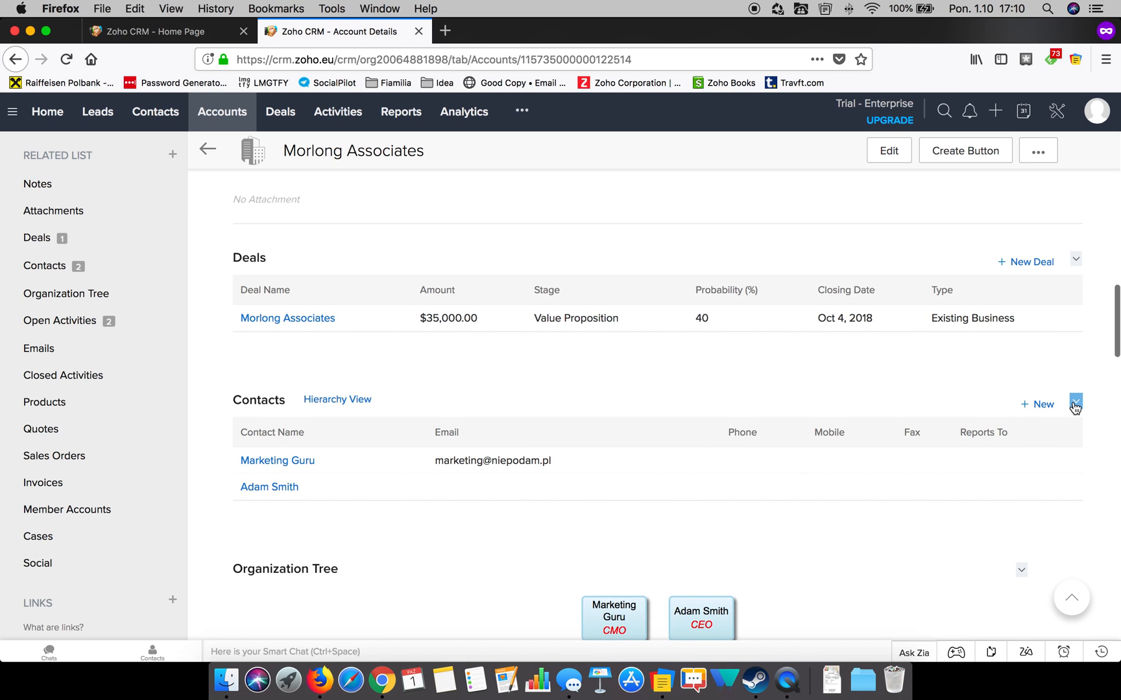
click(1075, 403)
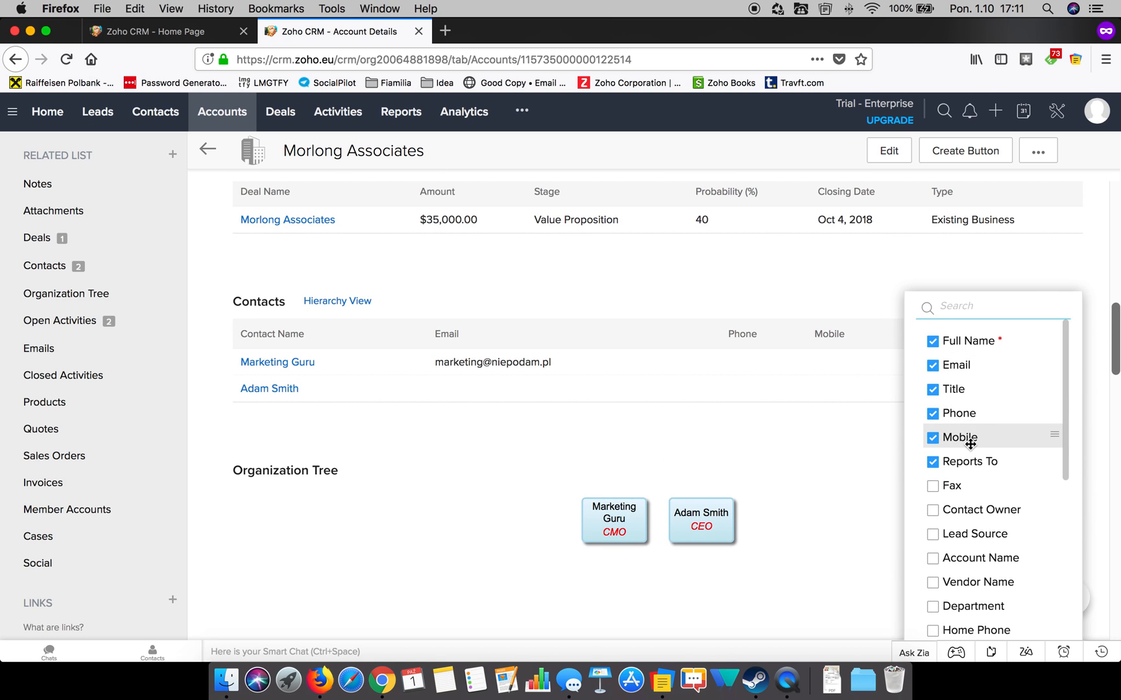
mouse_move(987, 443)
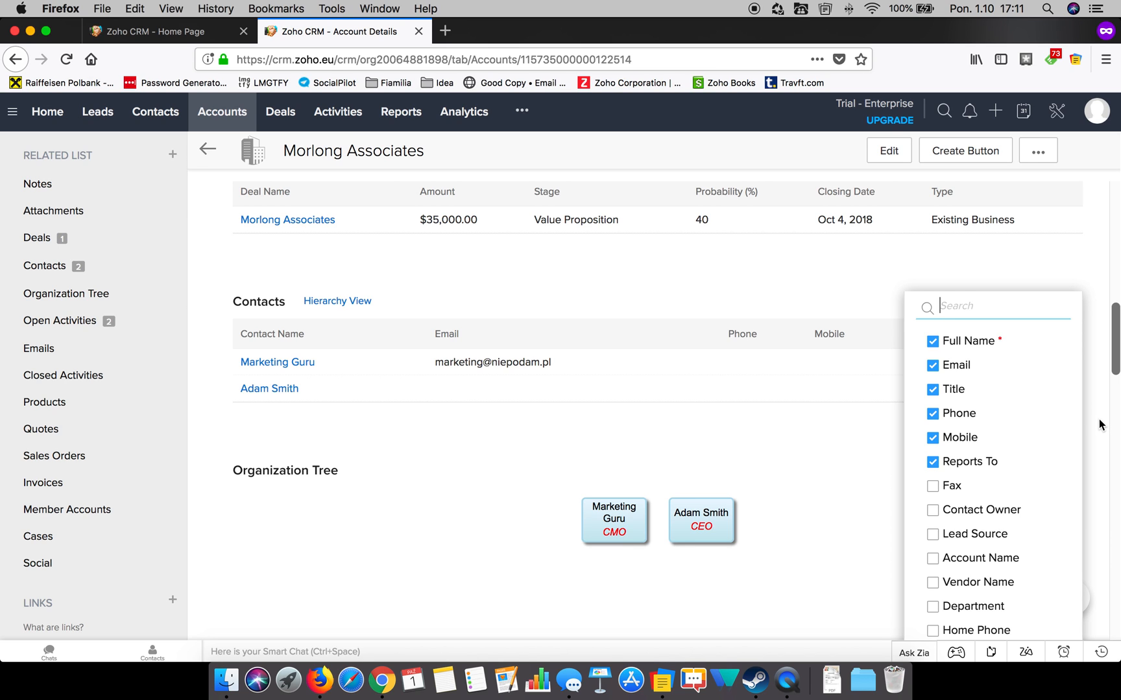
scroll(down, 3)
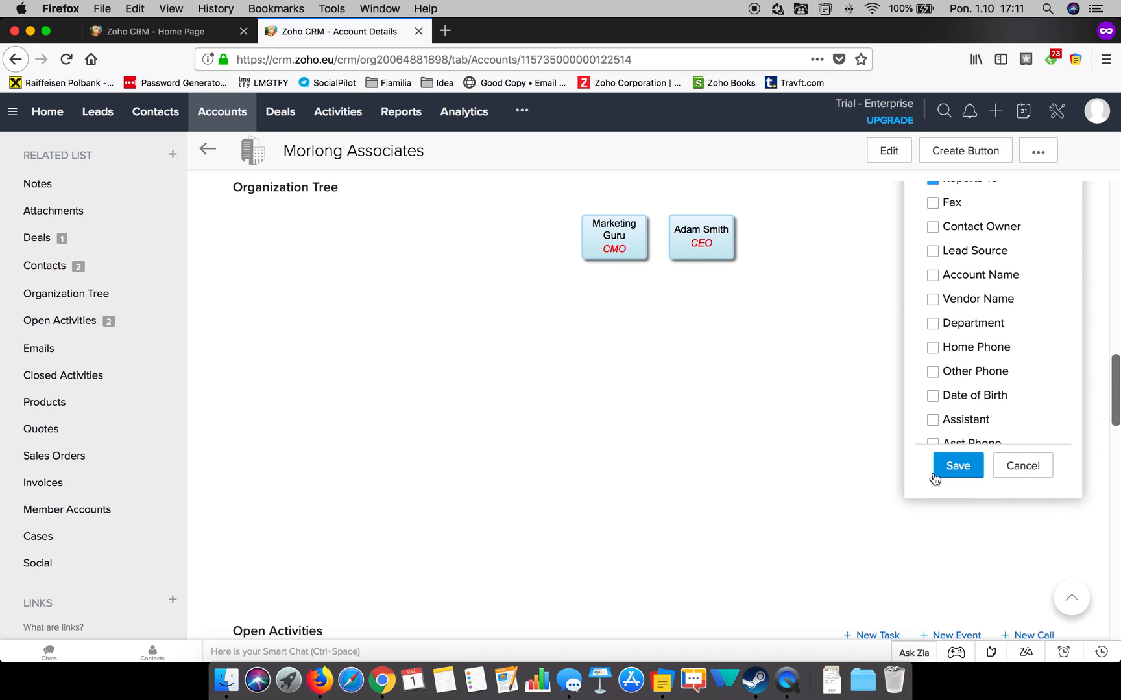
click(957, 465)
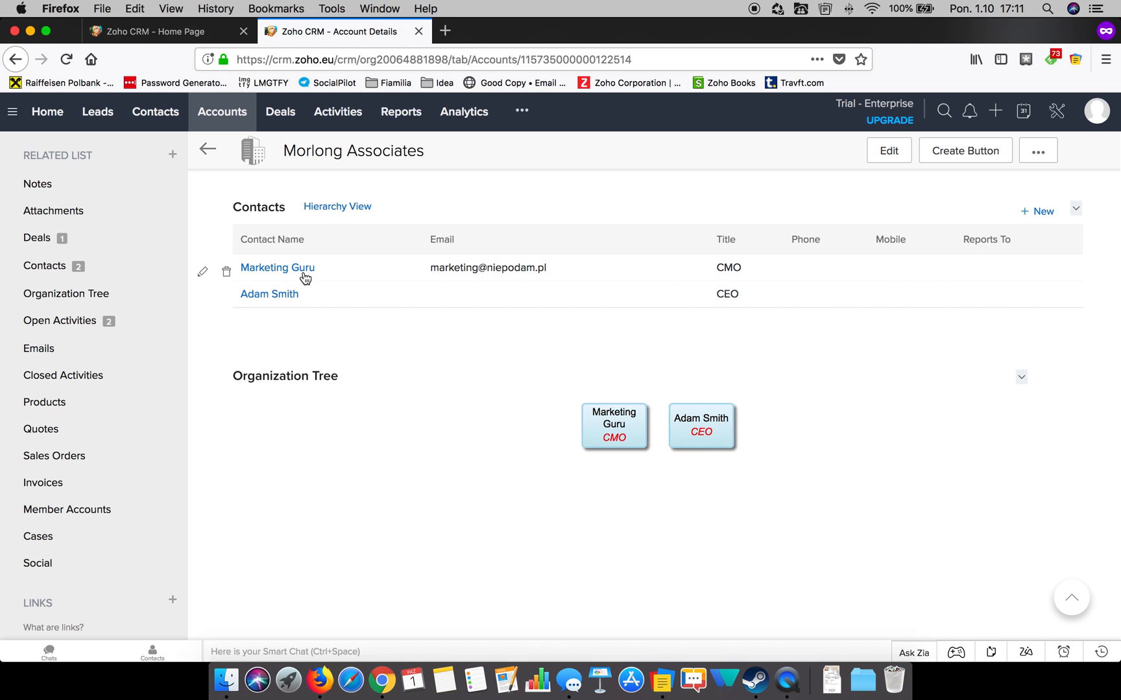
Step: On Marketing Guru's contact details, set ReportingTo to Adam Smith (search 'ada') and save
click(277, 268)
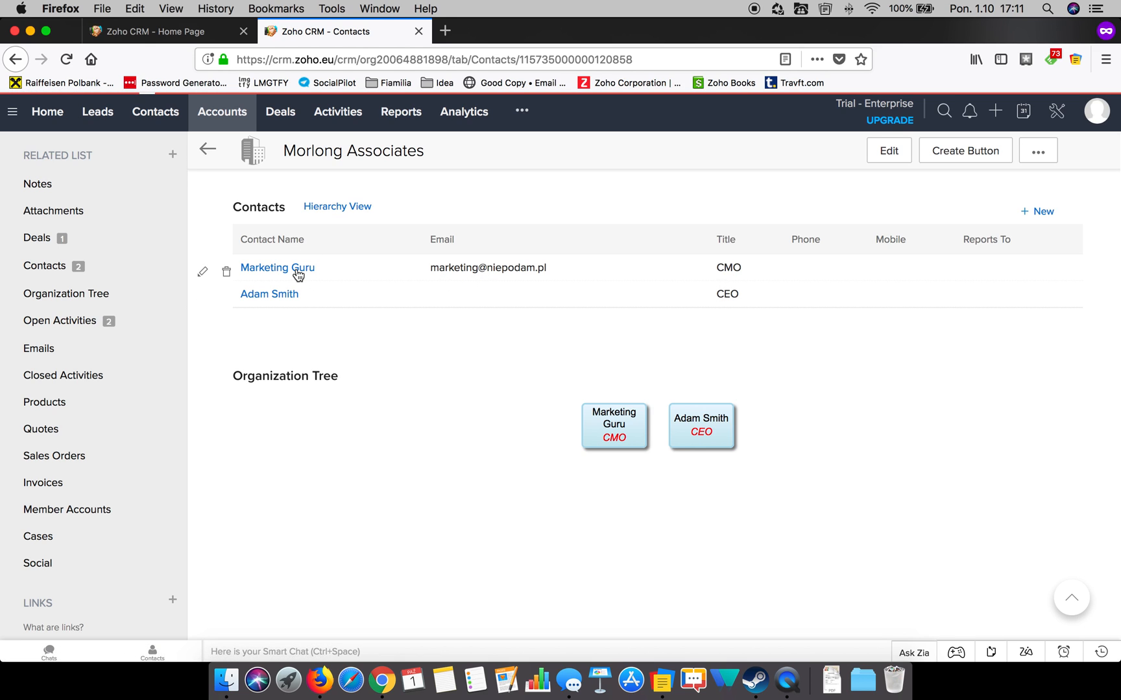
click(276, 268)
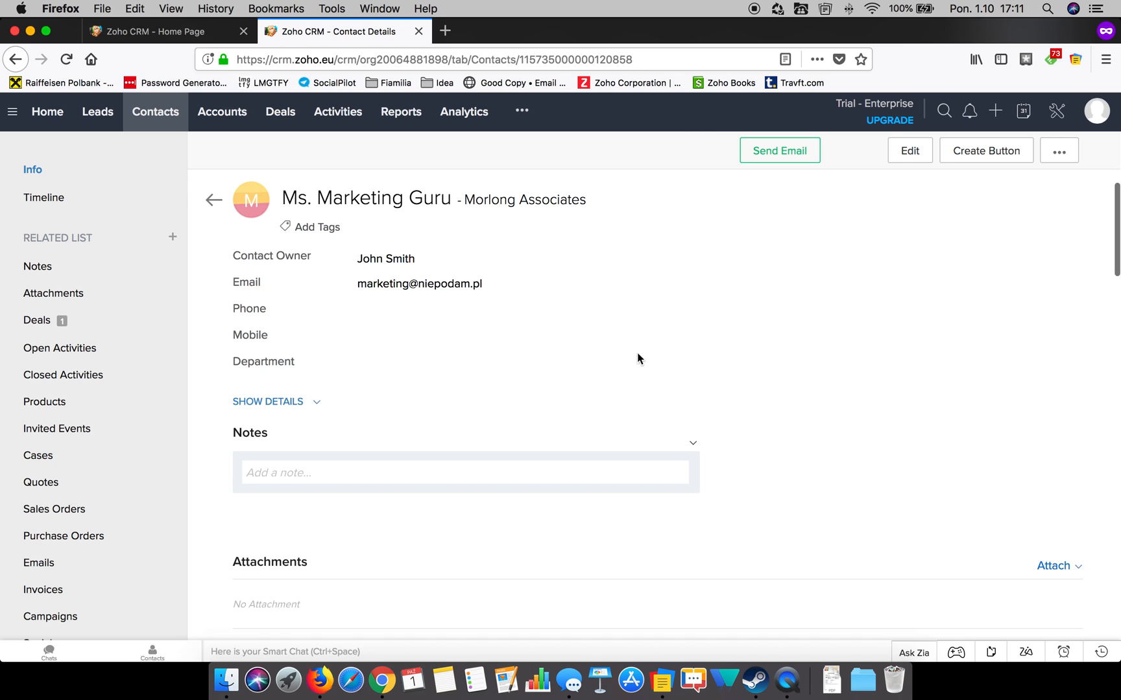
scroll(down, 3)
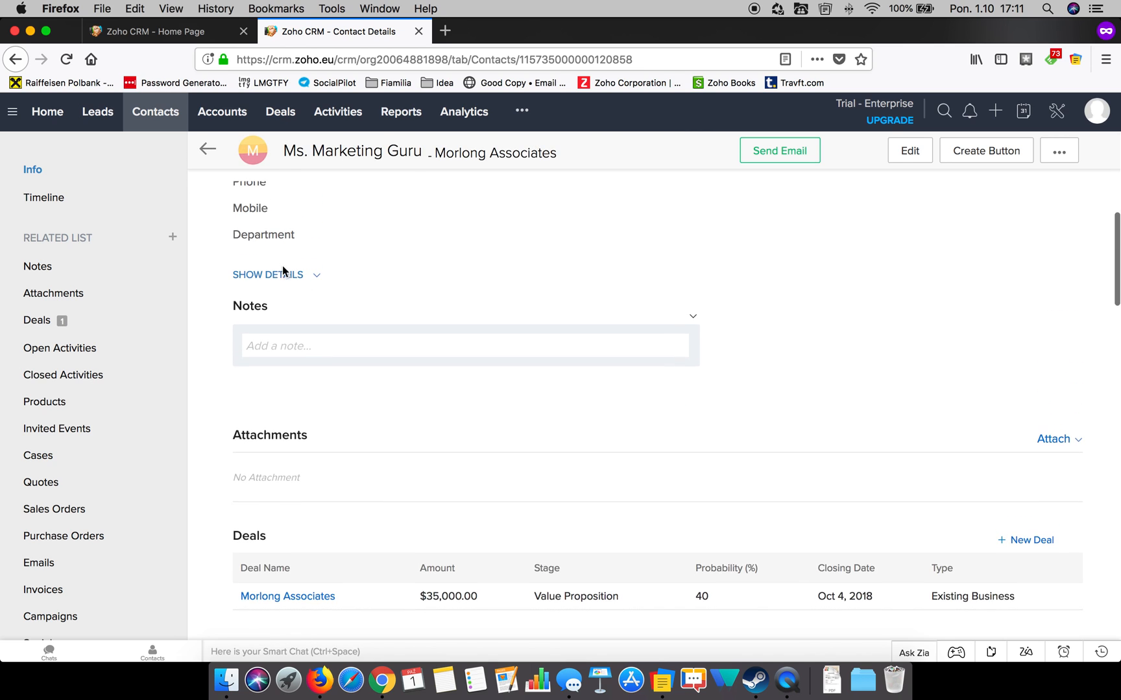
click(267, 275)
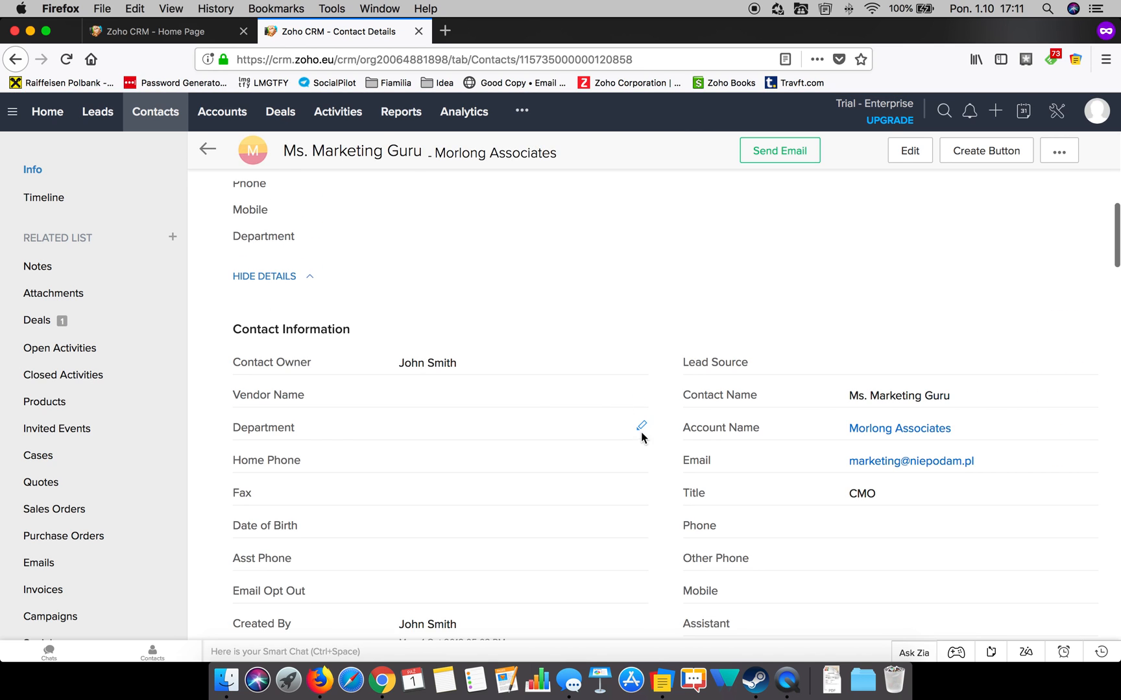
scroll(down, 3)
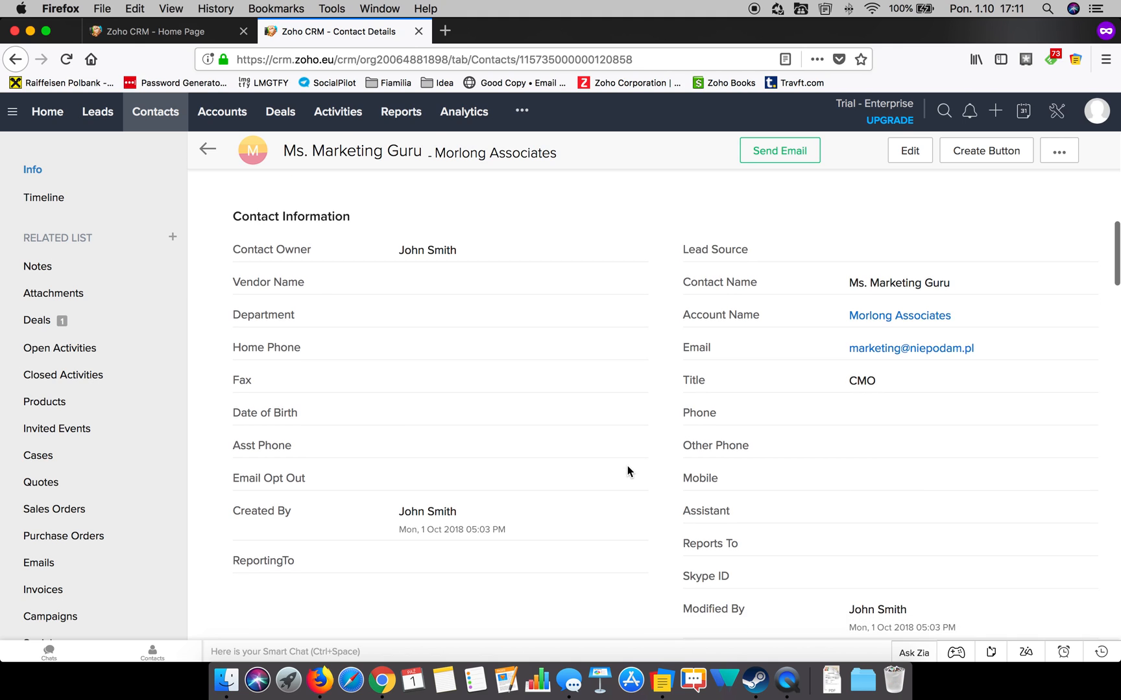
scroll(down, 3)
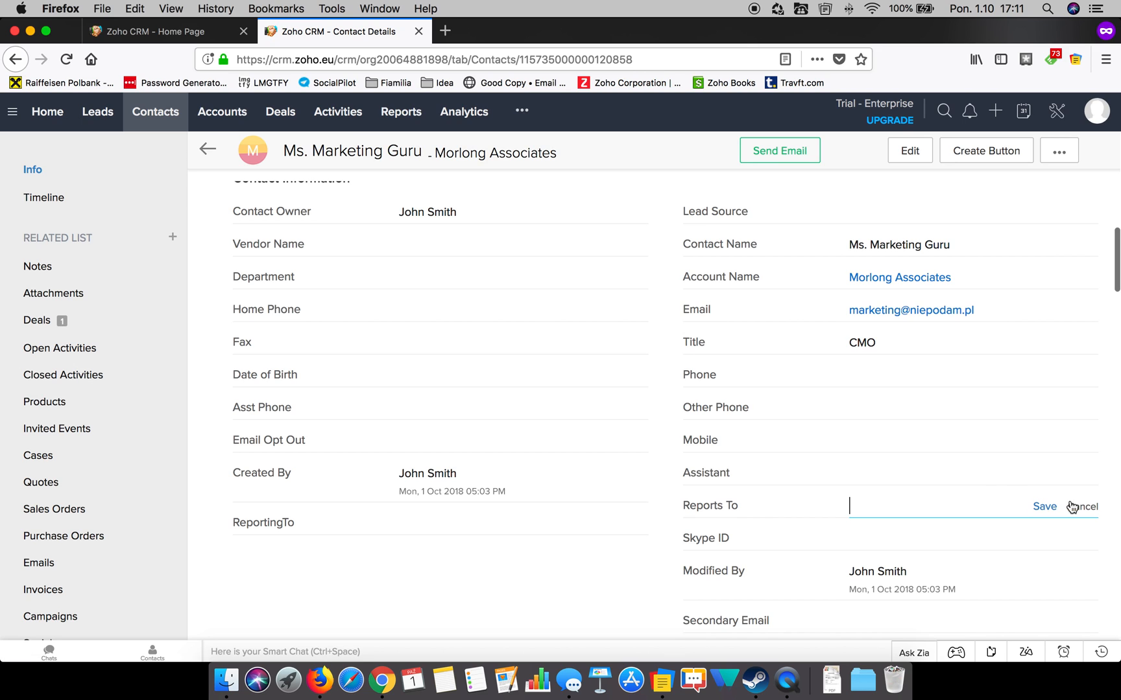
click(1081, 507)
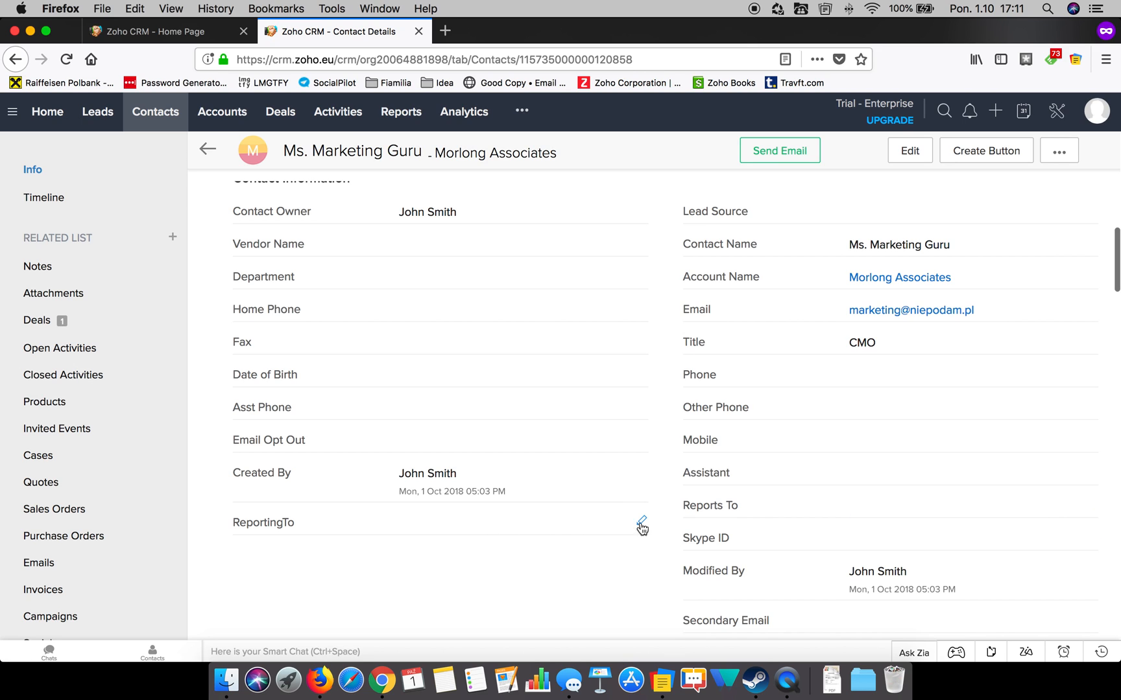
click(641, 523)
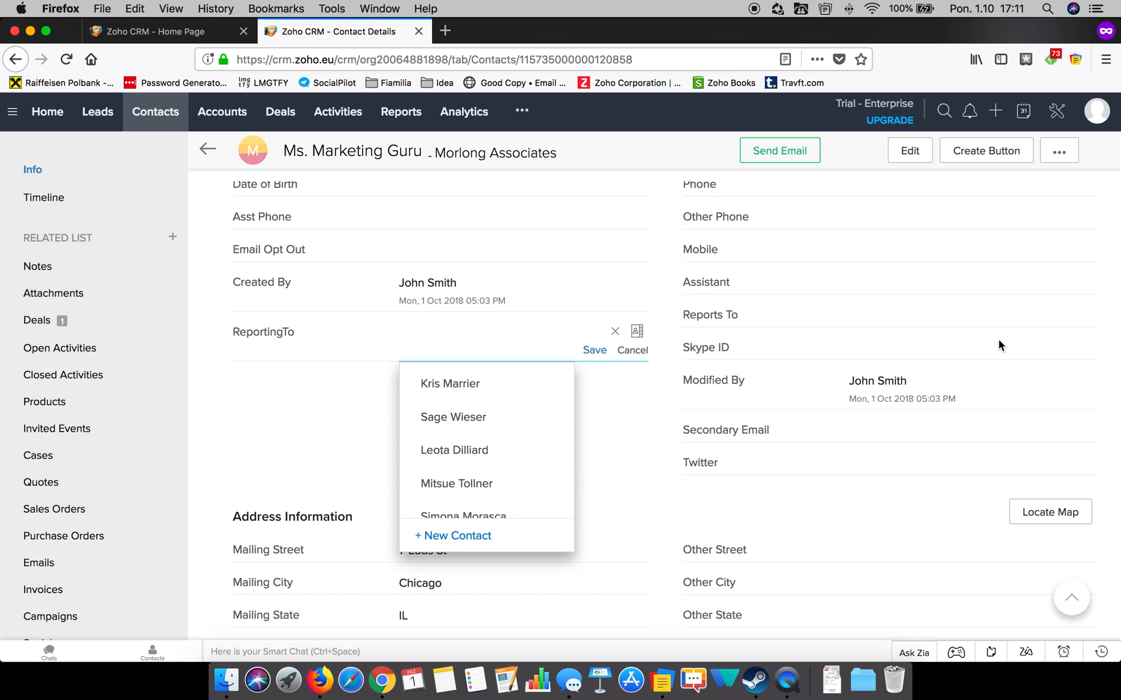
mouse_move(785, 362)
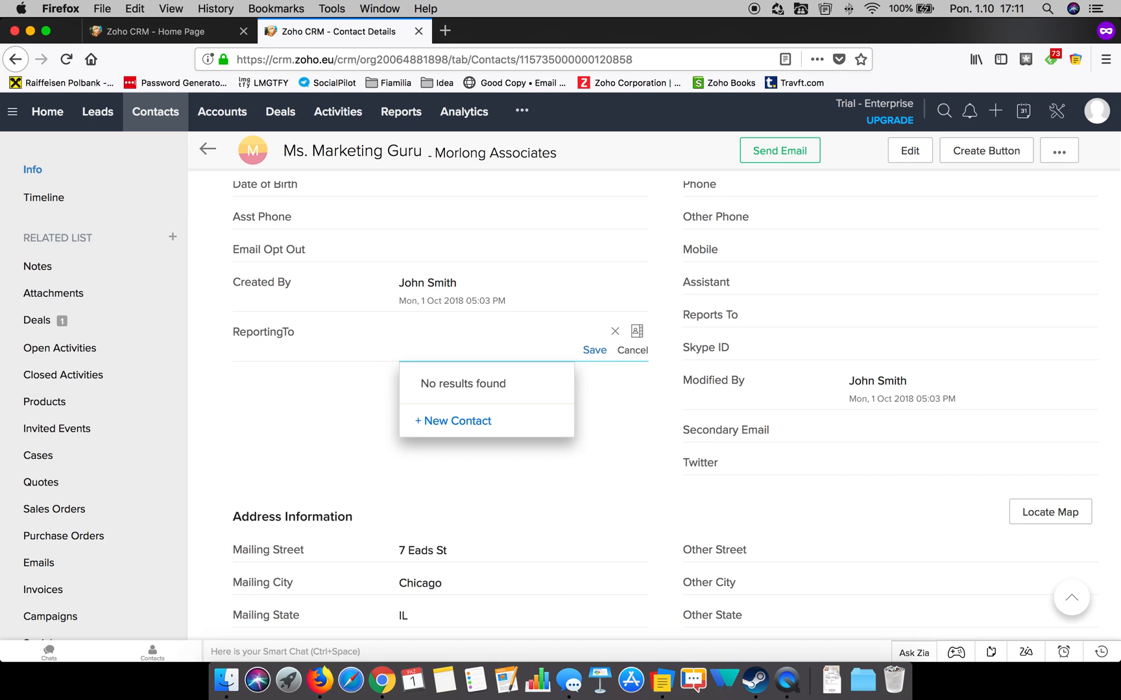
text(ada)
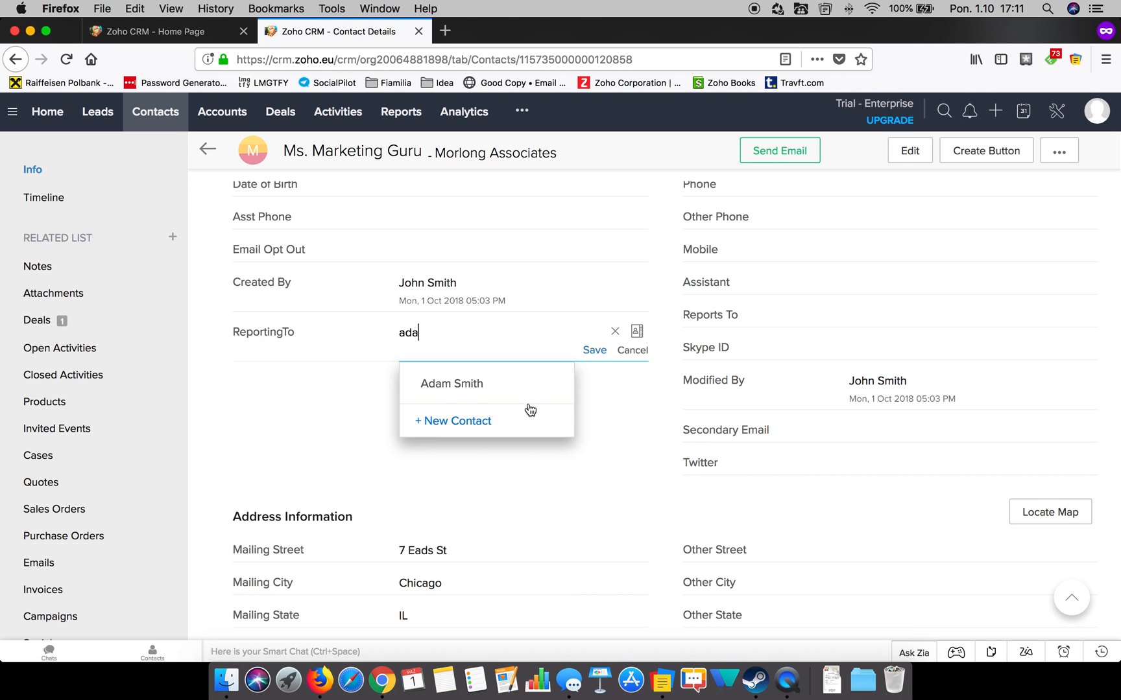
click(451, 384)
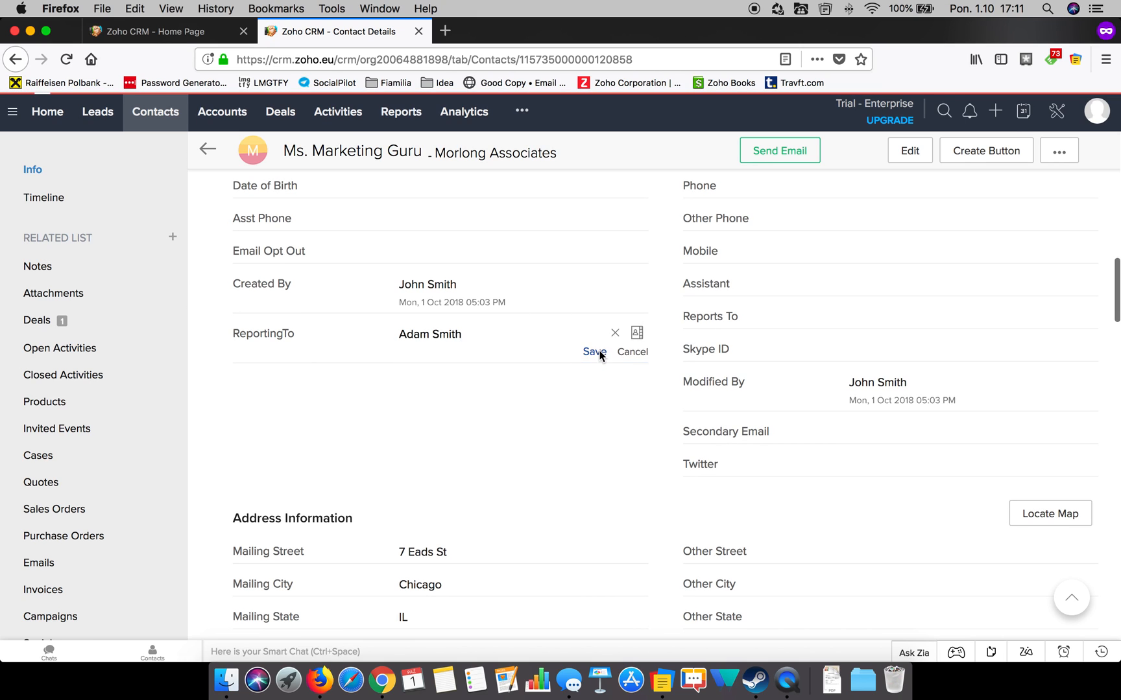
click(594, 352)
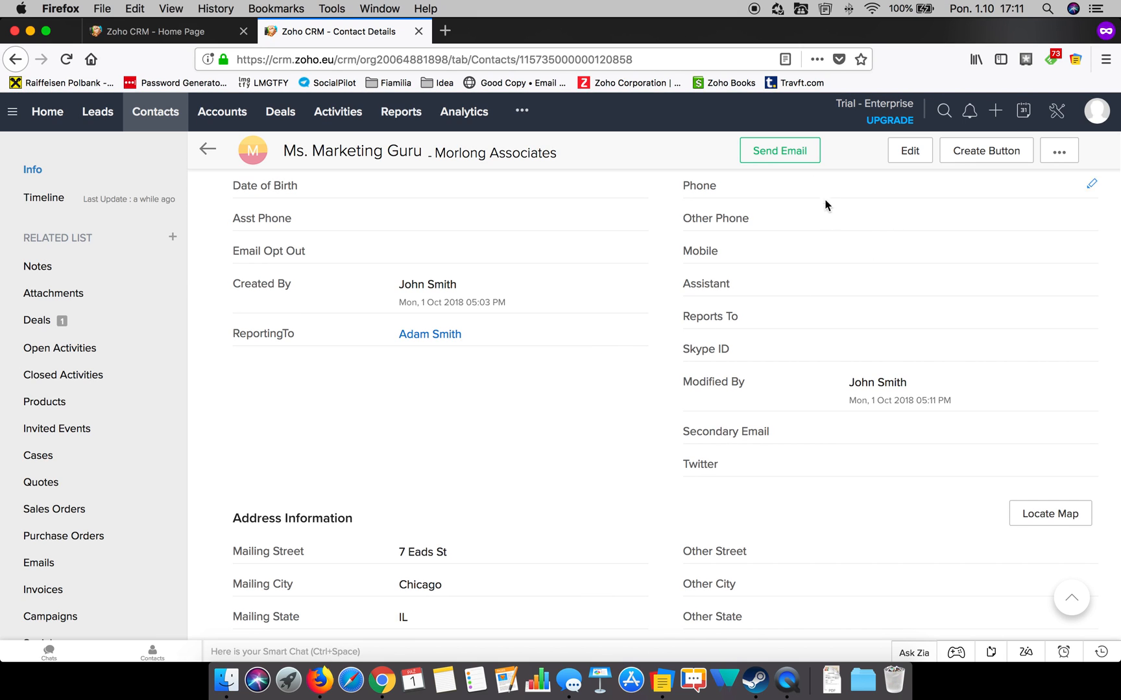
mouse_move(487, 155)
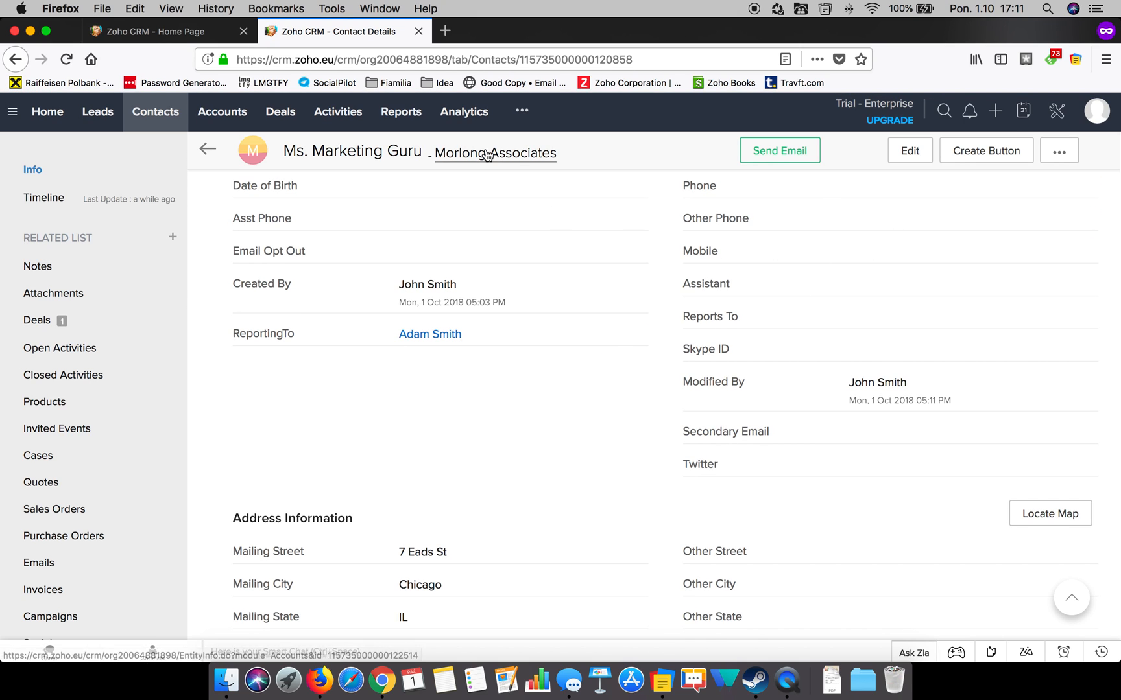
Step: Return to the Morlong Associates account and show its Organization Tree section
click(495, 153)
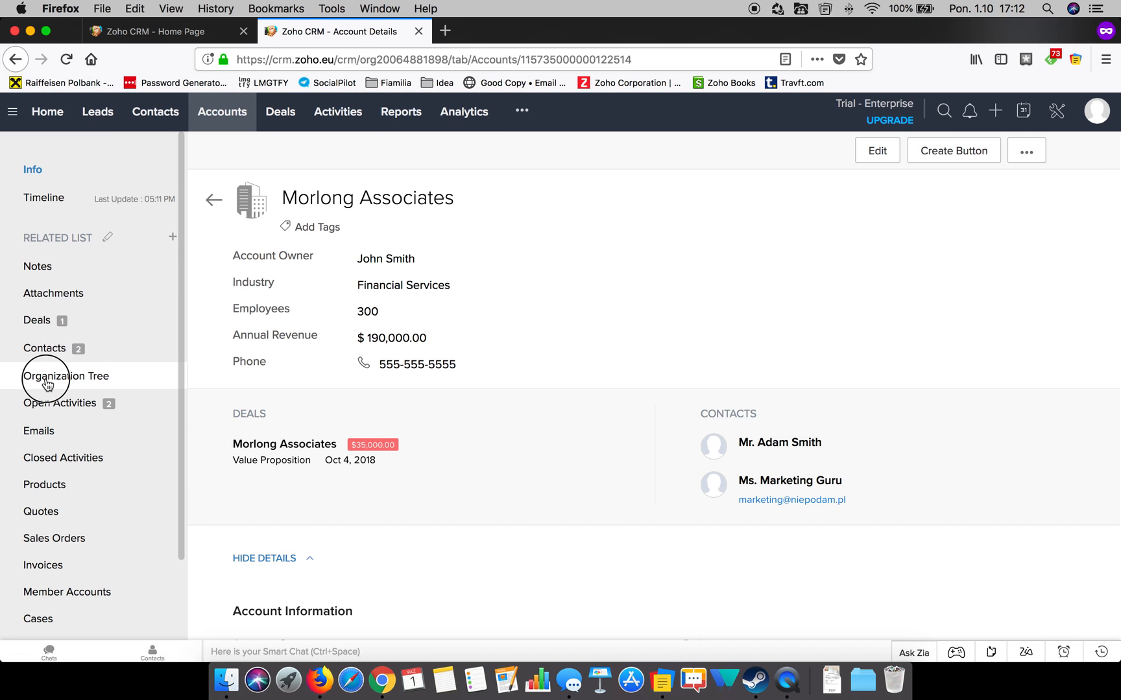
click(66, 376)
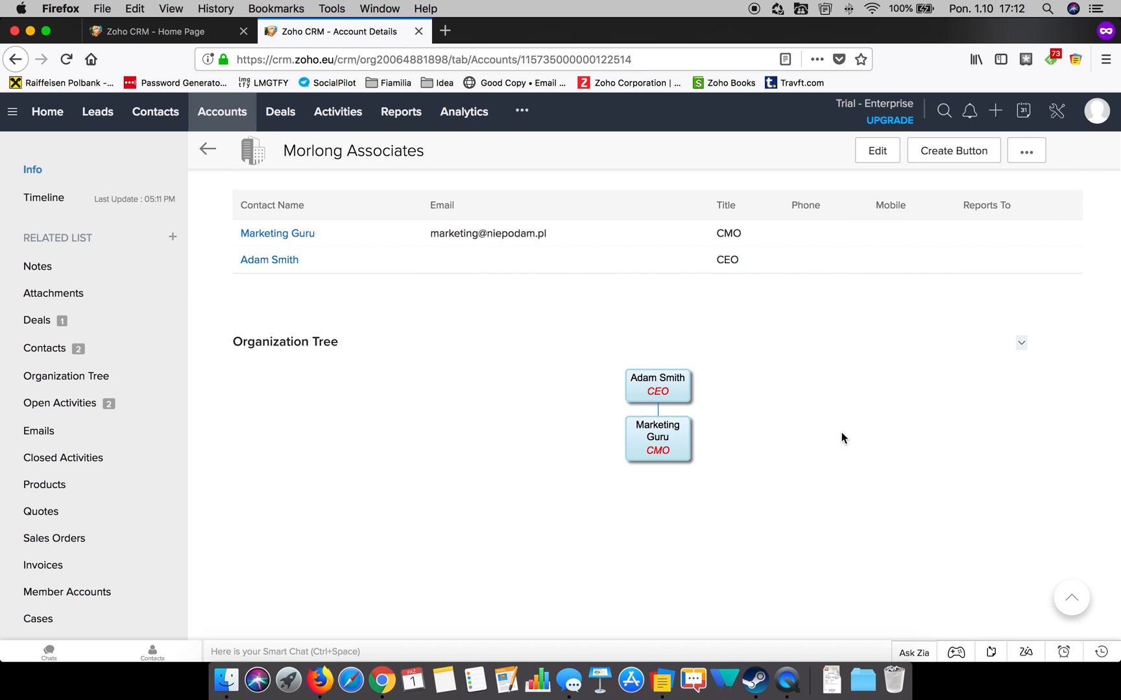
mouse_move(675, 438)
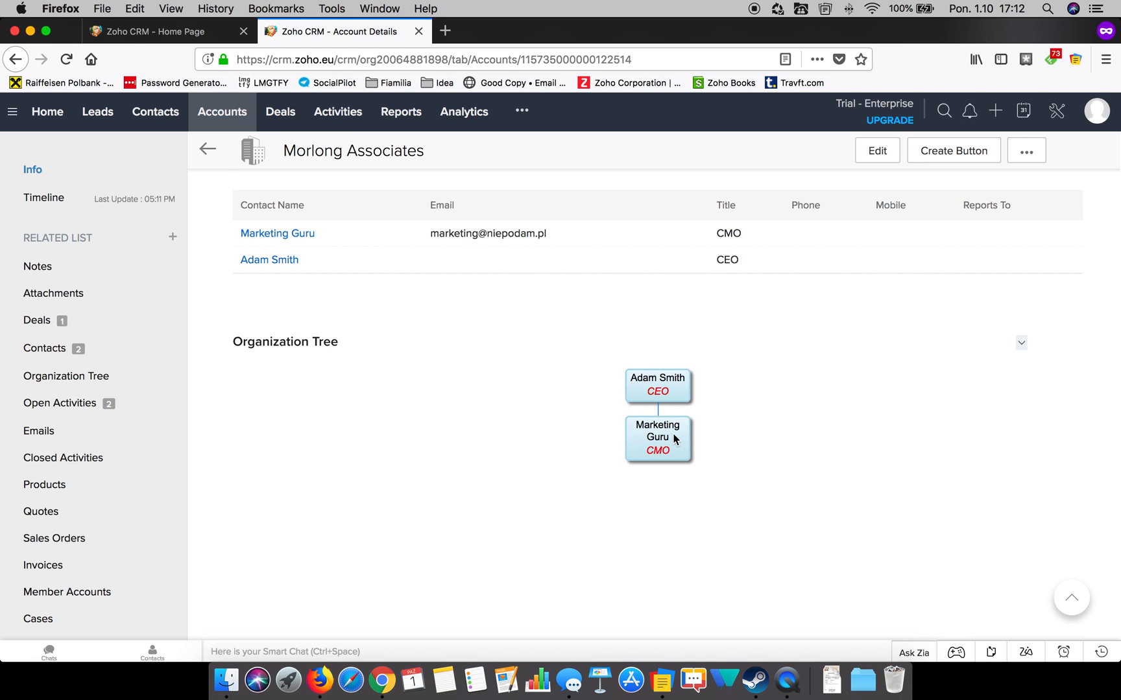
Step: Show Adam Smith's deal: Morlong Associates, Value Proposition, $35,000, Executive Sponsor
click(658, 438)
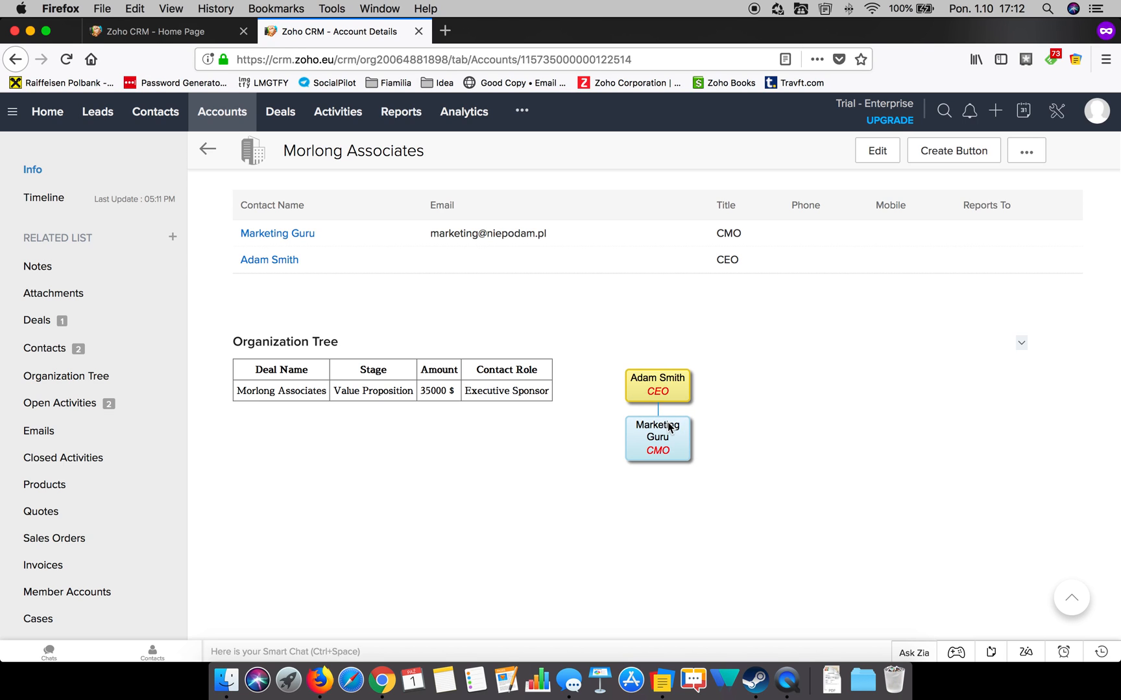
mouse_move(661, 410)
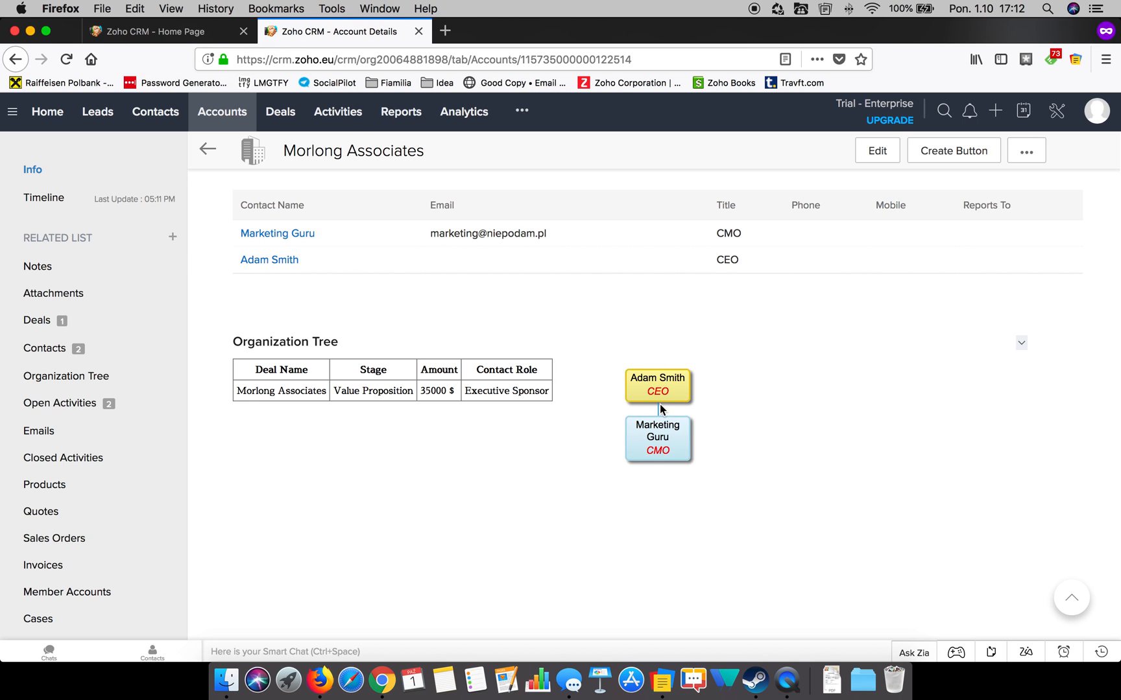
mouse_move(678, 397)
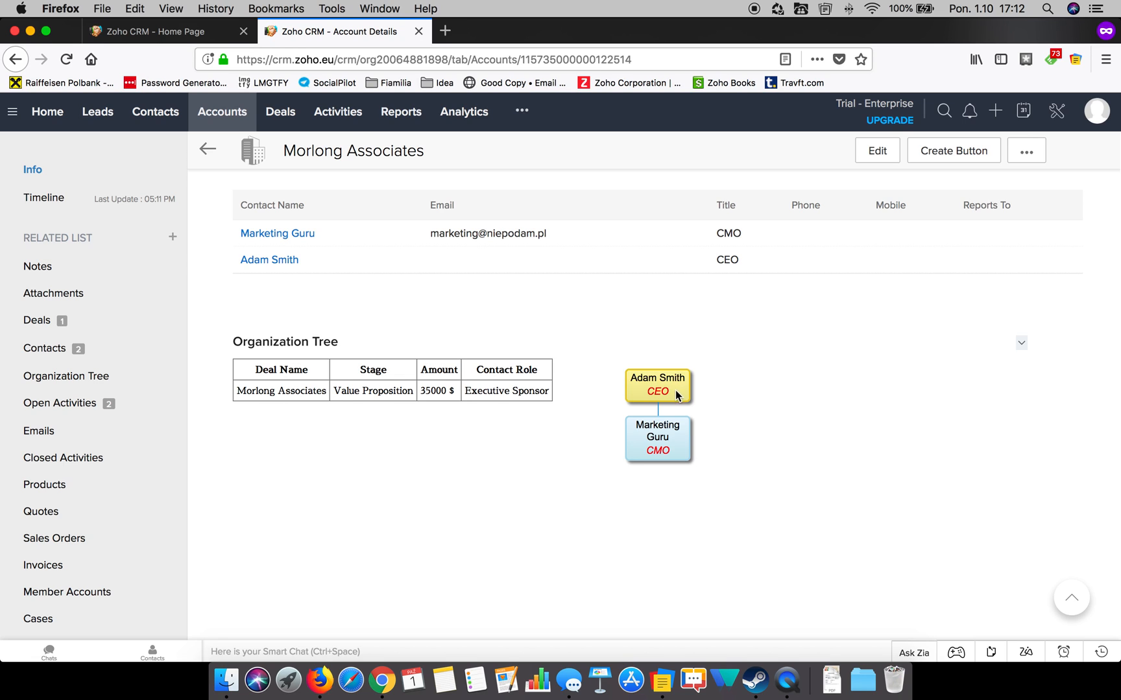
mouse_move(461, 409)
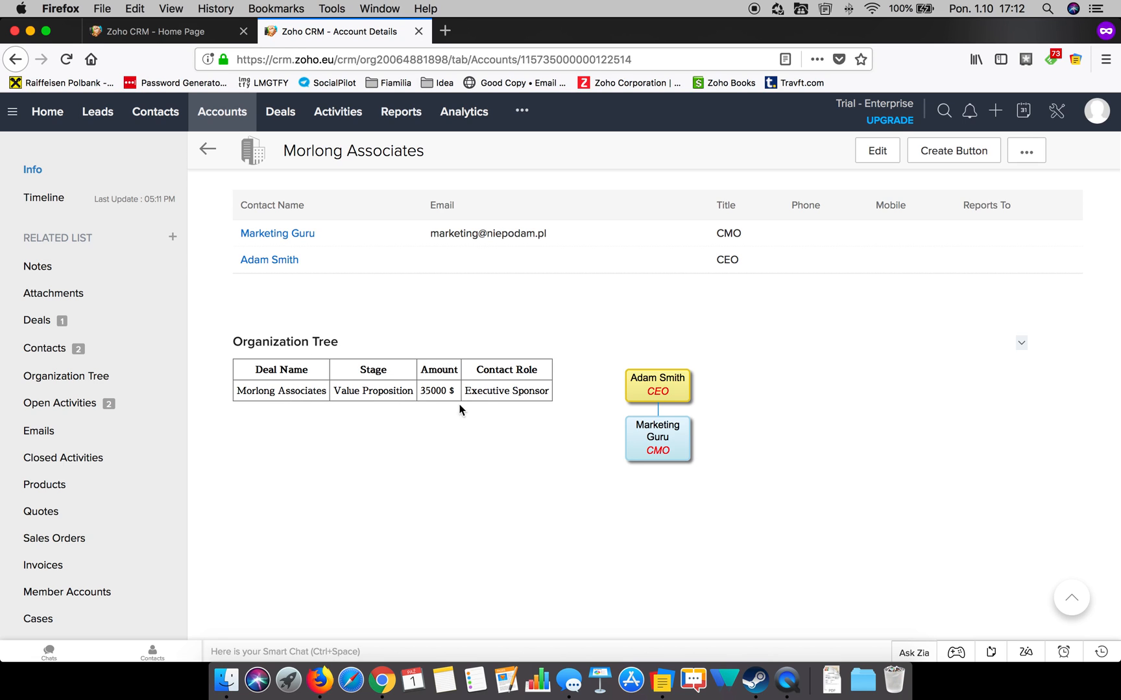
mouse_move(591, 392)
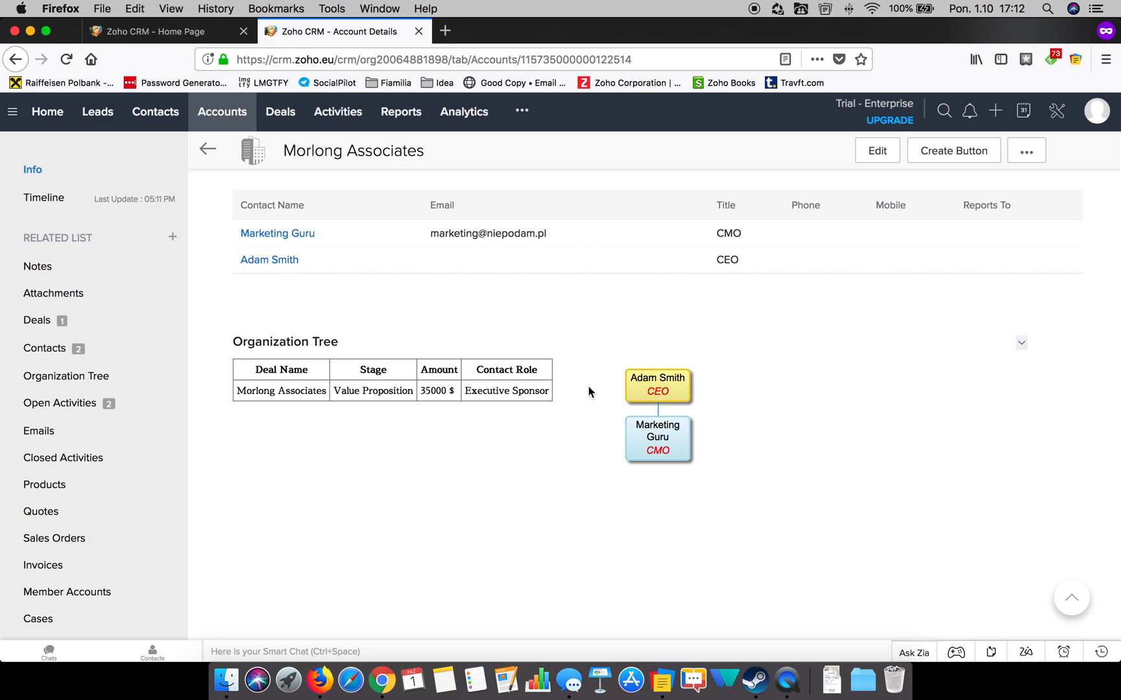
mouse_move(611, 383)
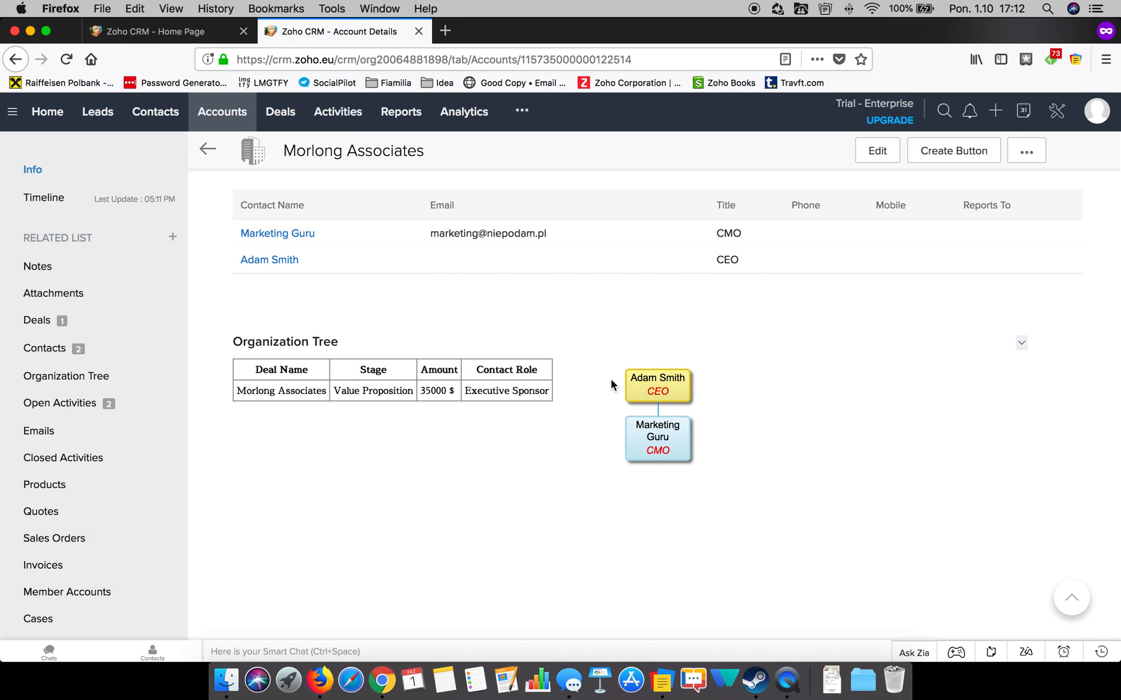
mouse_move(403, 405)
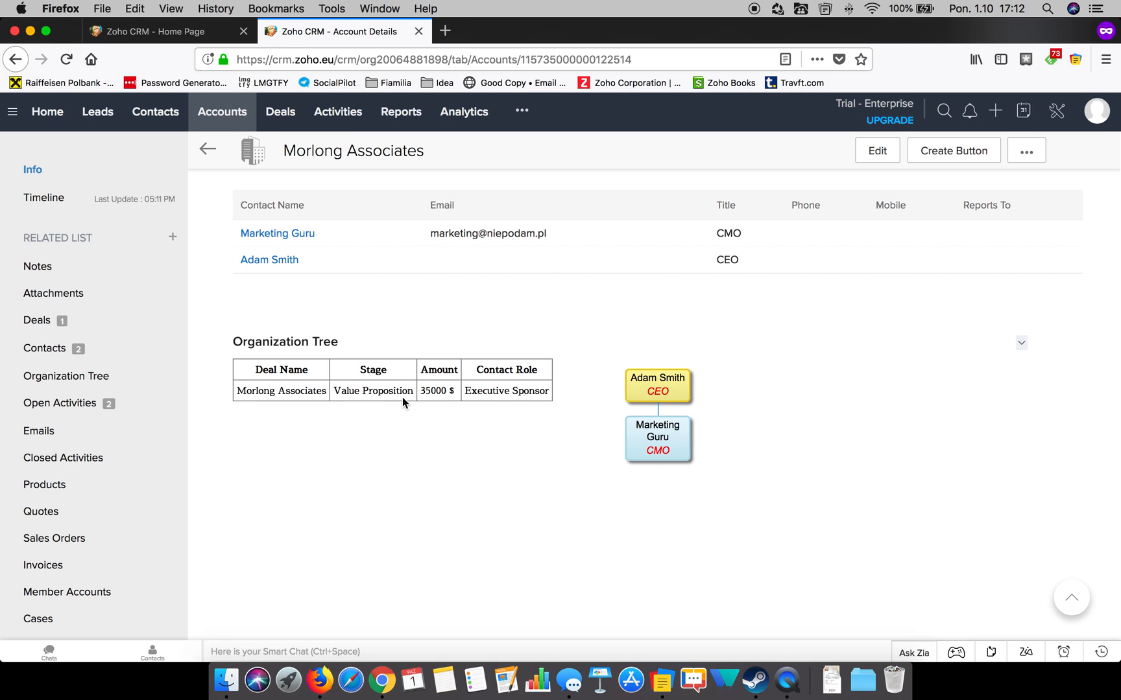
mouse_move(301, 391)
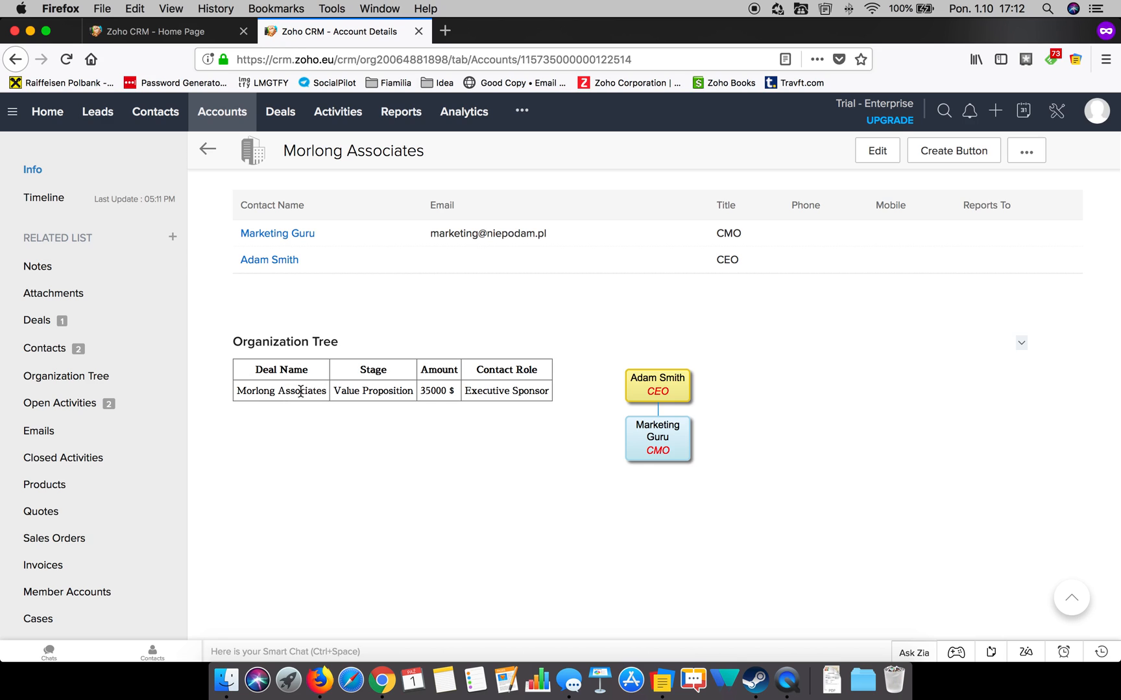
mouse_move(667, 382)
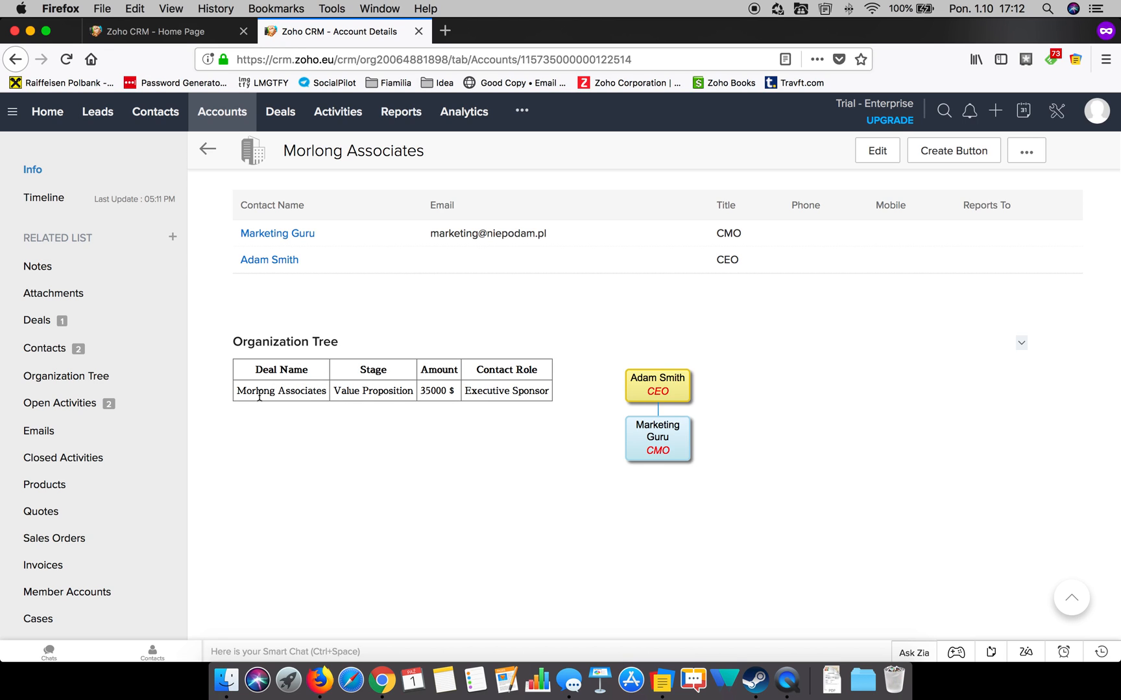
mouse_move(342, 400)
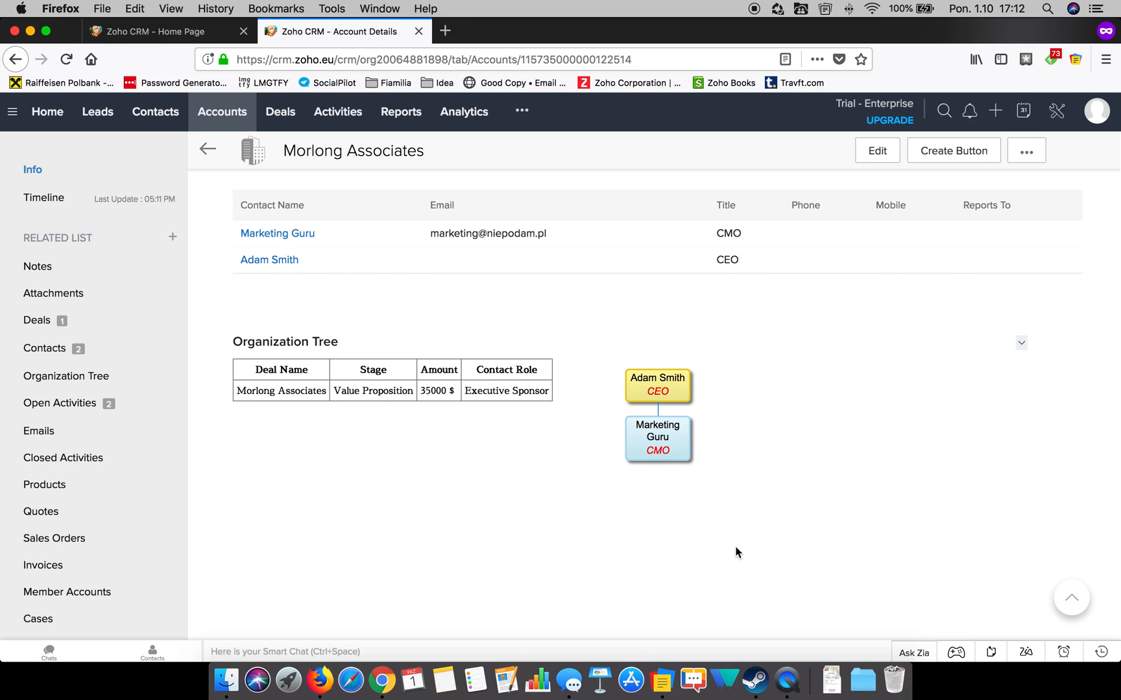
mouse_move(788, 680)
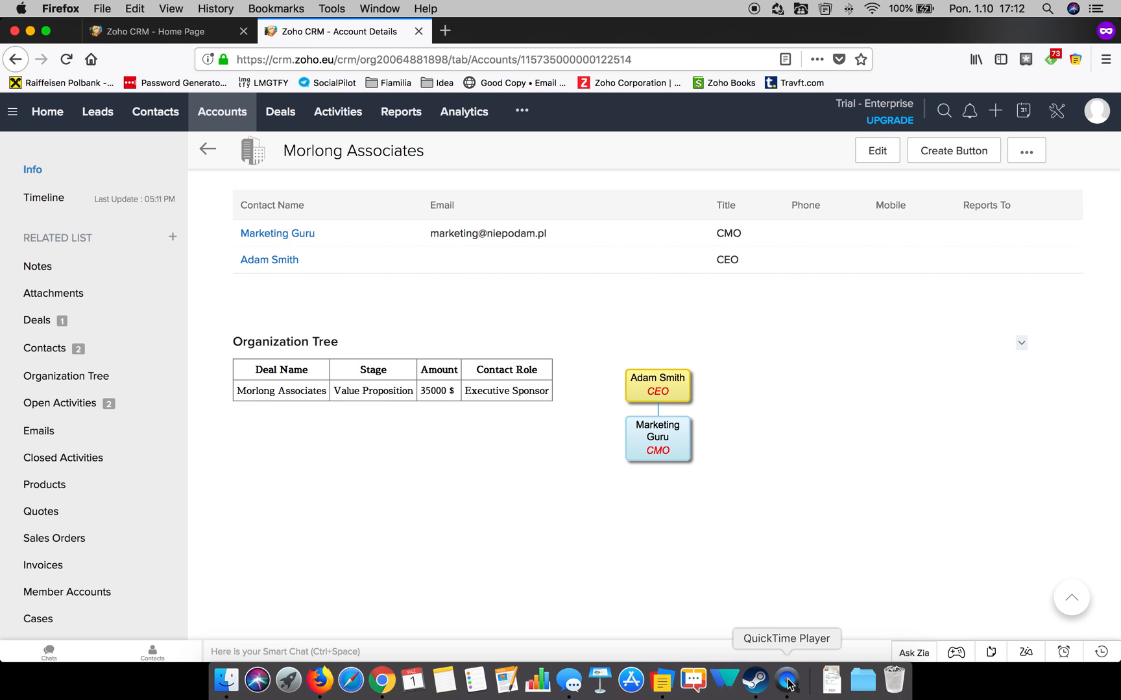